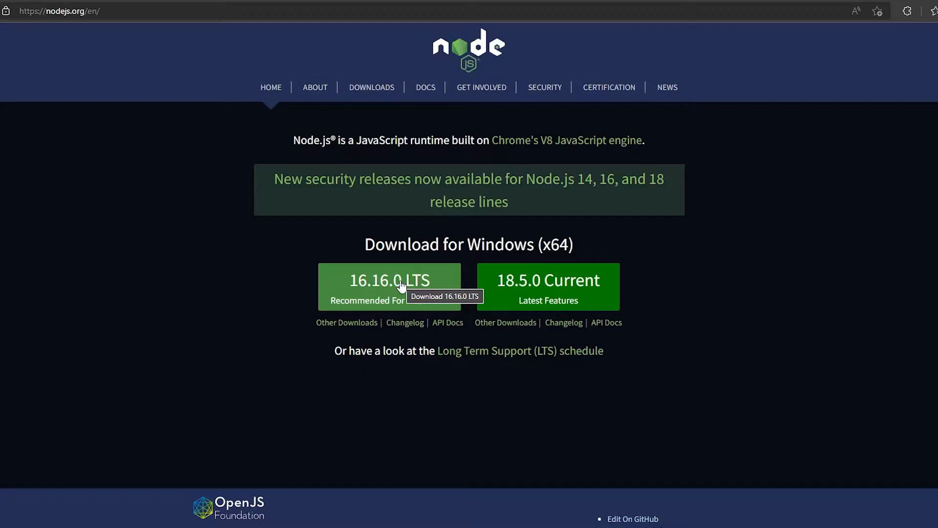
Step: Download the Node.js 16.16.0 LTS Windows installer from nodejs.org
left_click(399, 286)
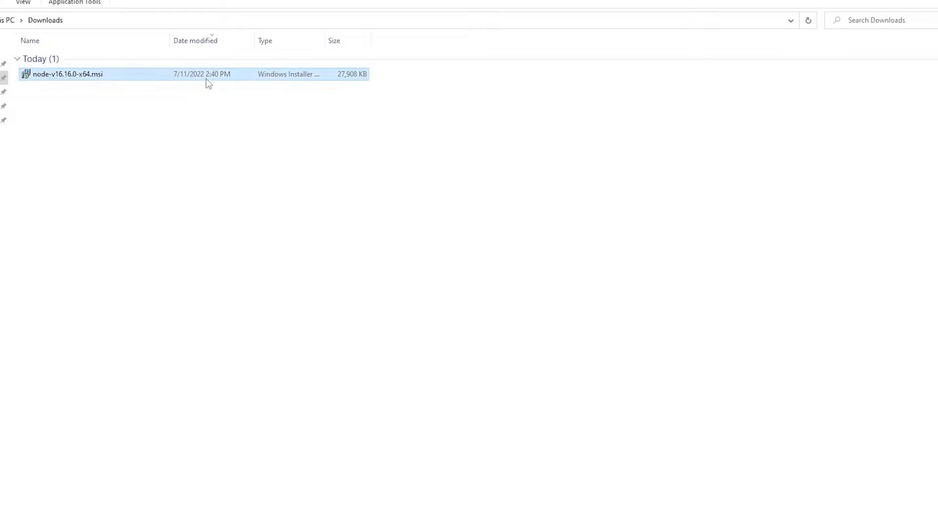
Step: Run node-v16.16.0-x64.msi, accept the license and keep default features without native-module tools
double_click(66, 75)
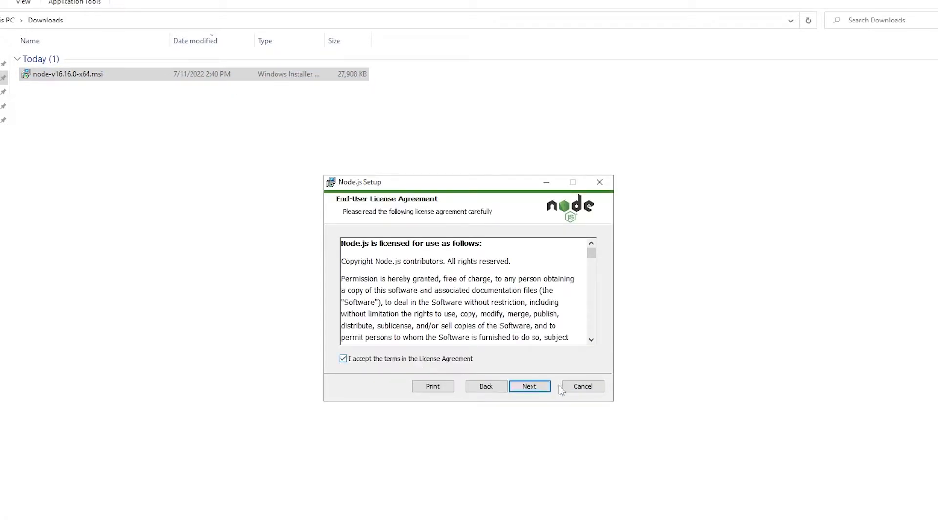
left_click(530, 386)
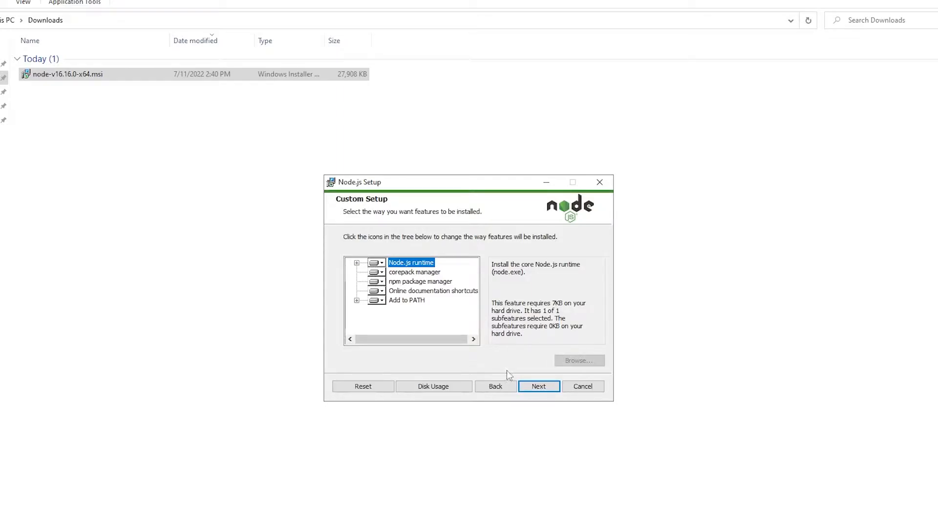
left_click(540, 386)
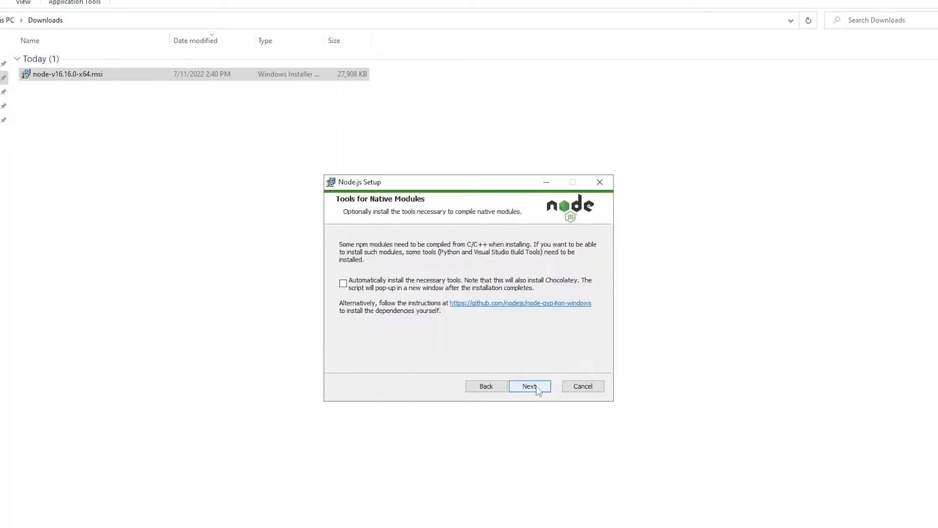
left_click(530, 387)
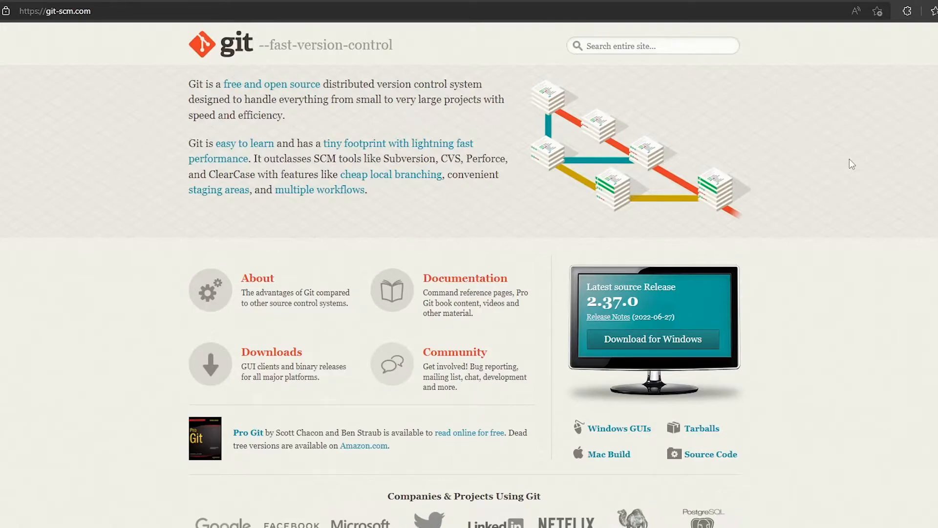
mouse_move(791, 218)
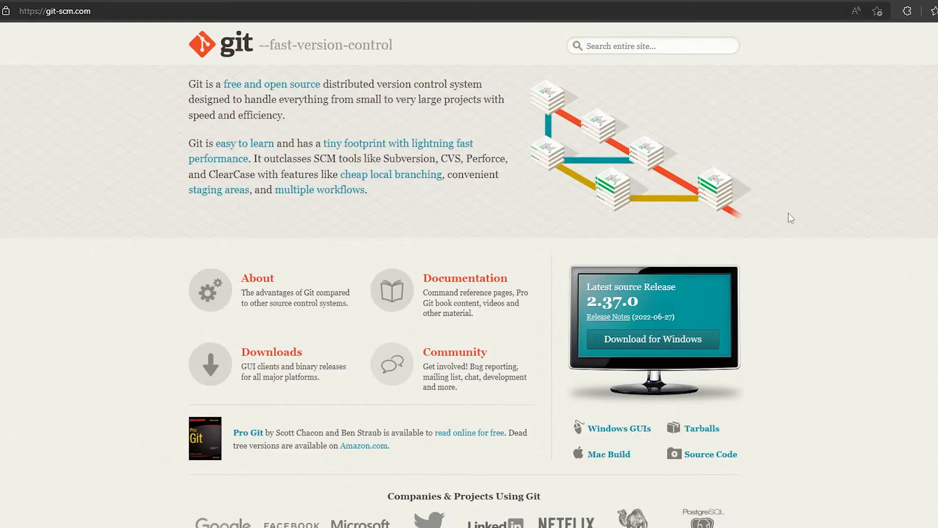
Step: Download the 64-bit Git for Windows 2.37.0 setup from git-scm.com
left_click(653, 339)
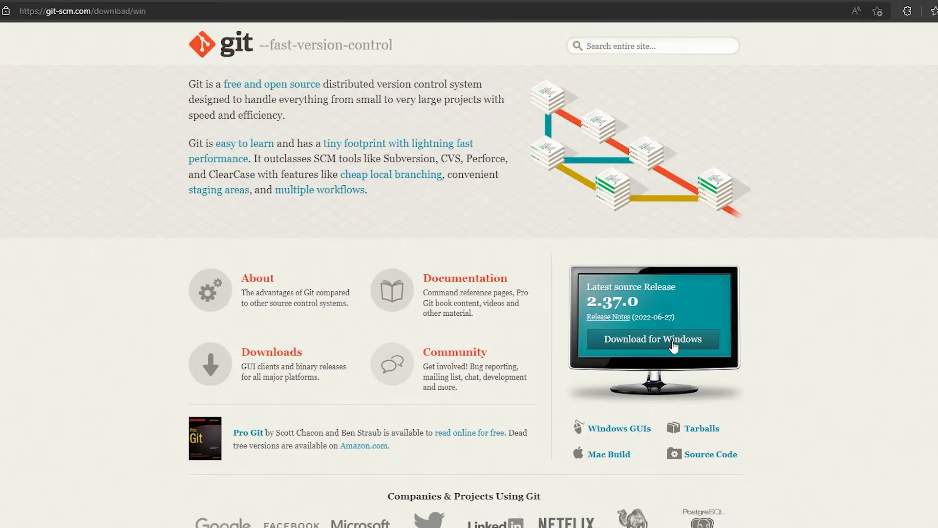
left_click(654, 340)
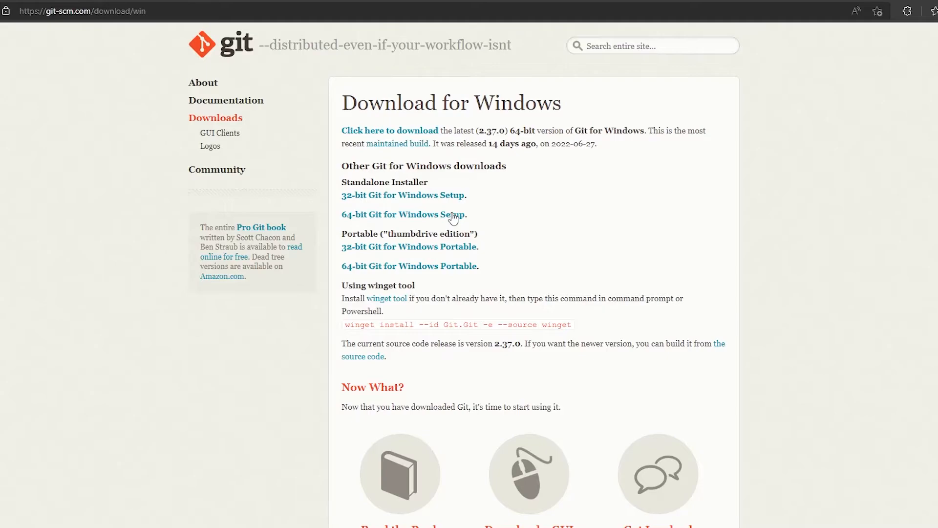
left_click(402, 214)
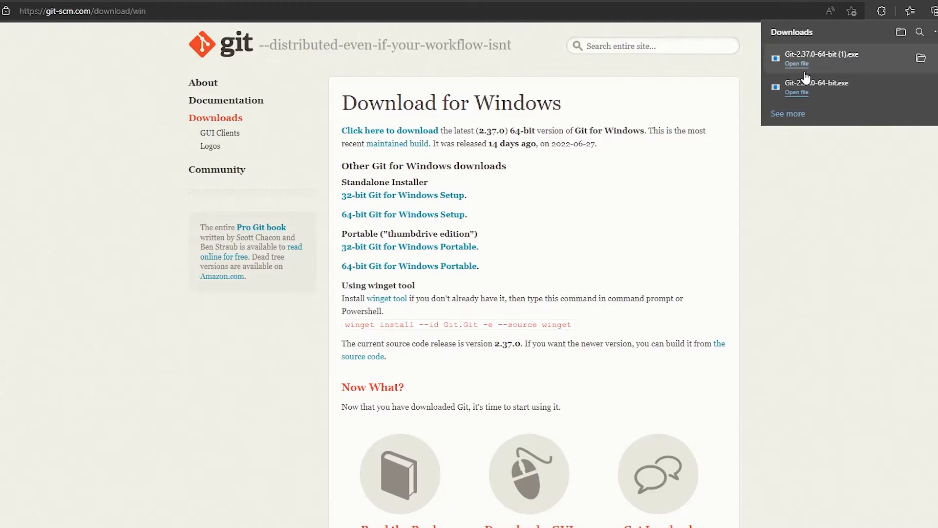
Step: Run the Git installer into the existing Git folder, keeping default components, PATH and line endings
left_click(536, 388)
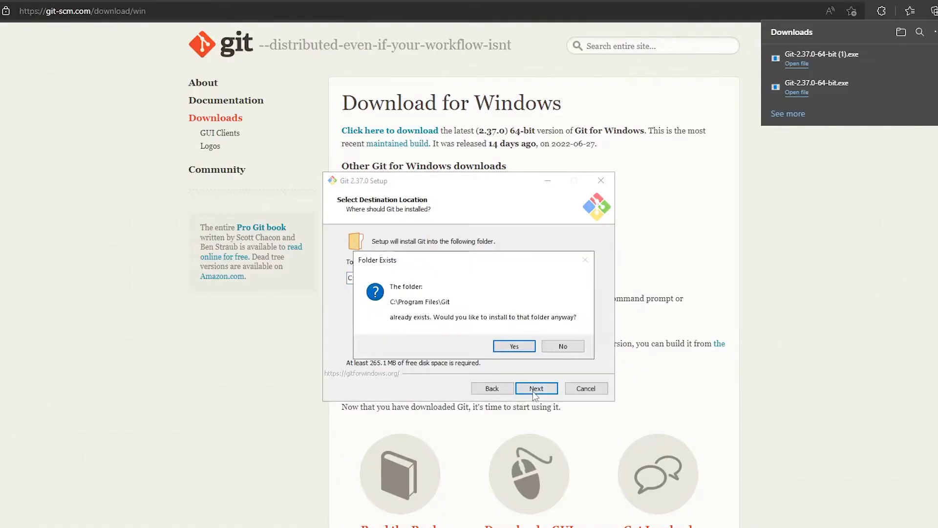
left_click(514, 346)
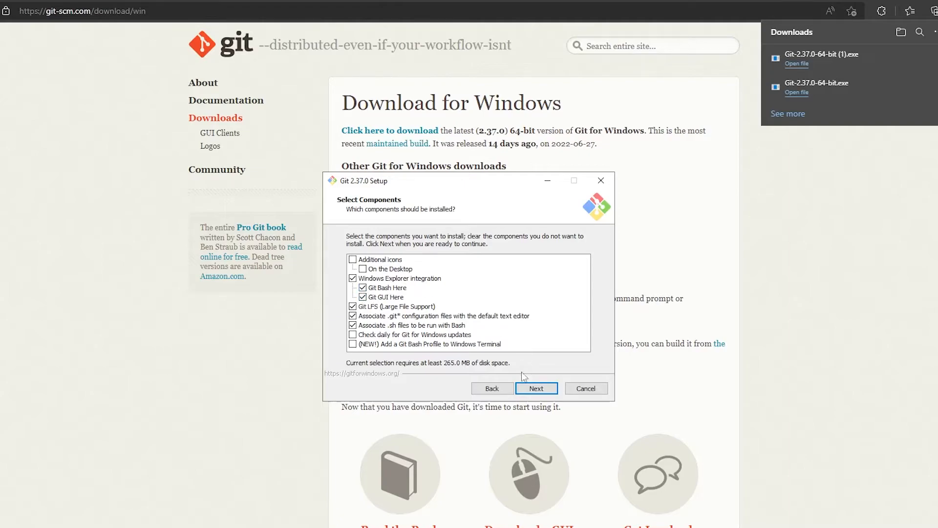
left_click(536, 388)
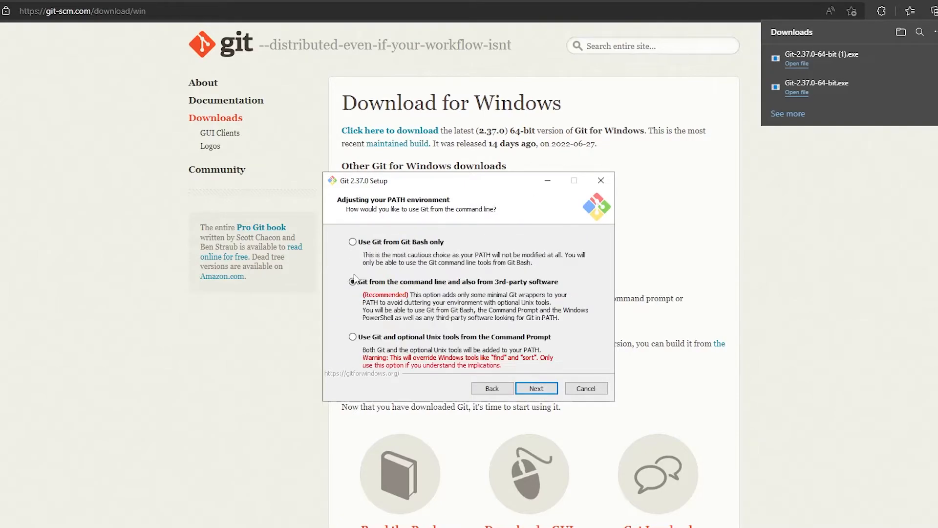
left_click(537, 388)
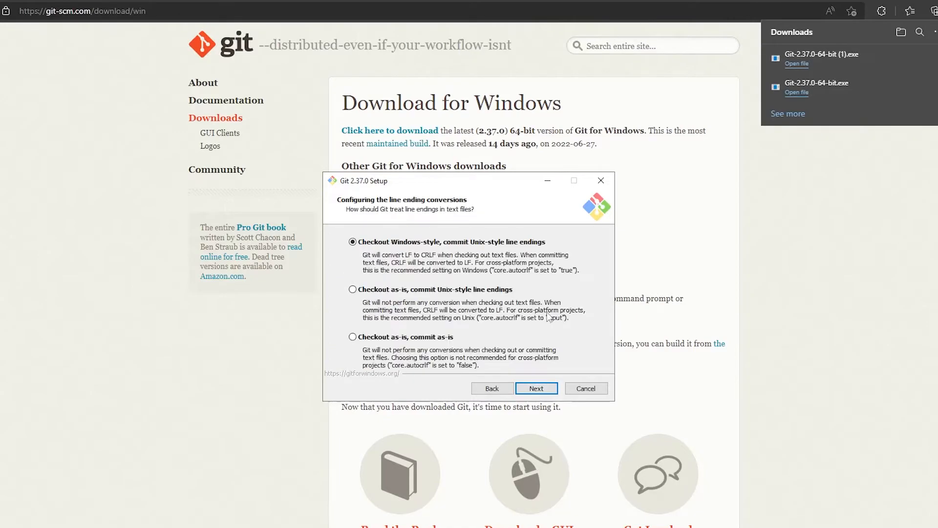
left_click(537, 388)
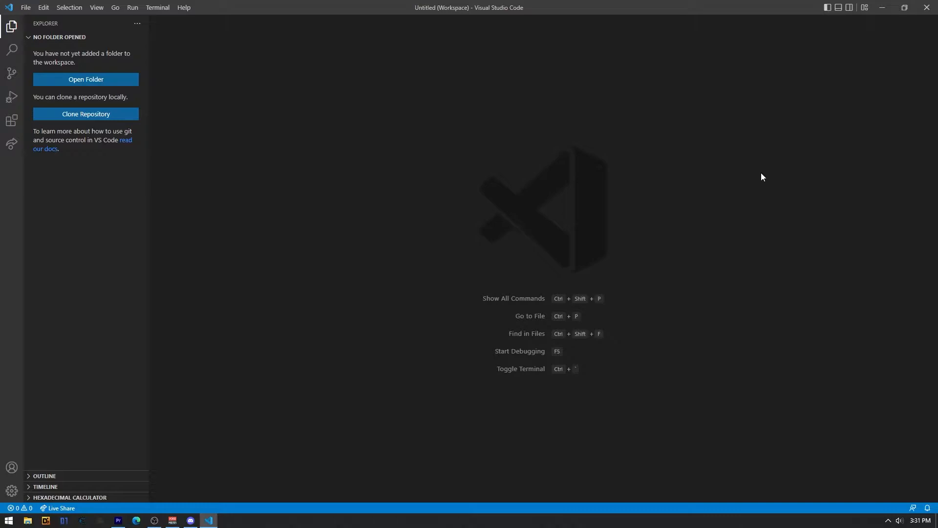
mouse_move(337, 47)
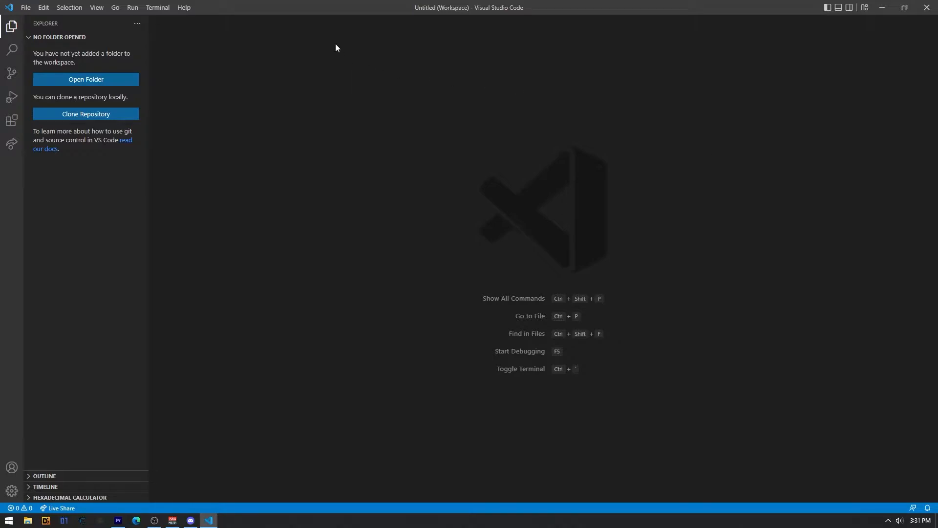
Step: Start a new Git Bash terminal in Visual Studio Code
left_click(157, 8)
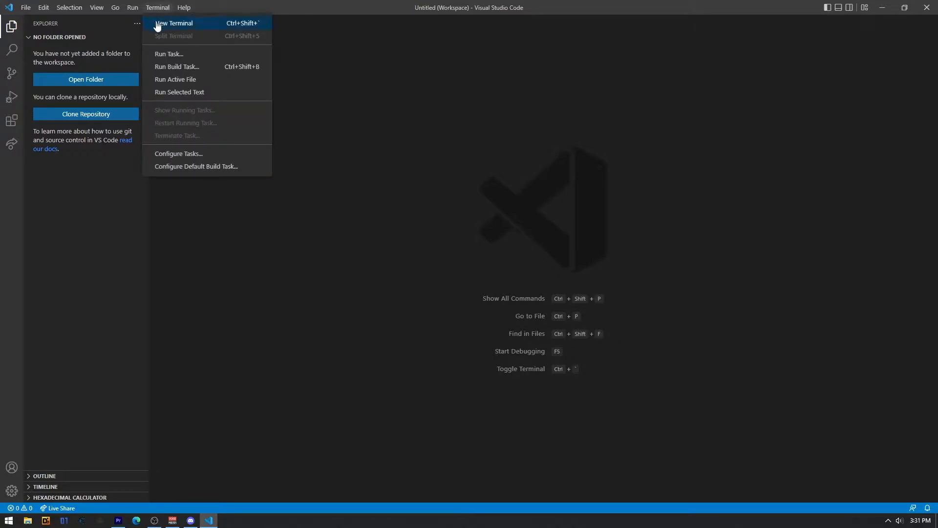
left_click(175, 24)
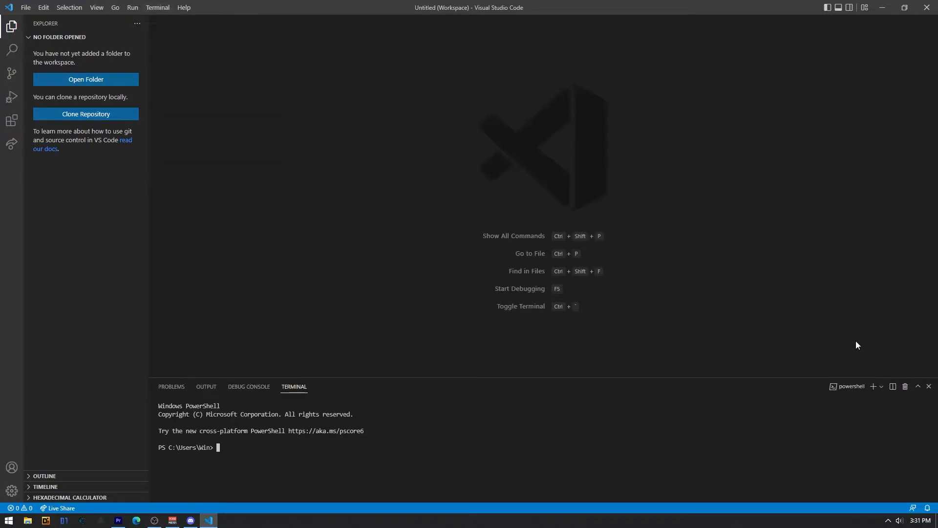
left_click(882, 386)
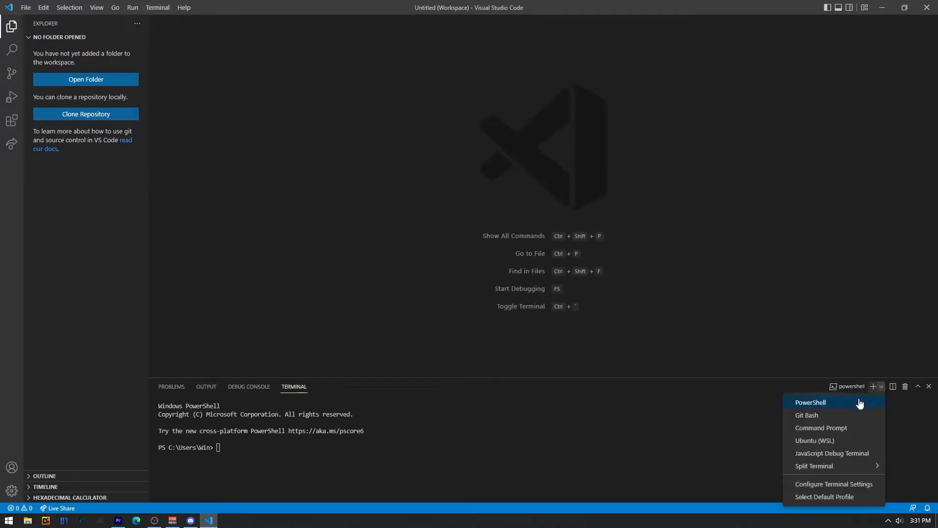
left_click(807, 415)
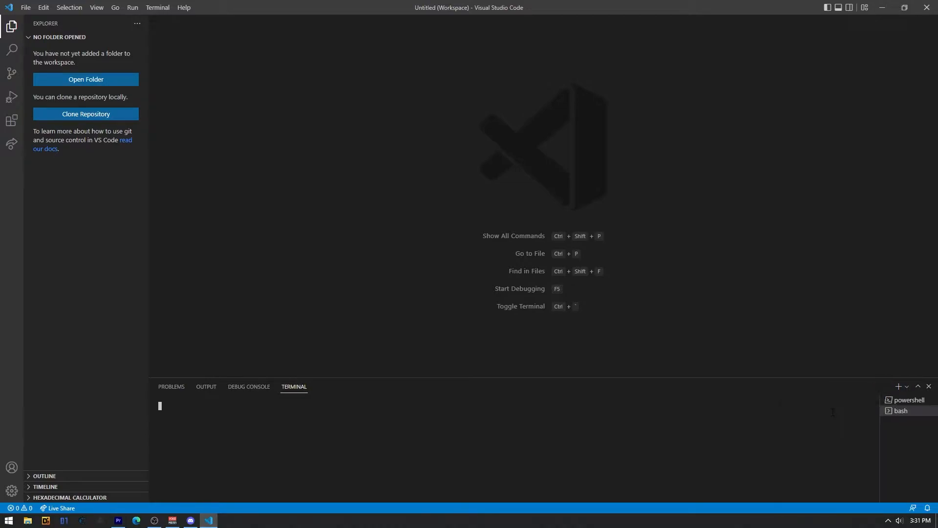
left_click(901, 410)
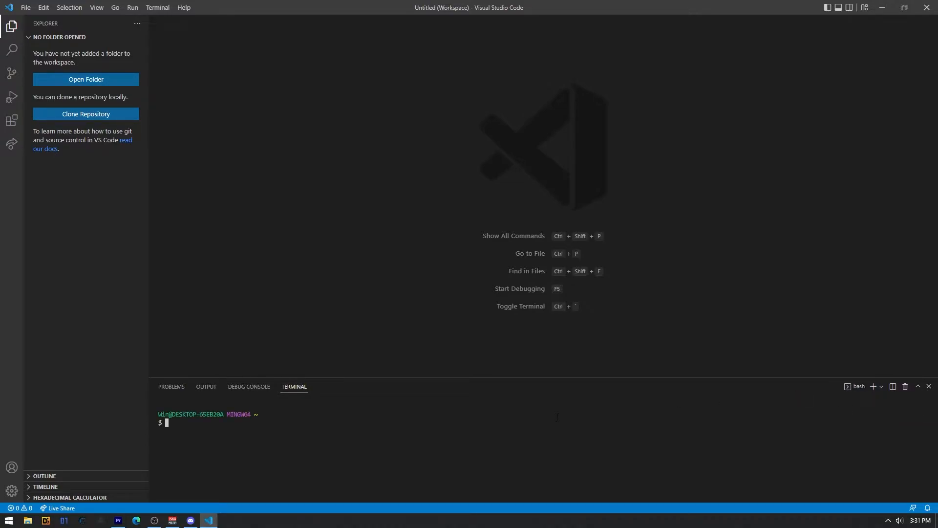
Step: Change to Documents and run npx create-react-app setup
type("cd")
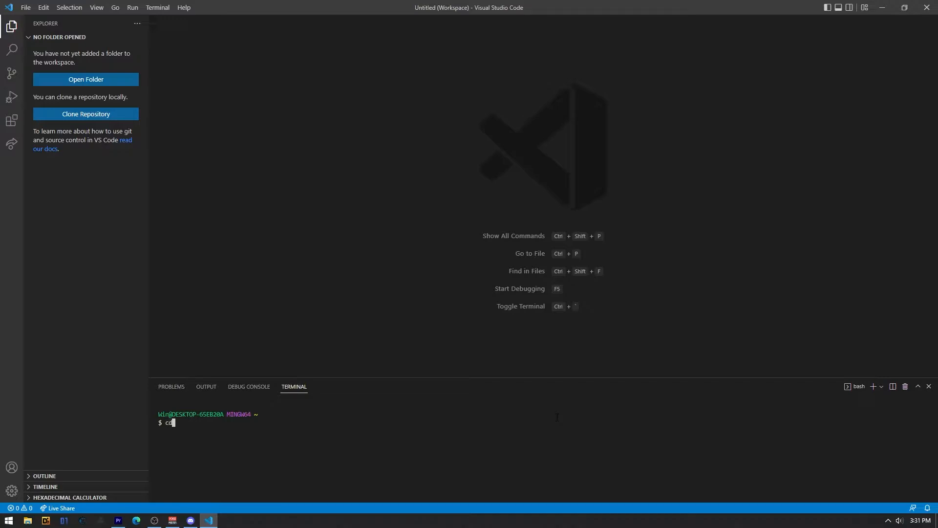
type("Documents/")
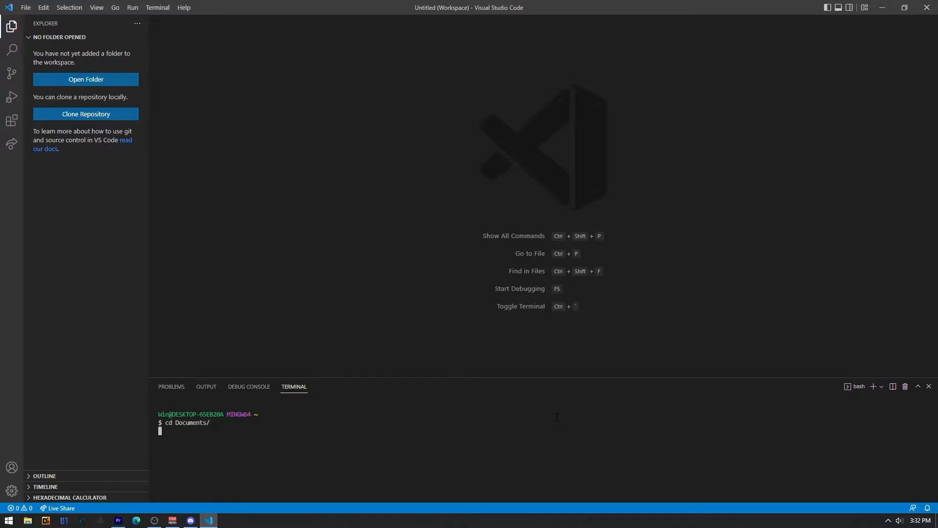
type("npx create-")
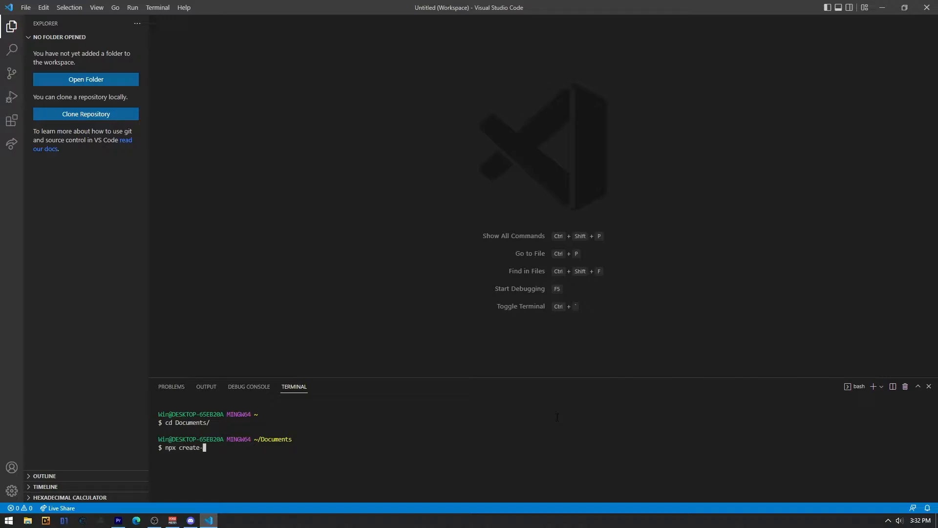
type("react-app")
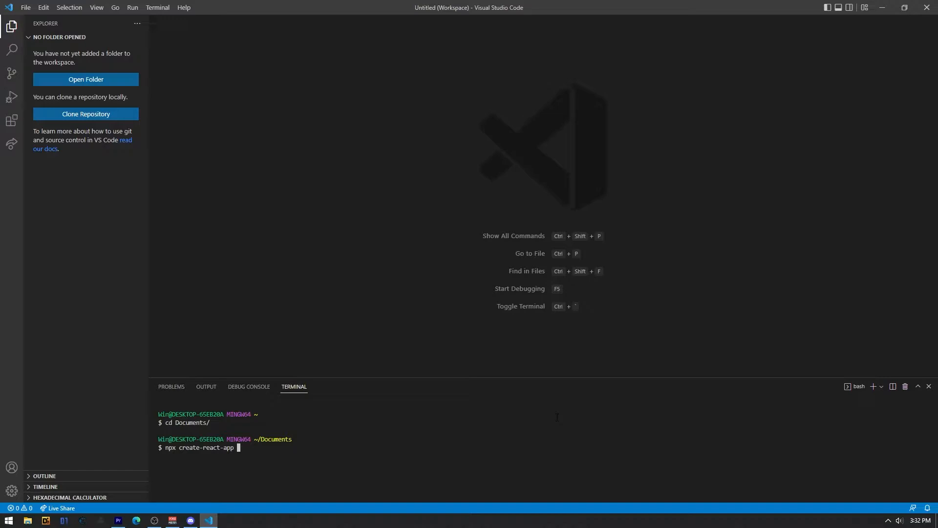
type("se")
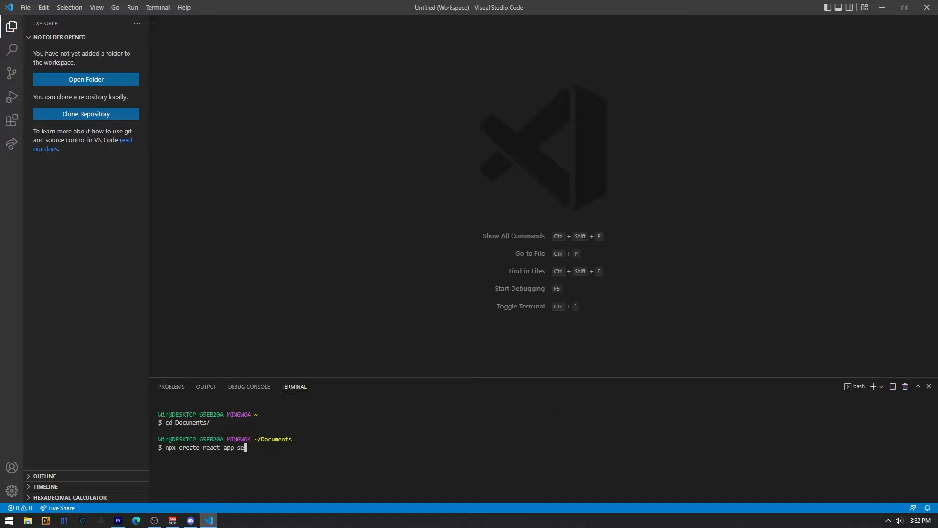
key("Enter")
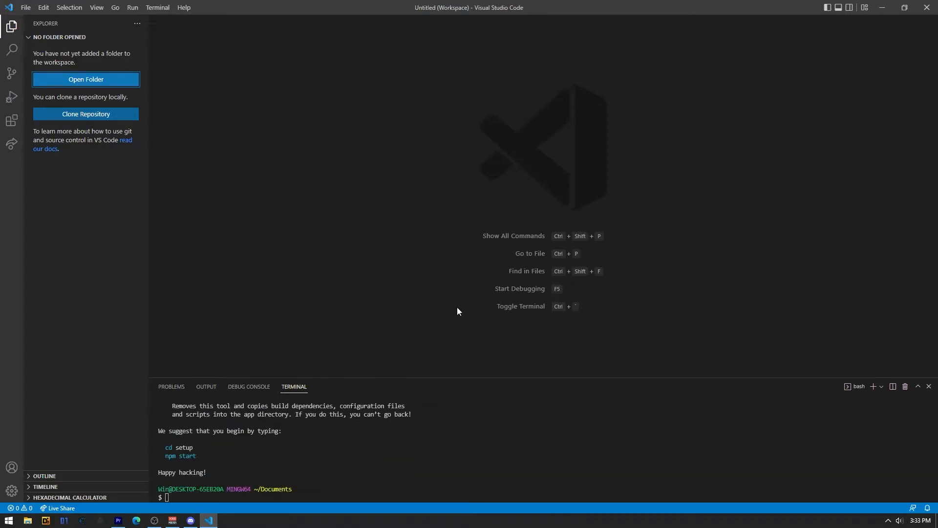
mouse_move(447, 302)
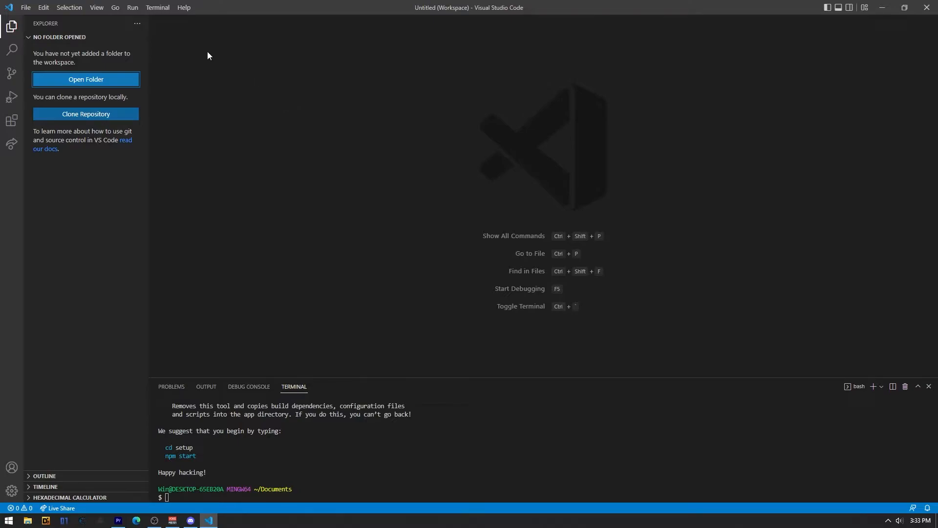
Step: Add the setup folder from Documents to the workspace and expand its public folder
left_click(25, 8)
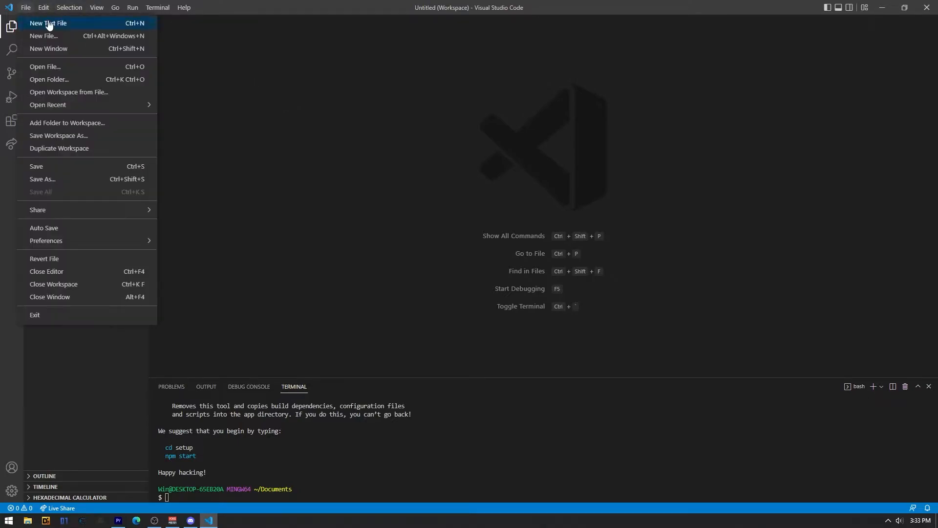
mouse_move(96, 126)
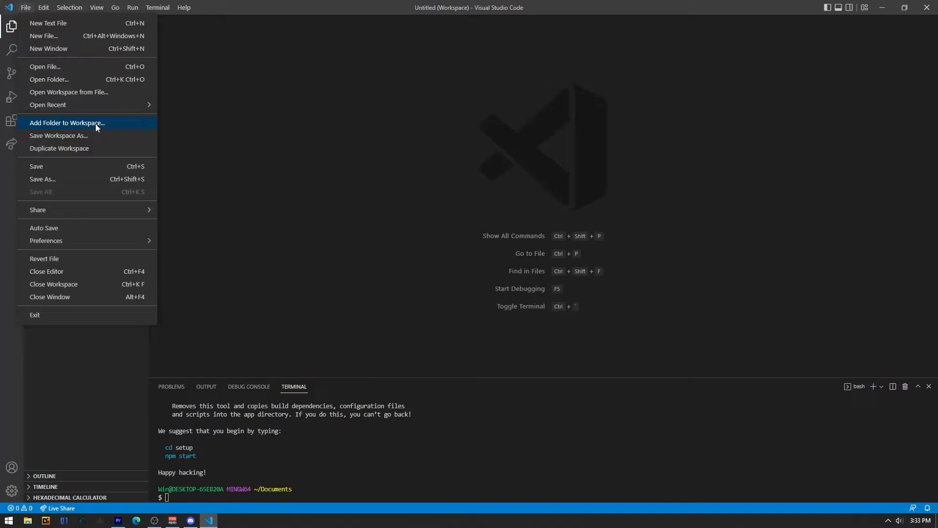
left_click(66, 123)
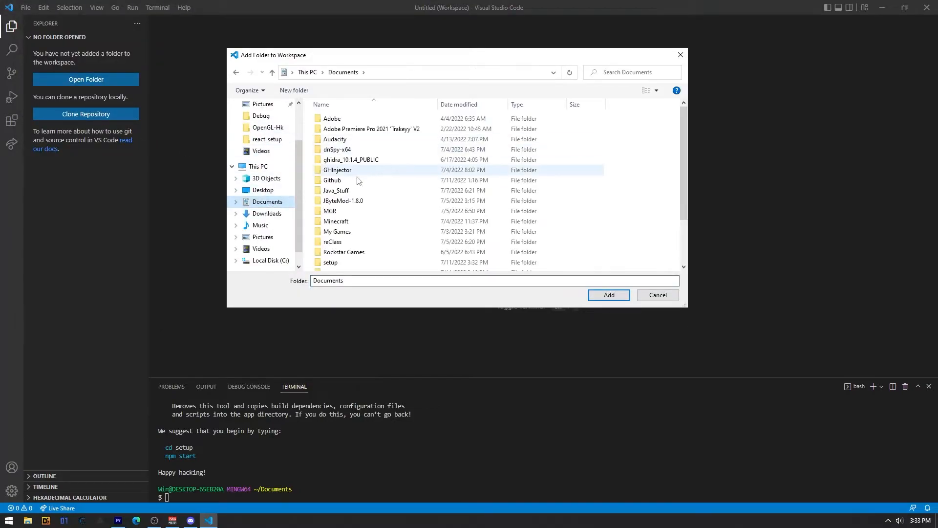
scroll("down", 3)
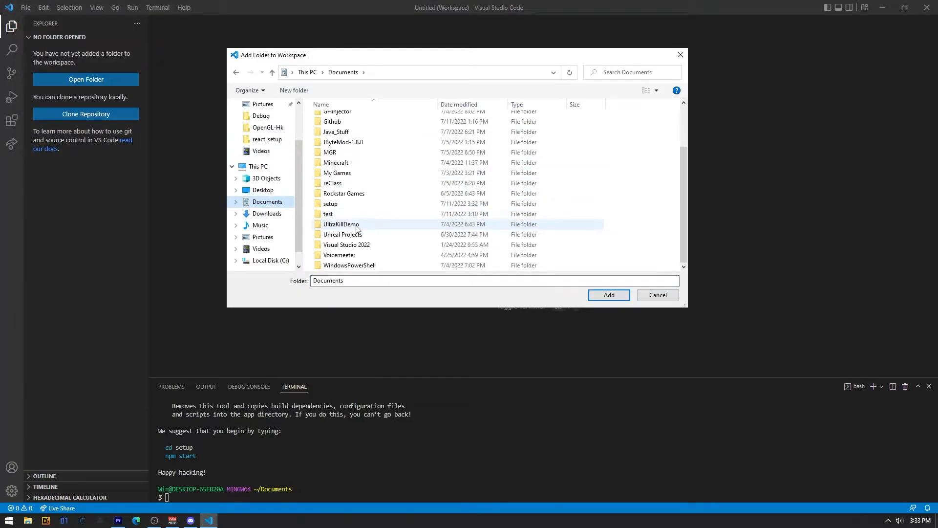
left_click(330, 204)
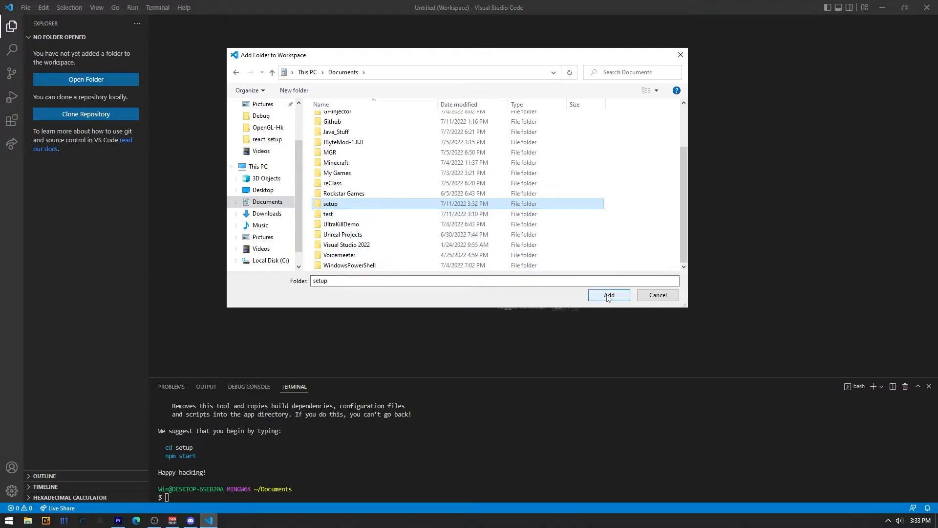
left_click(609, 295)
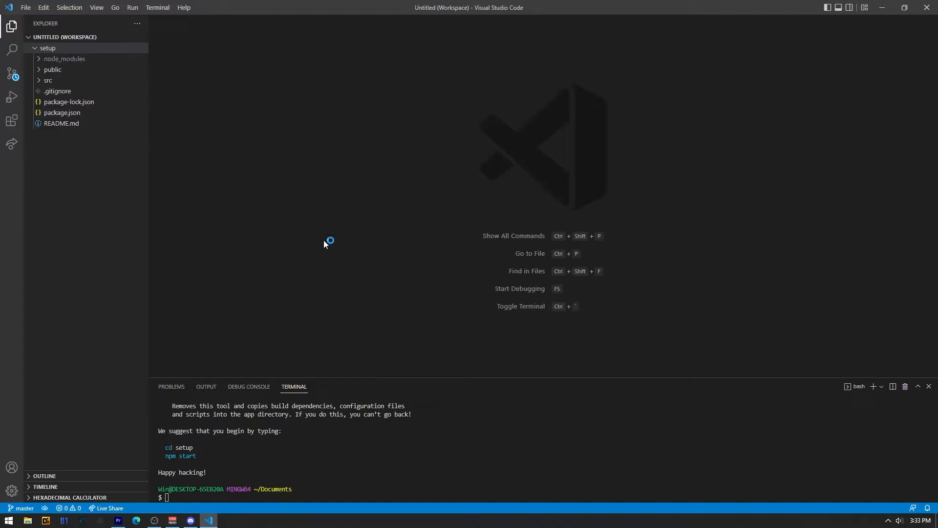
mouse_move(70, 80)
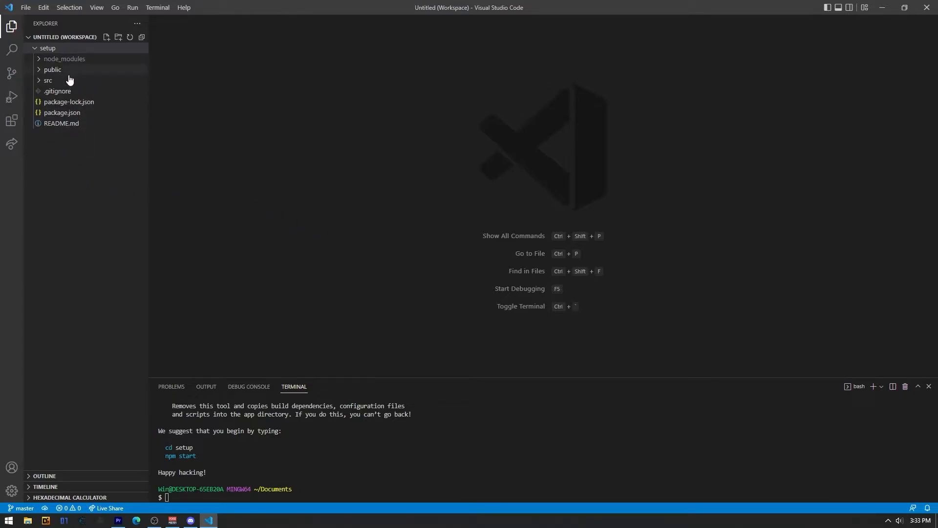
left_click(47, 80)
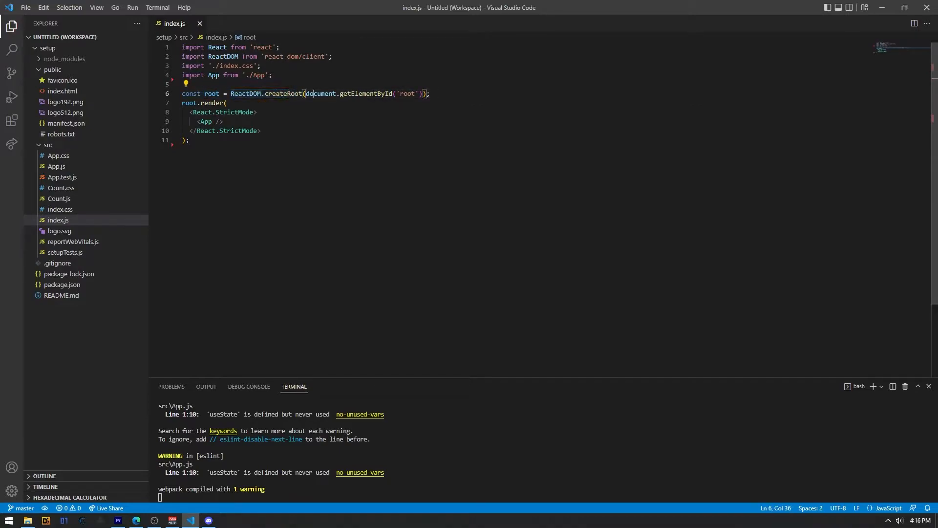
Step: Inspect the root getElementById call, remove the blank line in index.html's root div and close the tab
left_click_drag(306, 94, 412, 94)
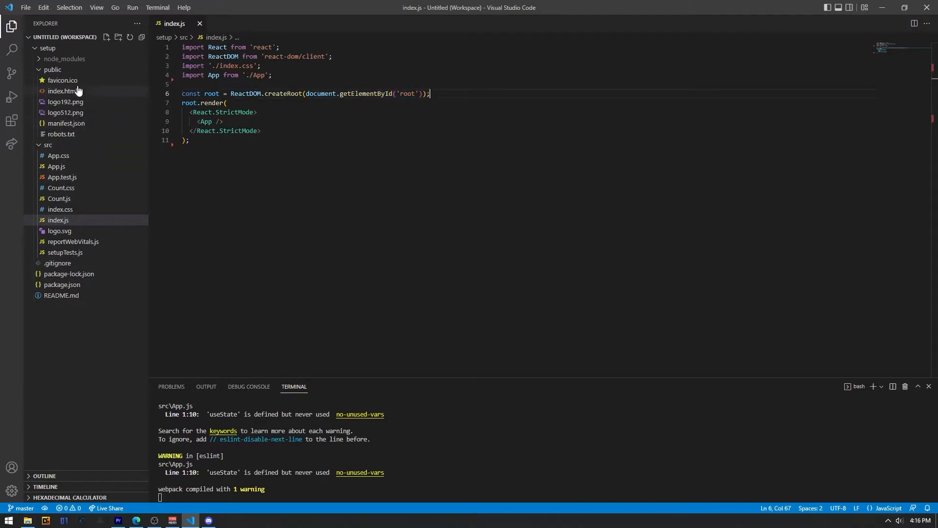
left_click(63, 91)
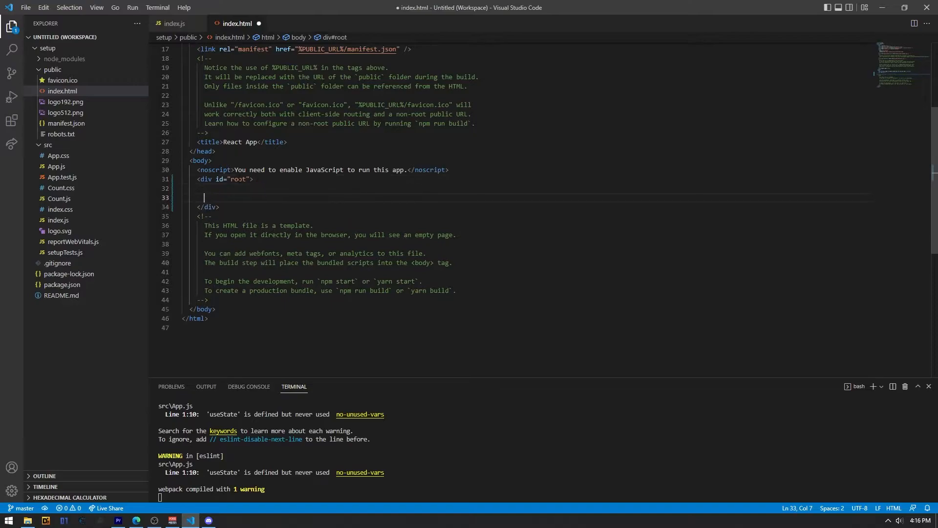
key("Backspace")
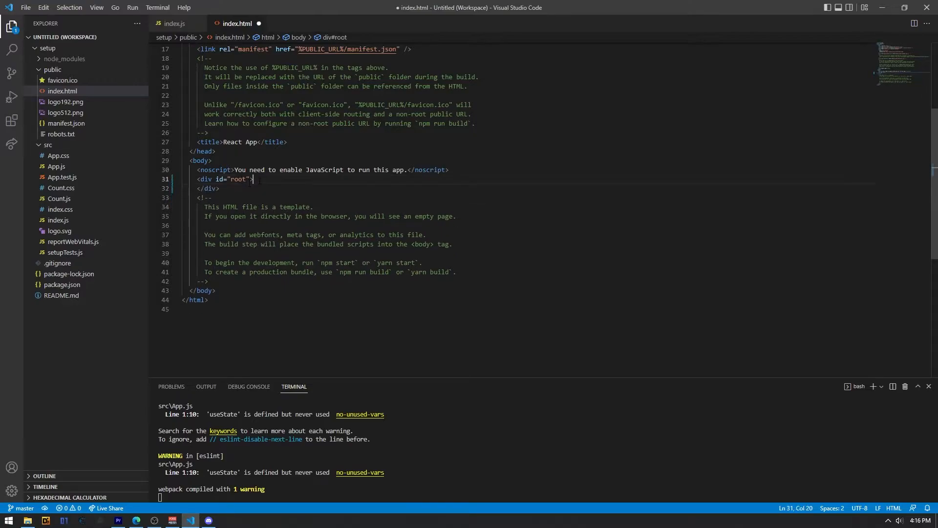
left_click(258, 23)
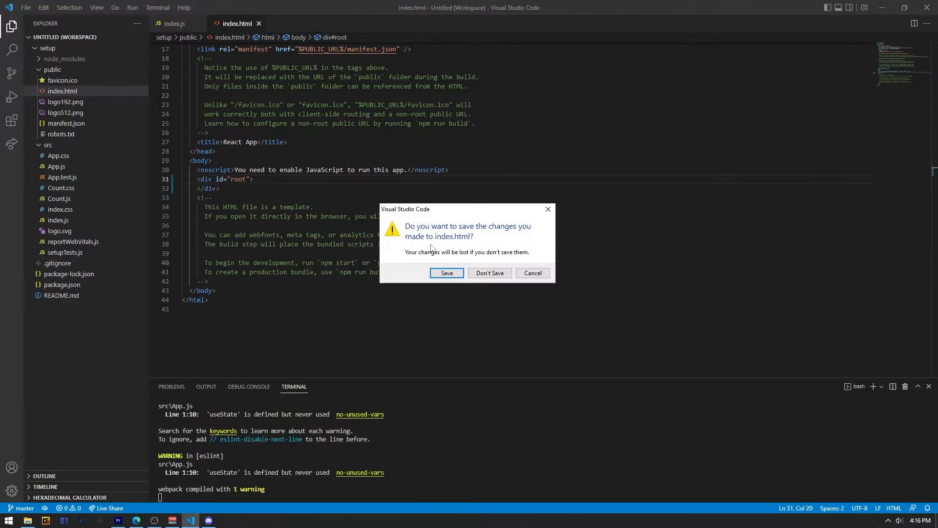
Step: Discard index.html changes and inspect the App render and import in index.js
left_click(491, 273)
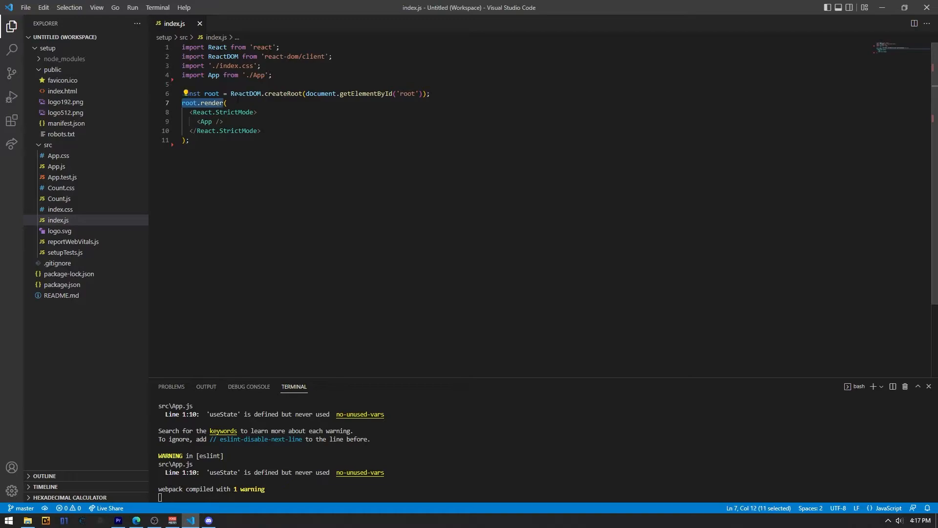
left_click_drag(225, 103, 260, 130)
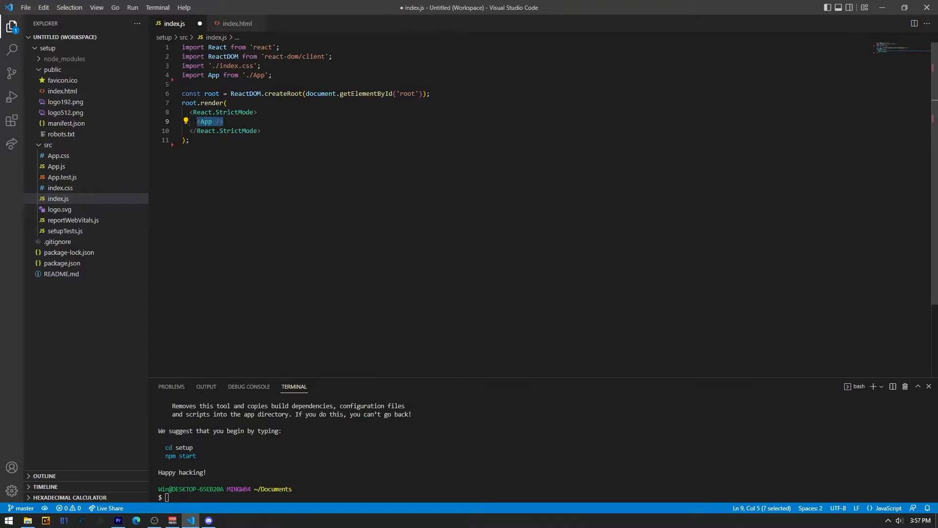
left_click(199, 121)
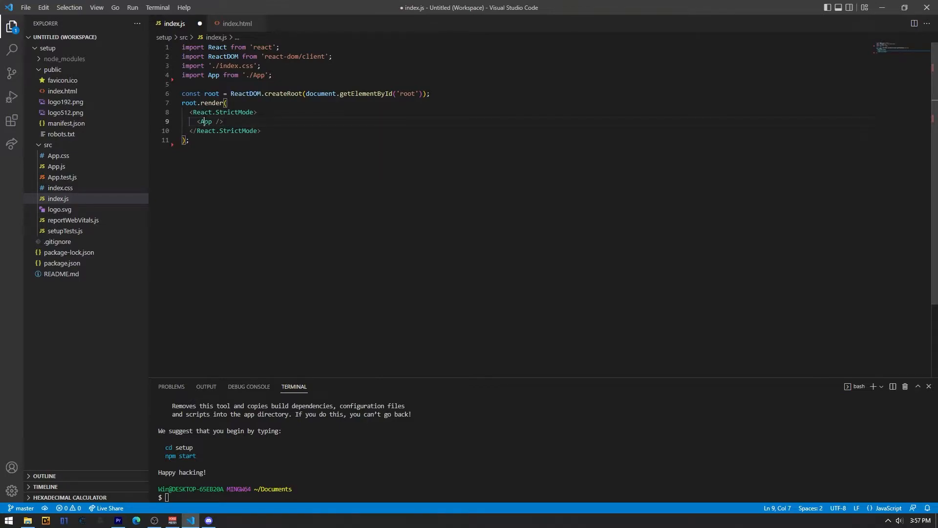
double_click(207, 121)
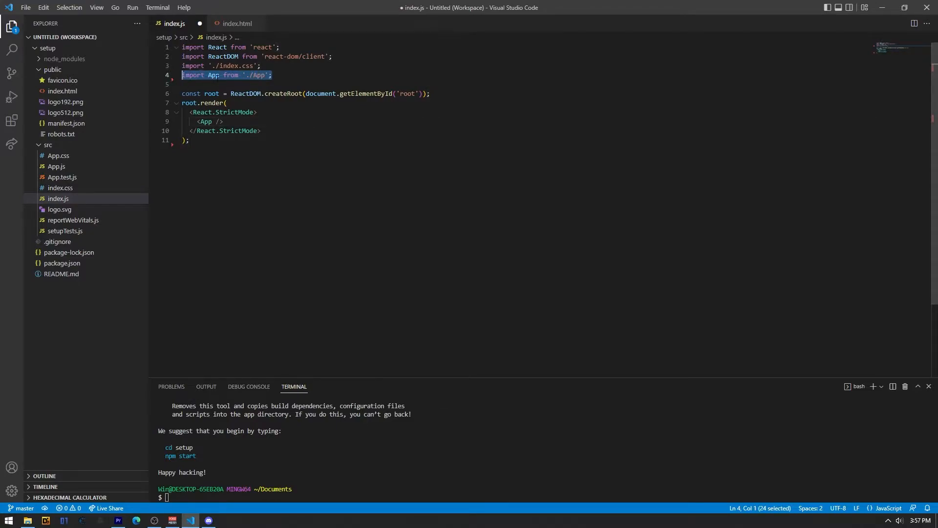
Step: Open App.js and select the return block's header markup inside the App div
double_click(57, 166)
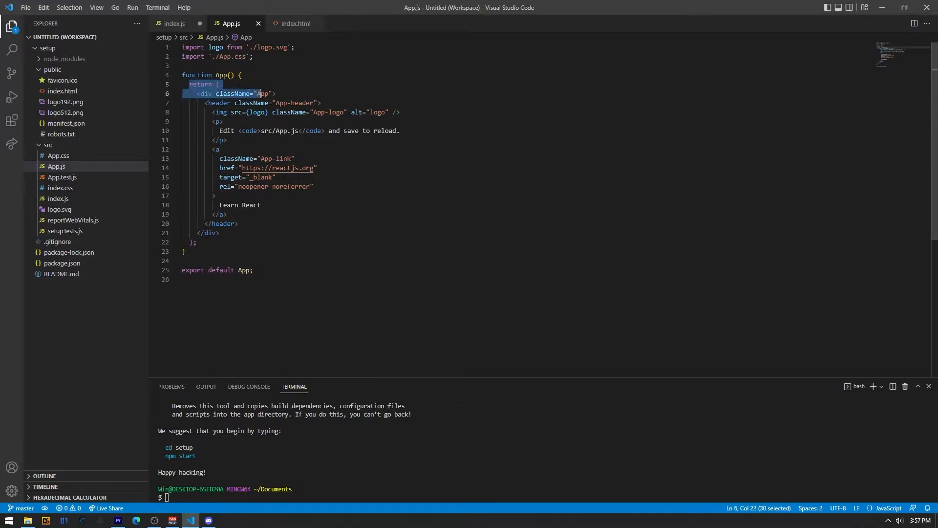
left_click_drag(258, 93, 219, 233)
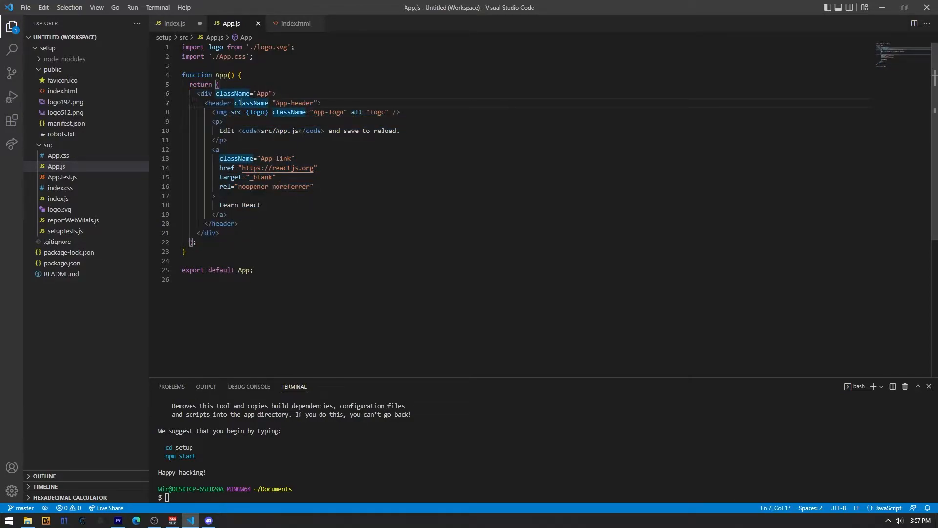
left_click_drag(203, 102, 227, 214)
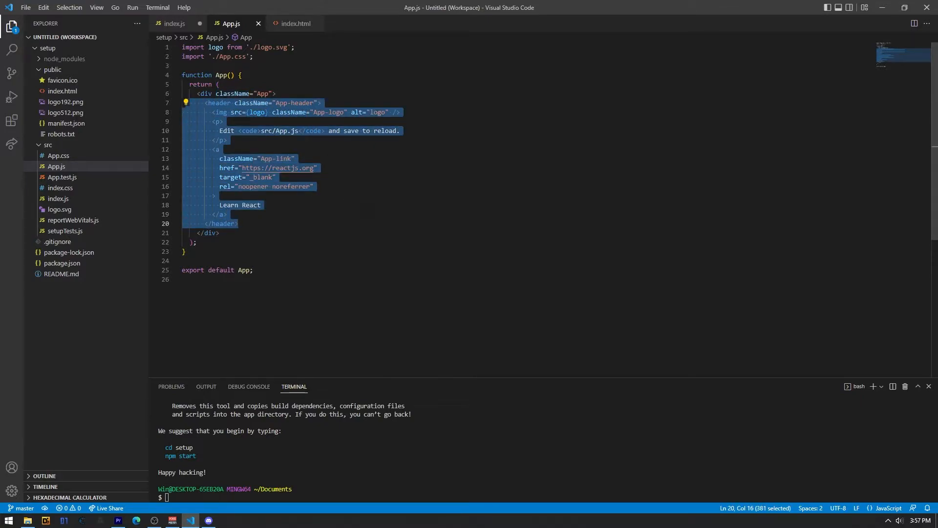
Step: Delete the default header markup and import { useState } from 'react'
key("Delete")
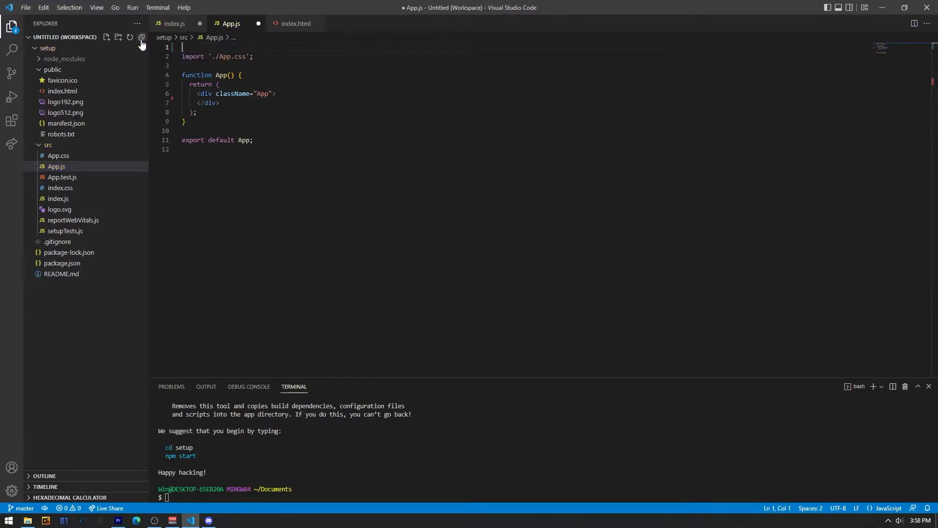
type("import")
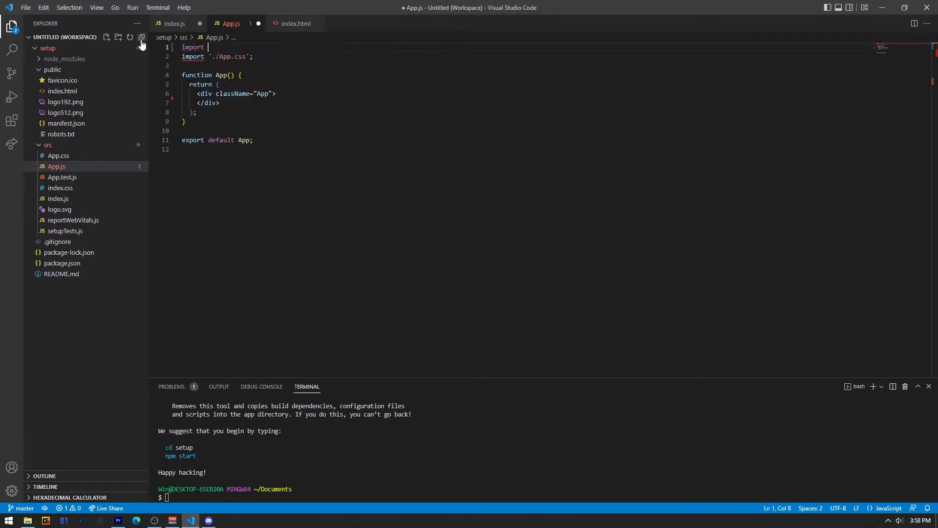
type("{ }")
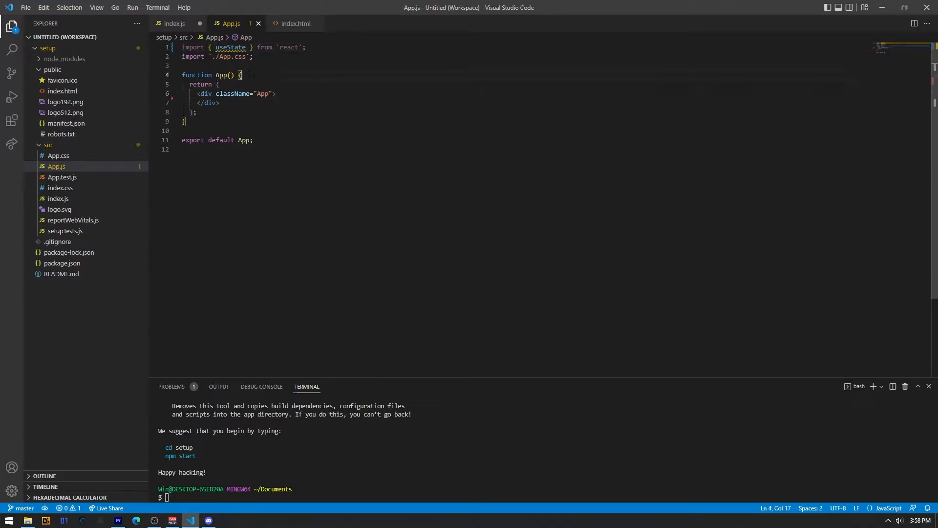
type("cd")
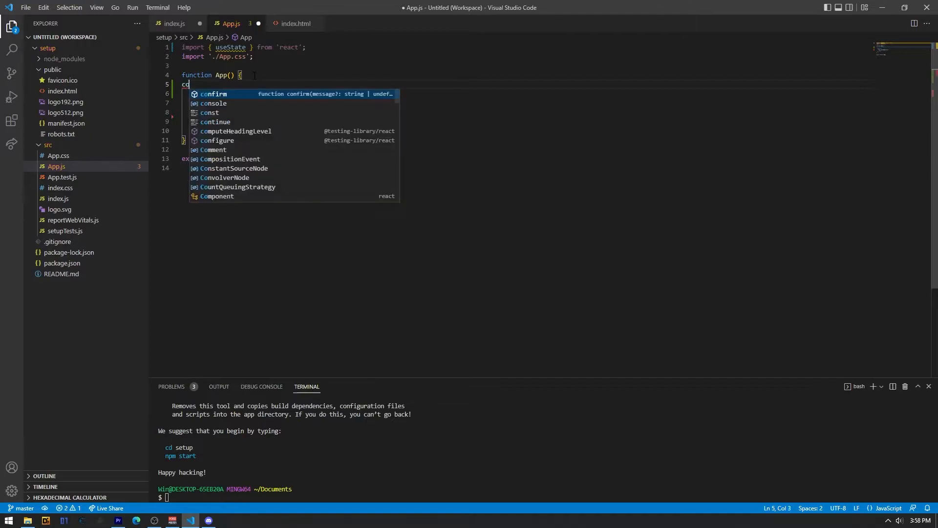
Step: Declare const [state, setState] = useState(0) in the App component
type("const")
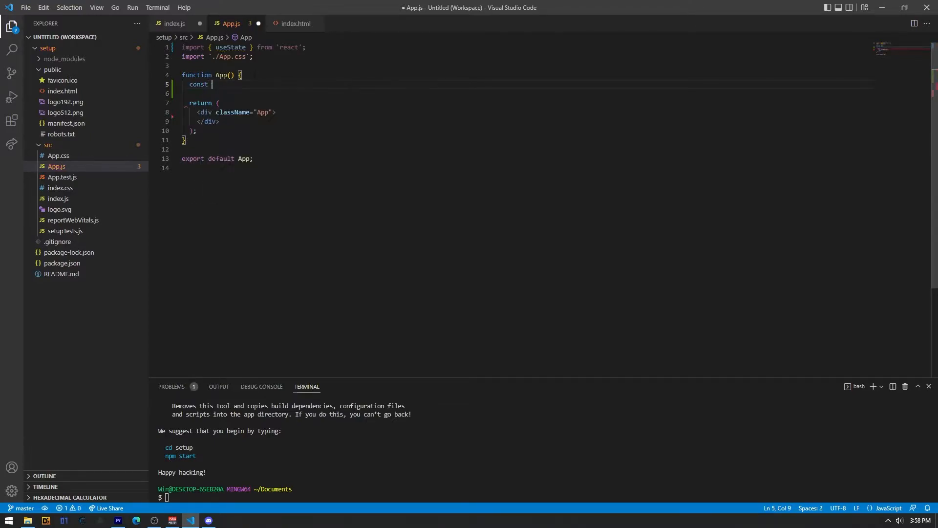
type("[")
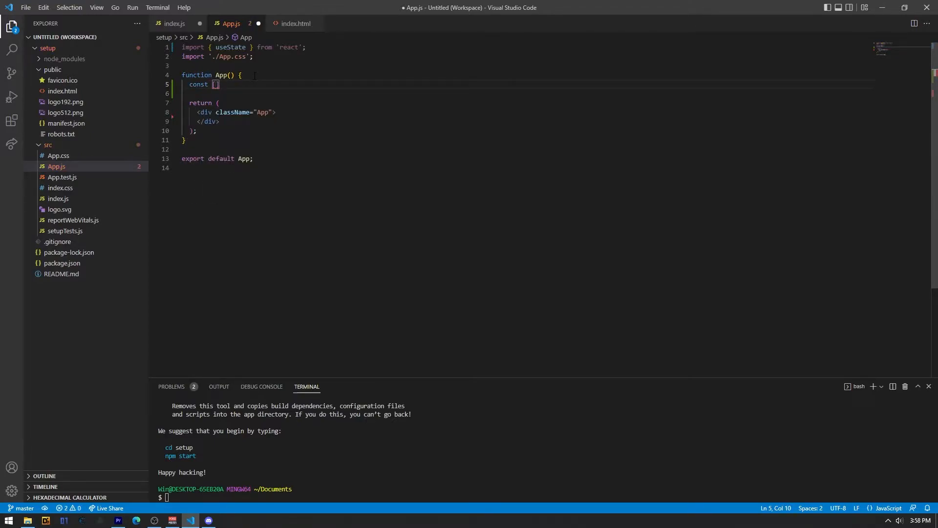
type("state,")
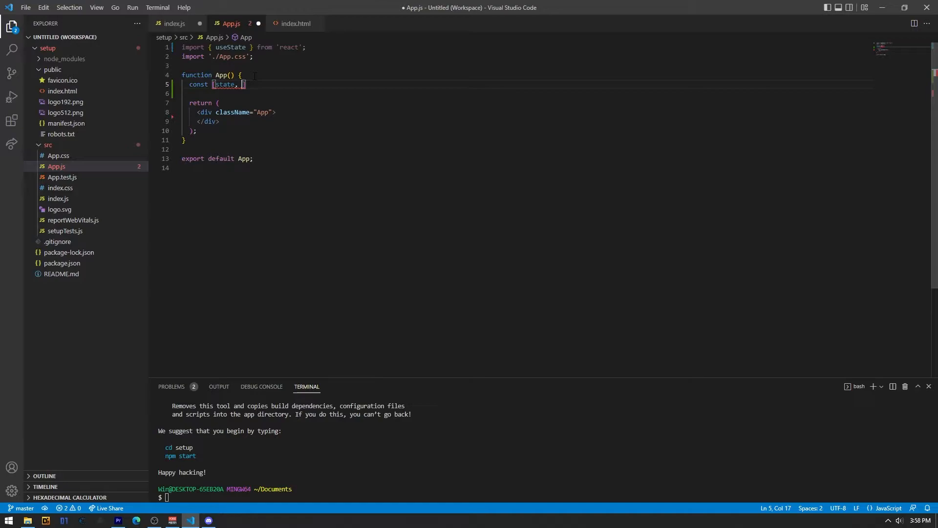
type("setSt")
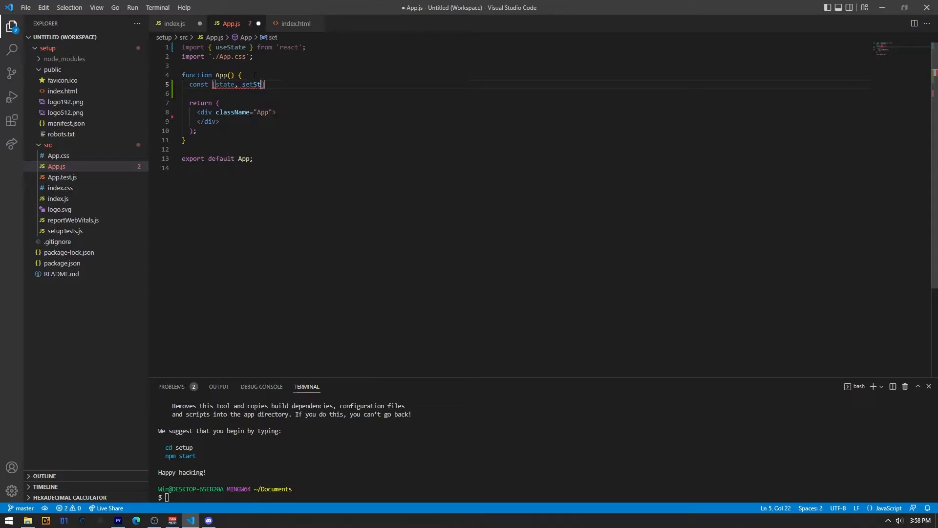
type("ate")
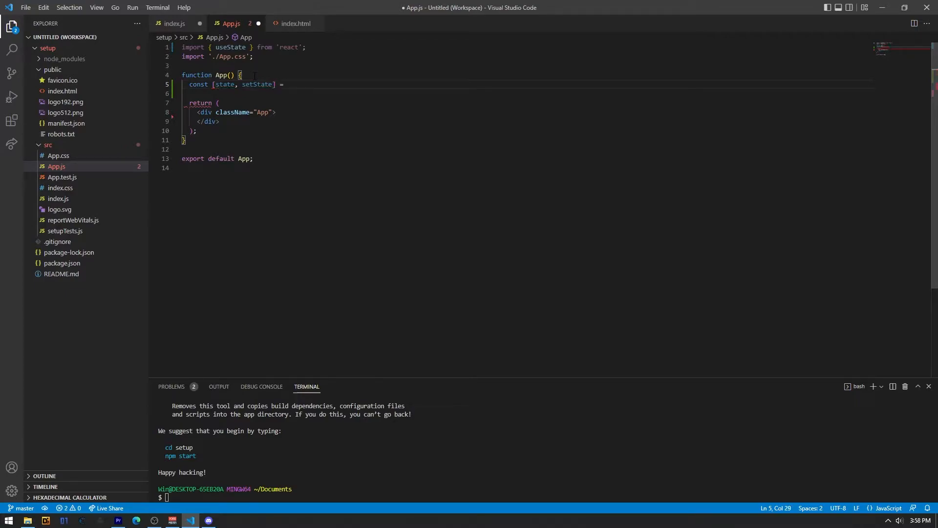
type("useState(")
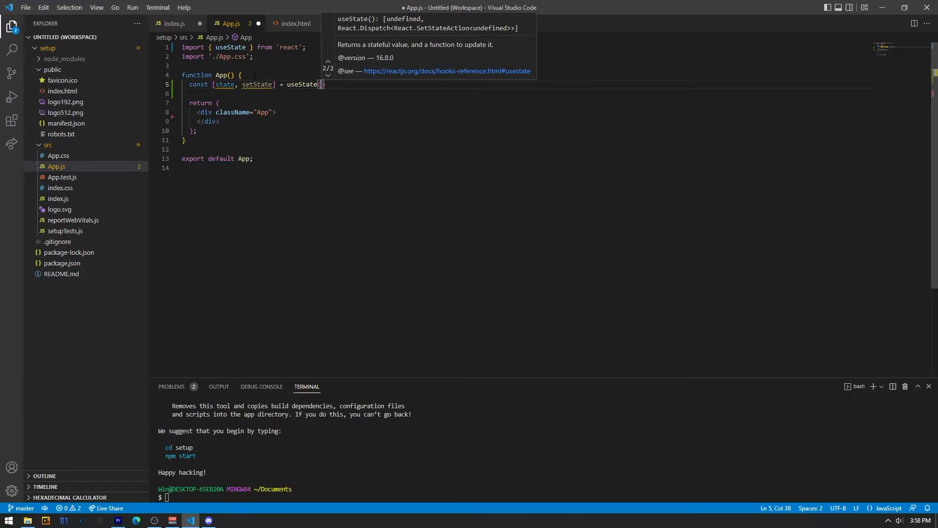
type("0")
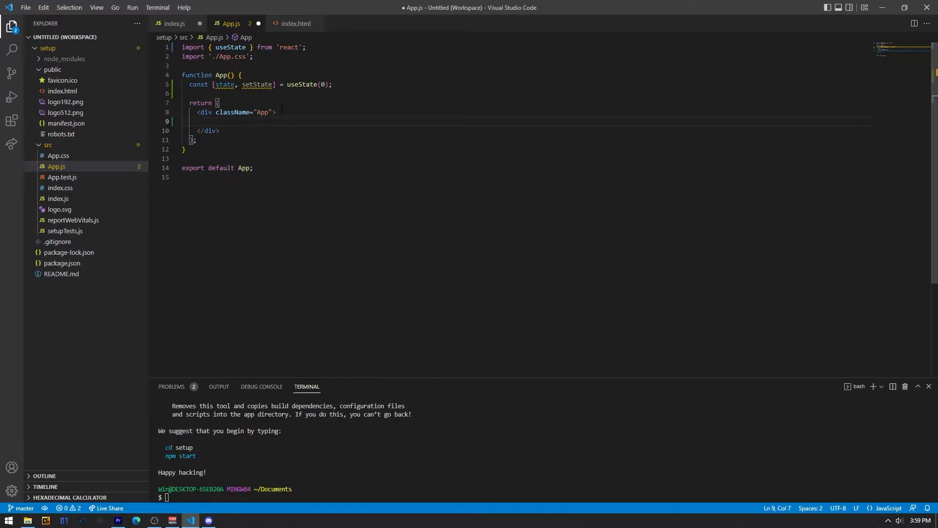
Step: Render {state} inside the App div, then run npm start from the setup folder
type("{")
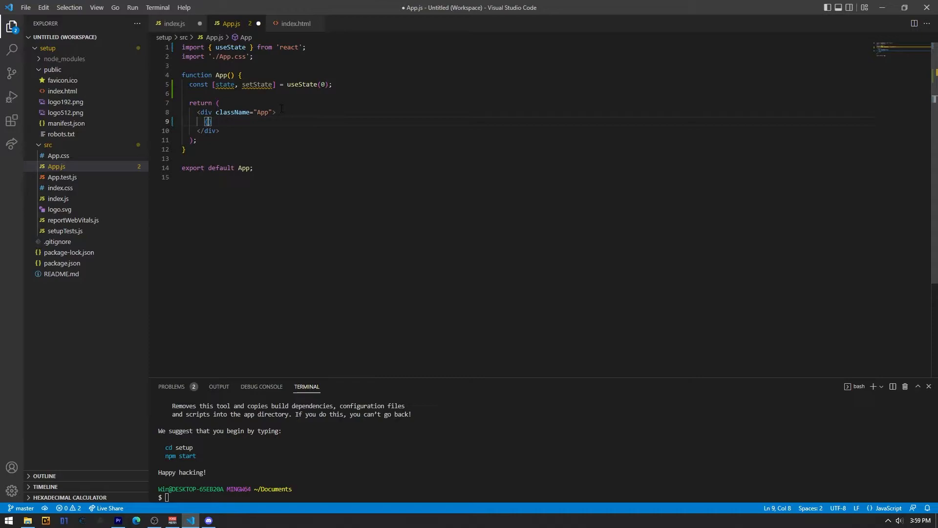
type("state")
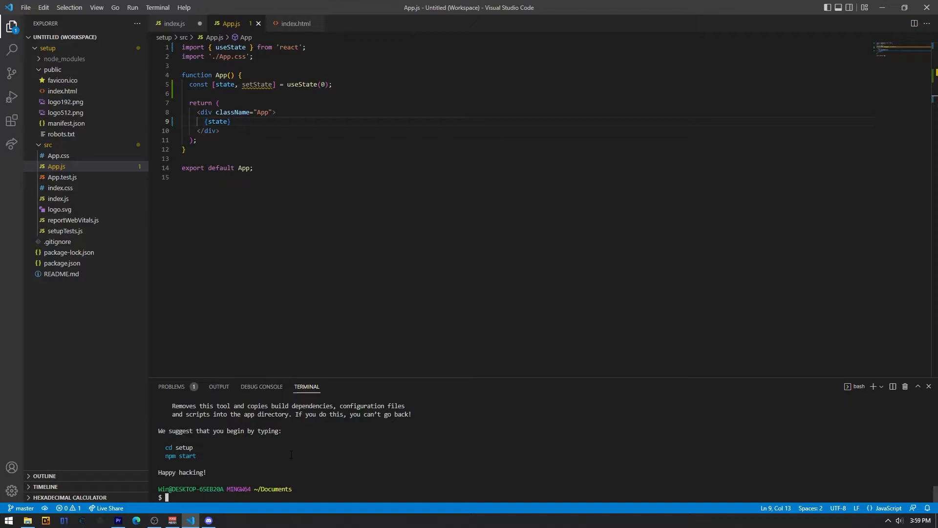
type("cd setup/")
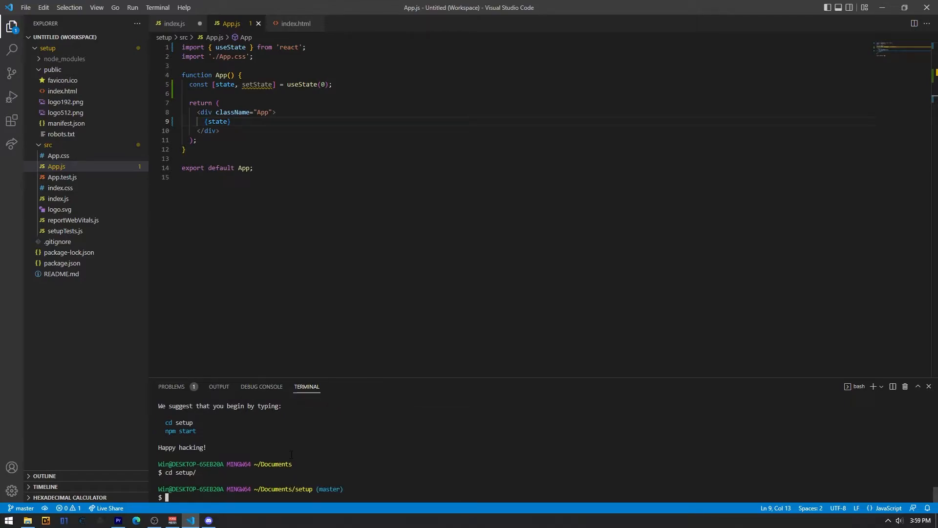
type("npm start")
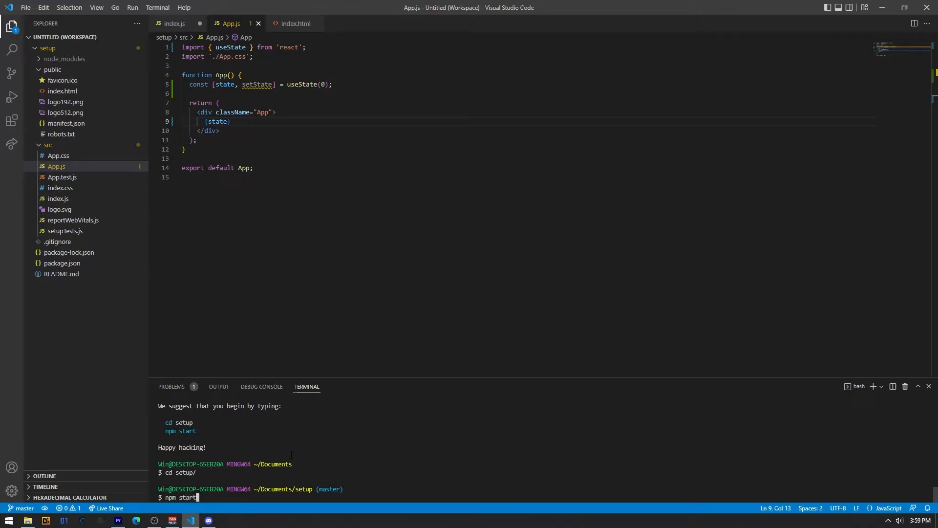
key("Enter")
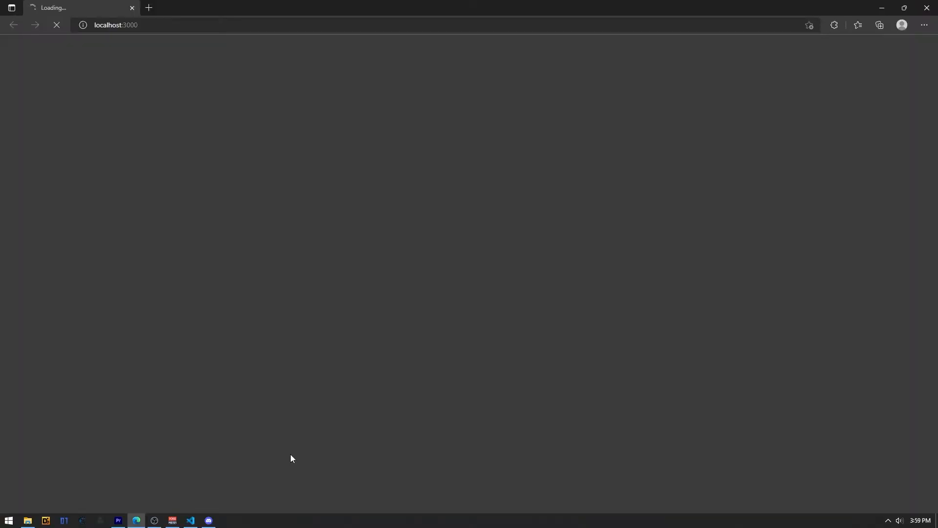
mouse_move(143, 39)
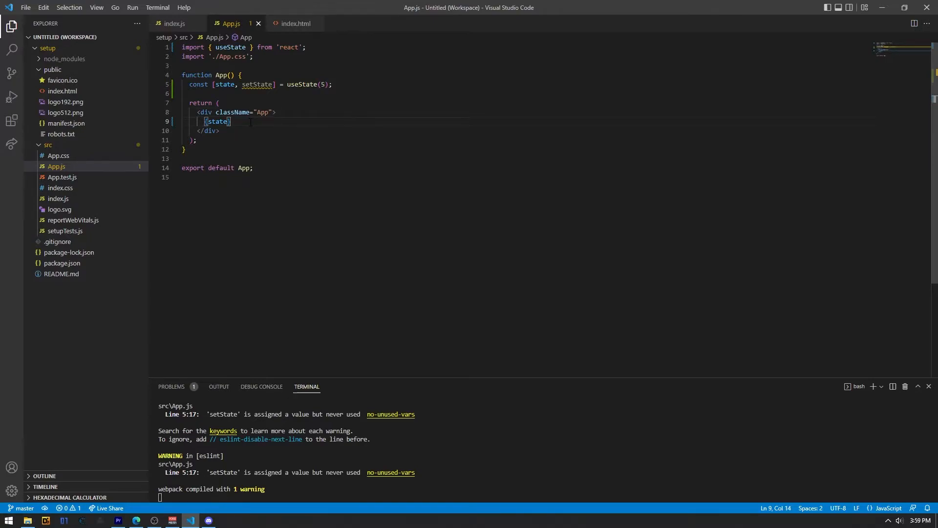
Step: Add a Test button and a handler function that calls setState(0)
type("<b")
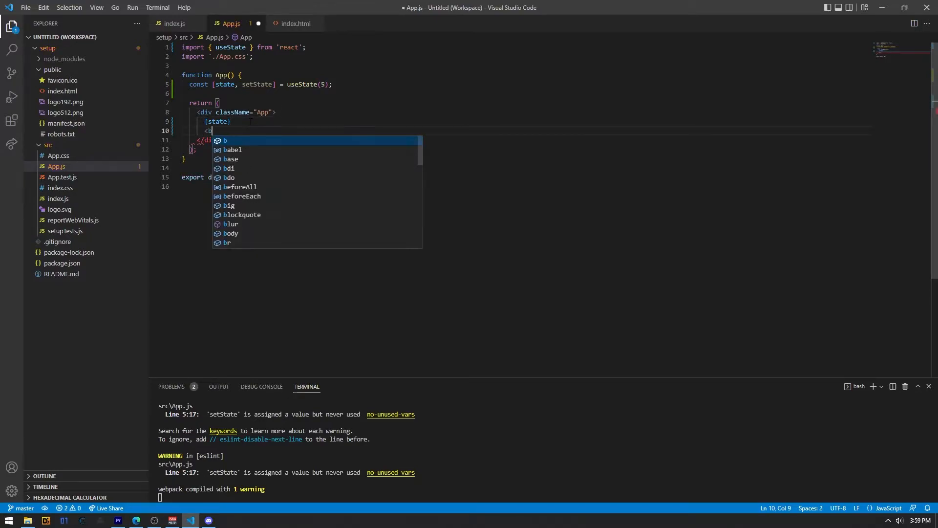
type("button>")
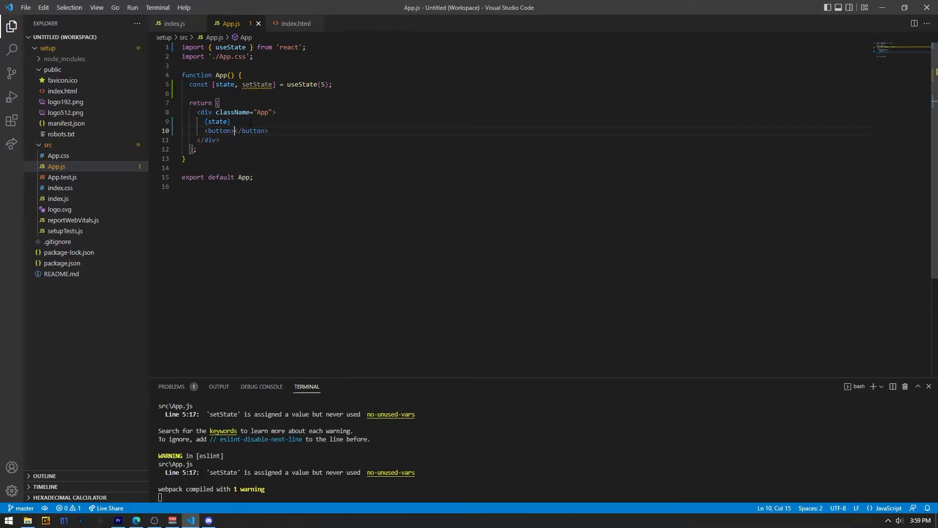
type("Test")
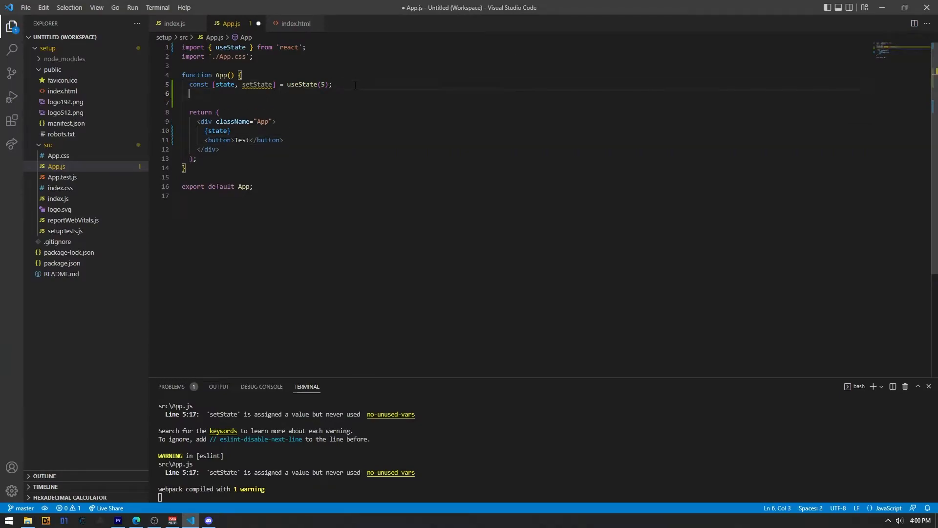
type("const")
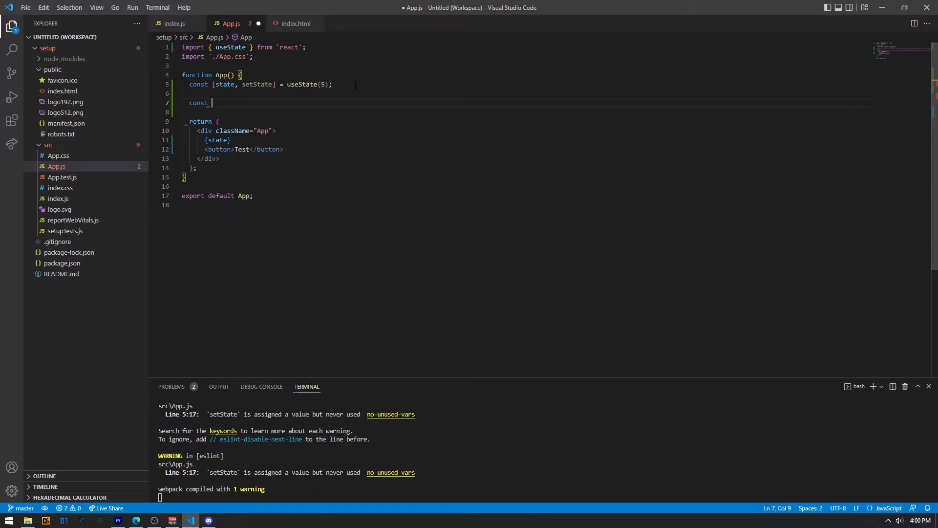
type("handleButton")
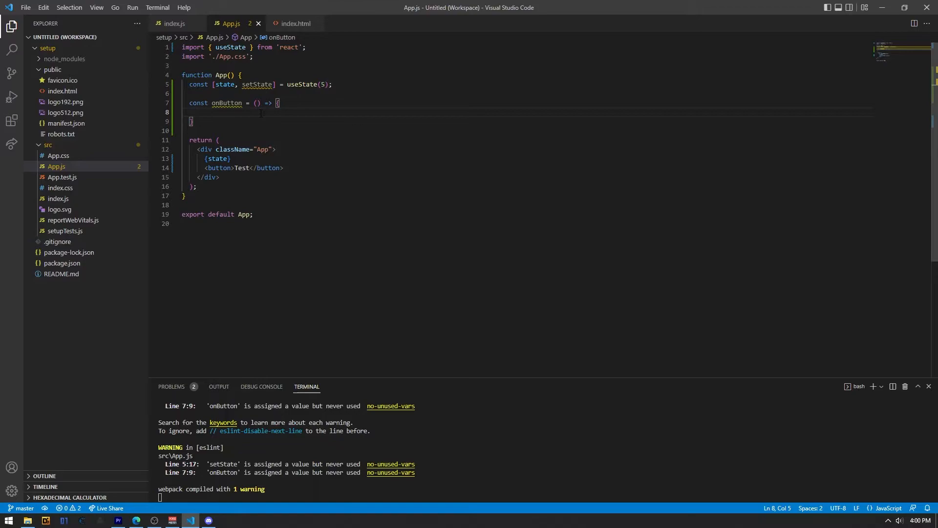
type("setState(0);")
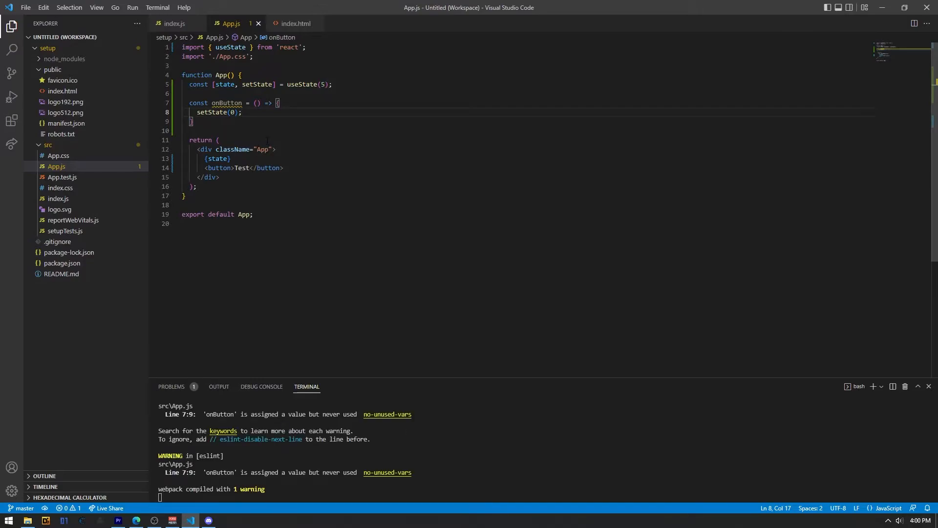
Step: Wire the button's onClick to the onButton handler and check it in the preview
left_click(231, 168)
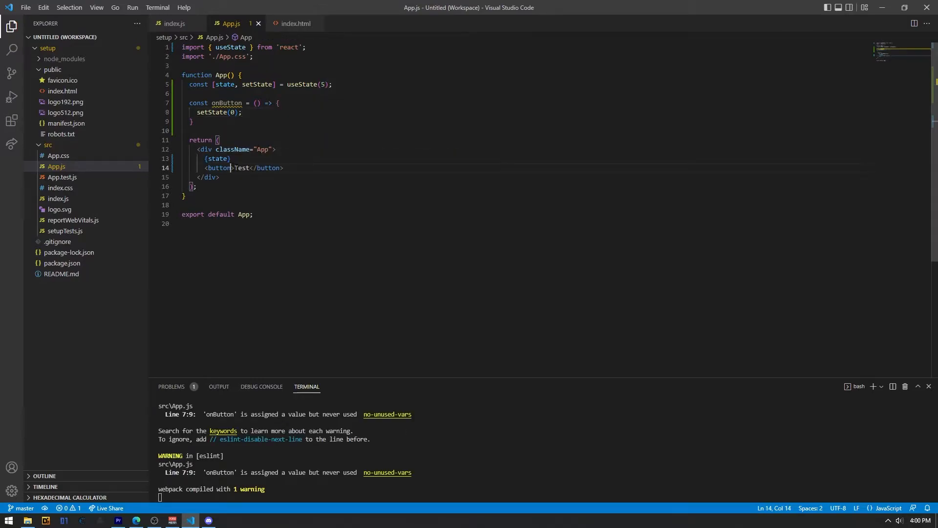
type("onClick={")
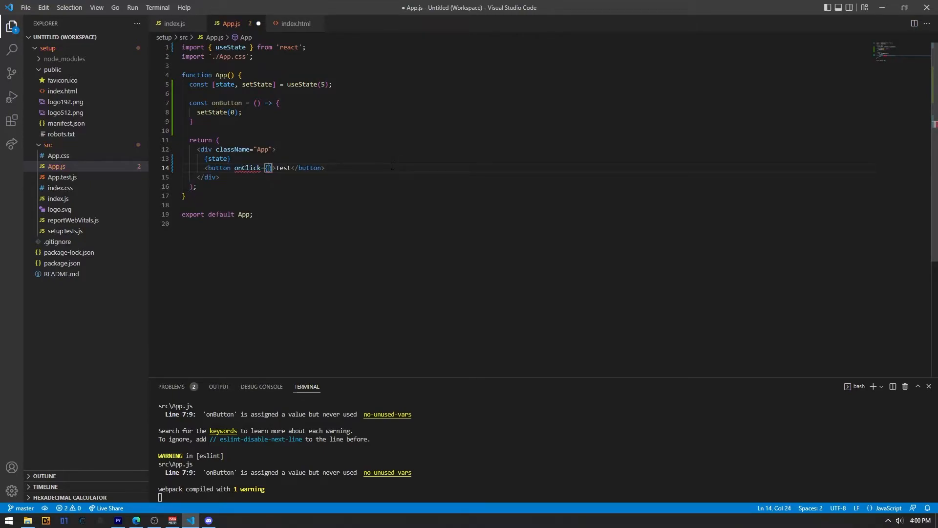
type("onBut")
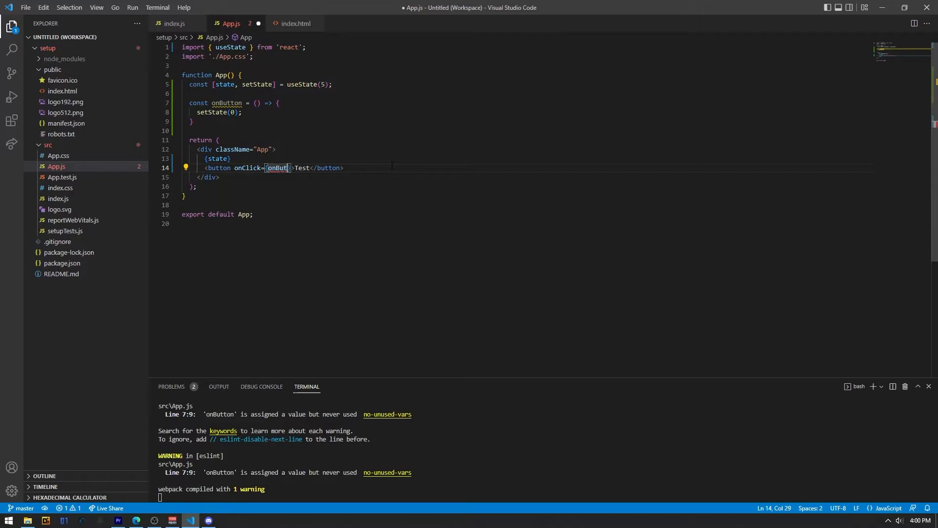
left_click(136, 520)
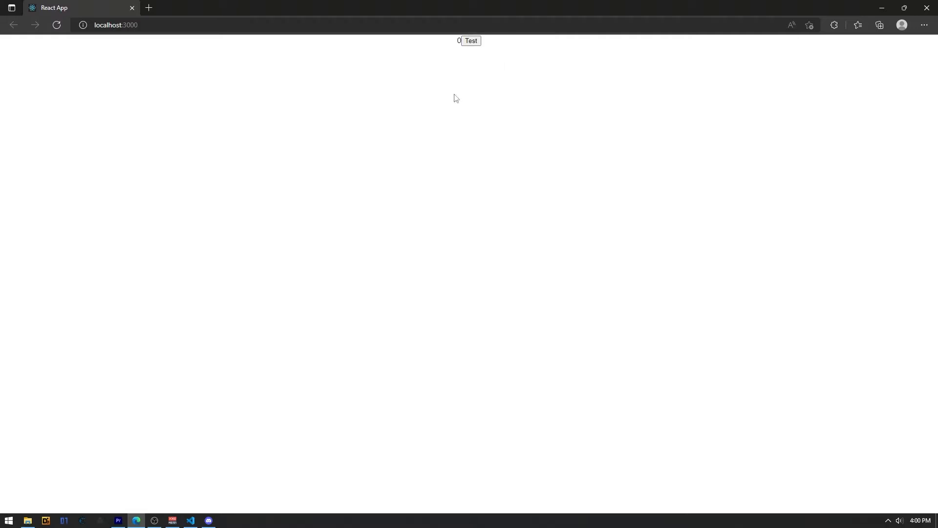
left_click(190, 521)
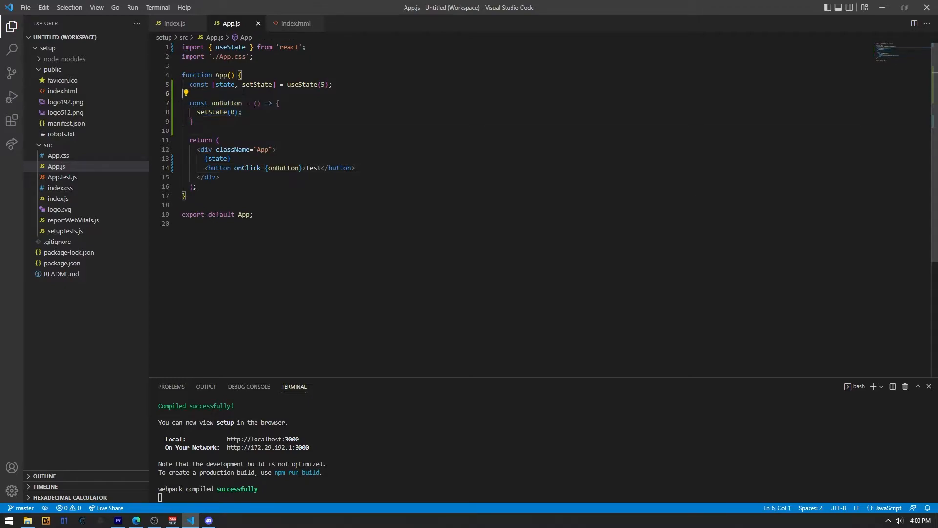
Step: Declare a plain test variable and reset it with test = 0; inside onButton
key("Enter")
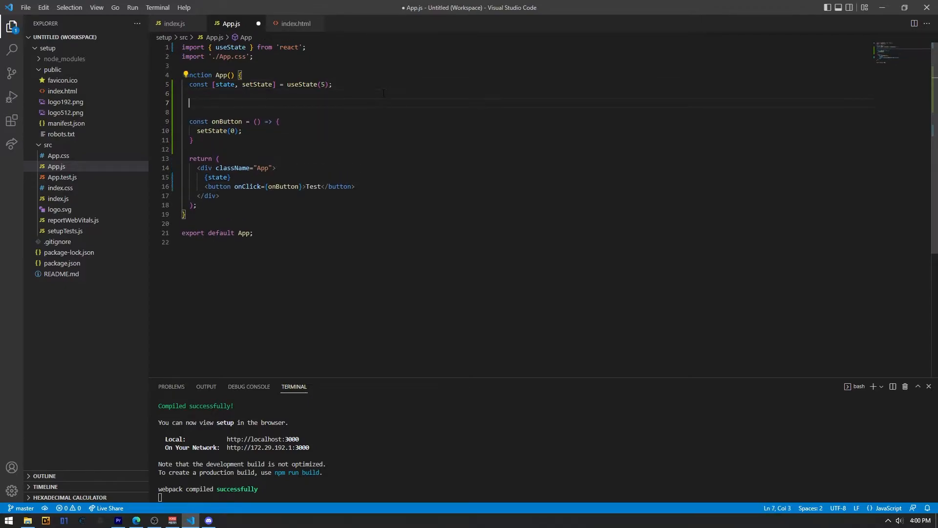
type("let")
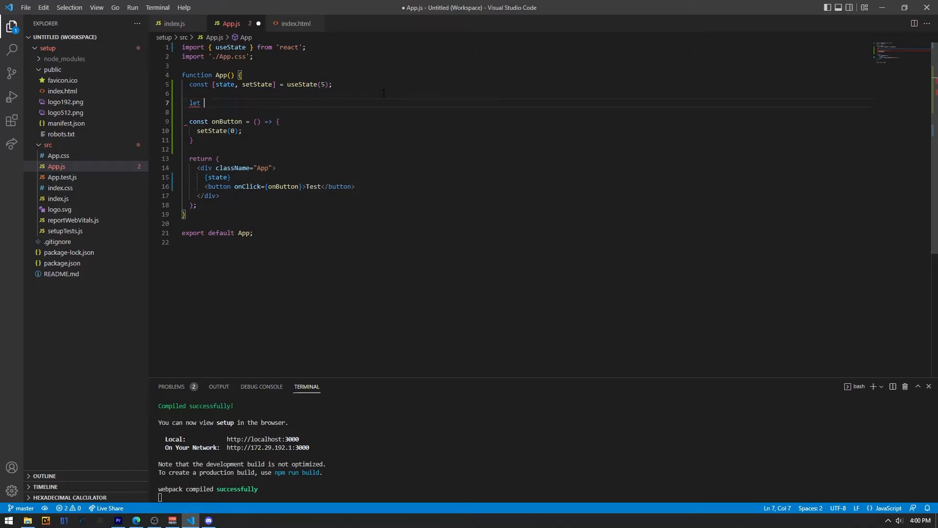
type("test")
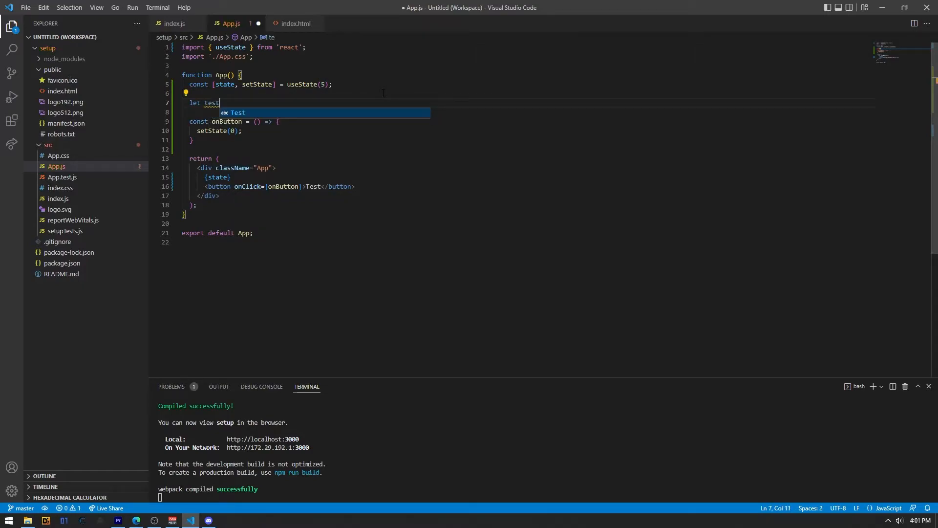
type("= 0")
left_click(527, 131)
type("//")
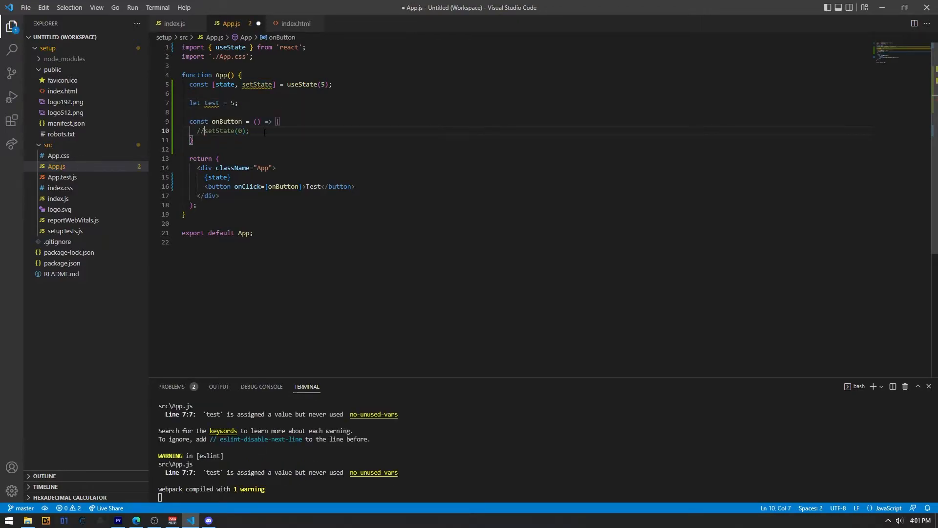
type("test")
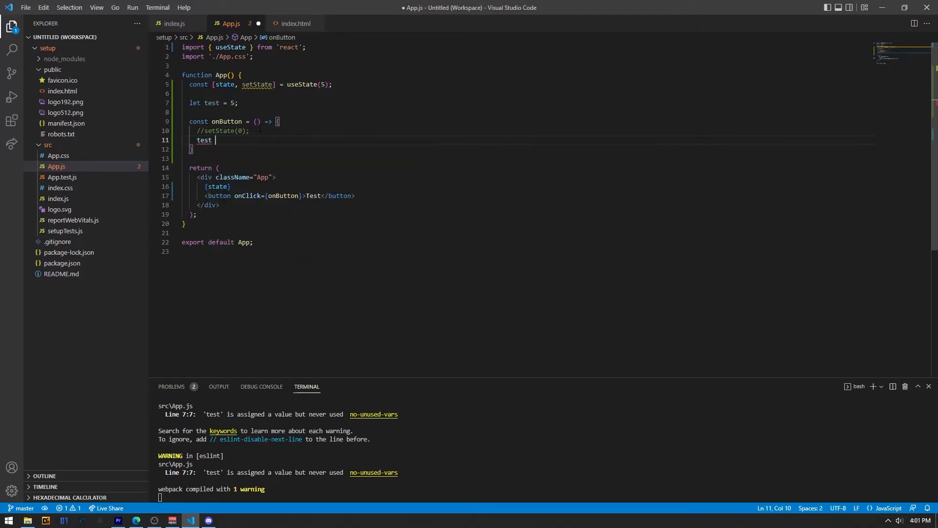
type("=")
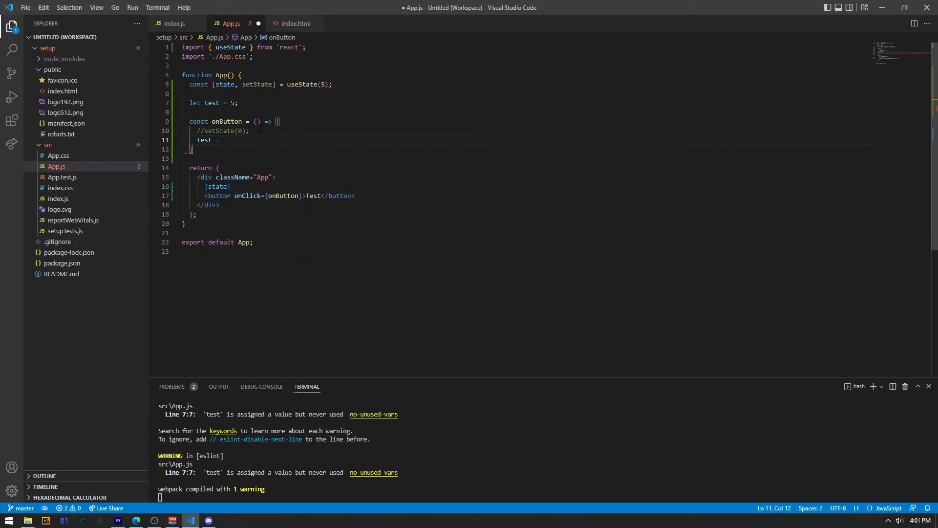
type("0;")
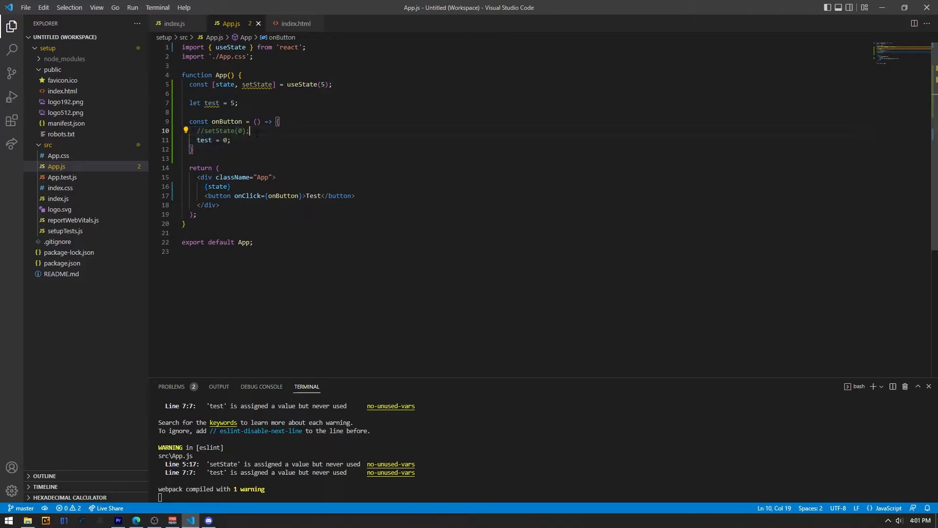
Step: Display {test} instead of {state} and switch to the localhost:3000 preview
left_click(189, 84)
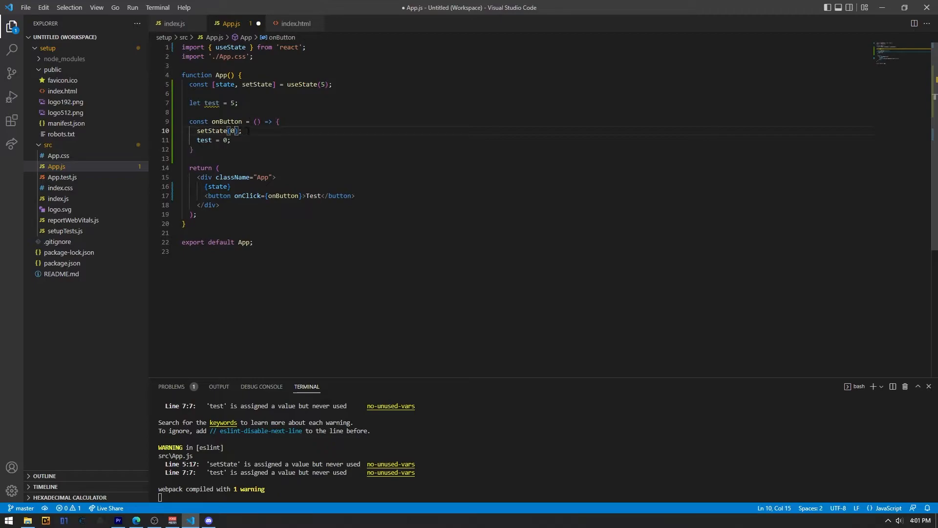
mouse_move(223, 121)
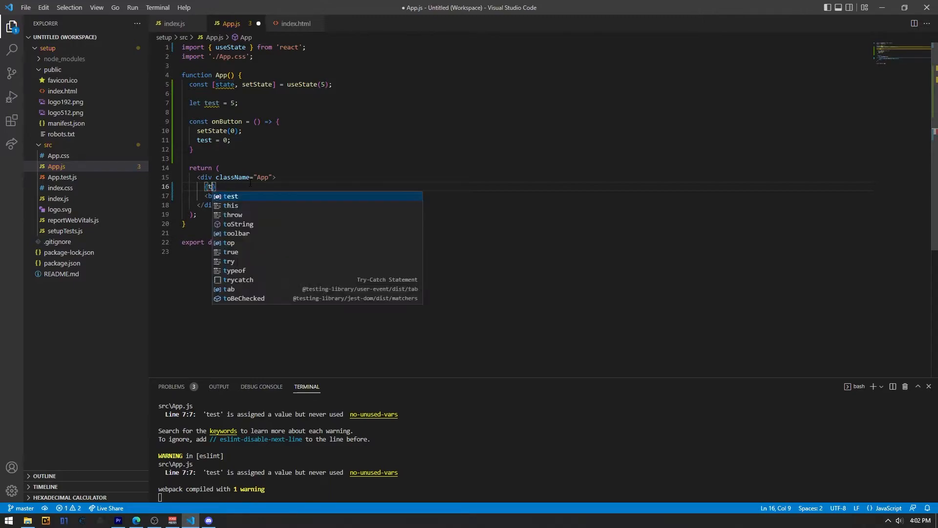
type("test")
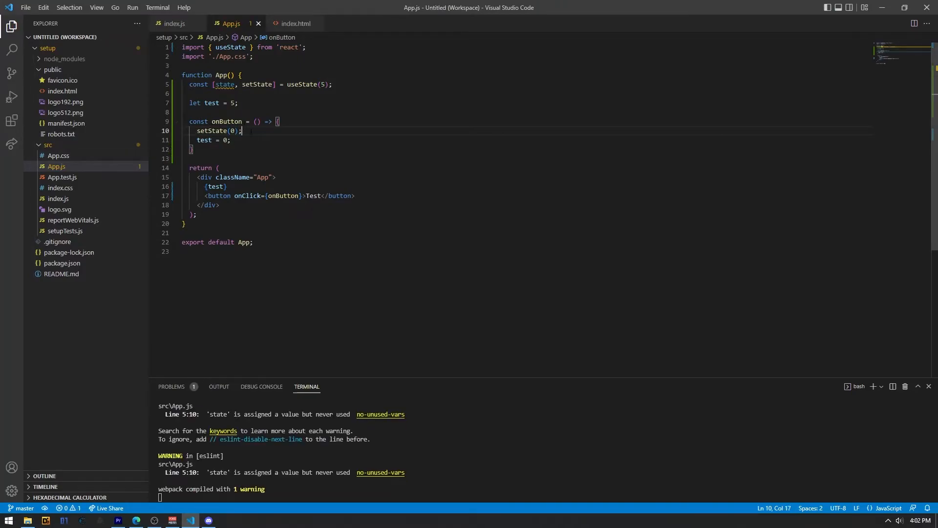
left_click(135, 520)
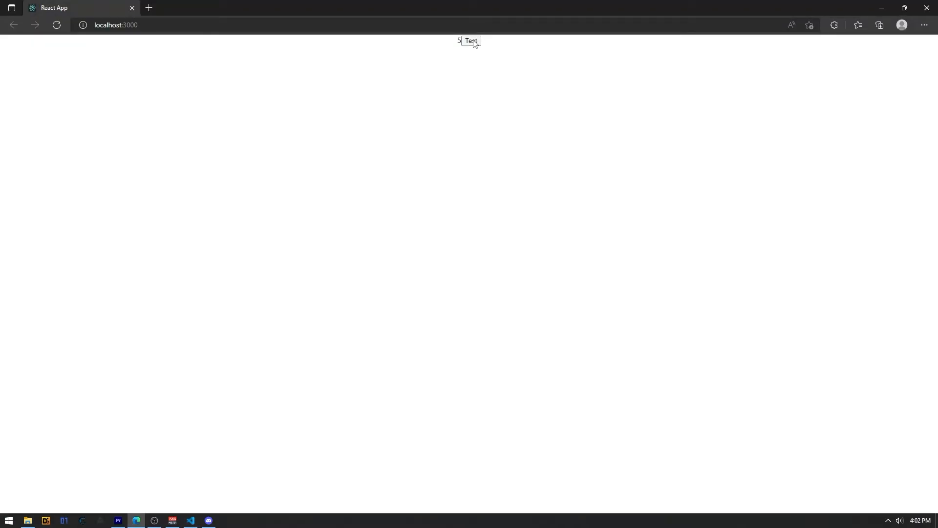
Step: Press Test to see the variable stay at 5, then render {state} again on line 16
left_click(190, 520)
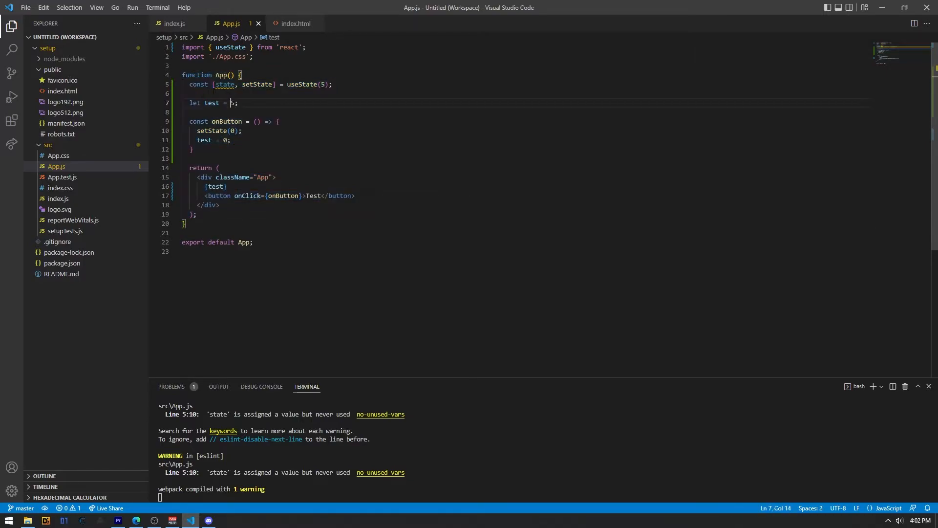
triple_click(212, 102)
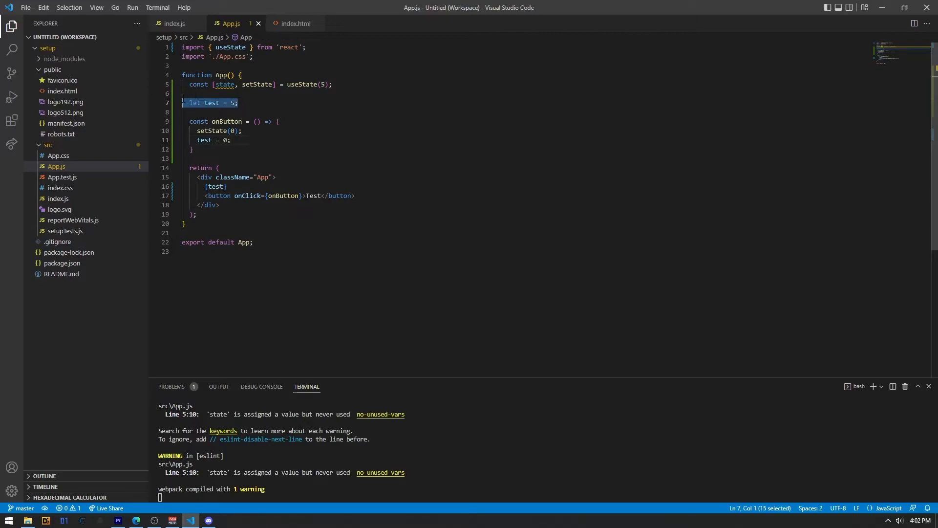
left_click(136, 520)
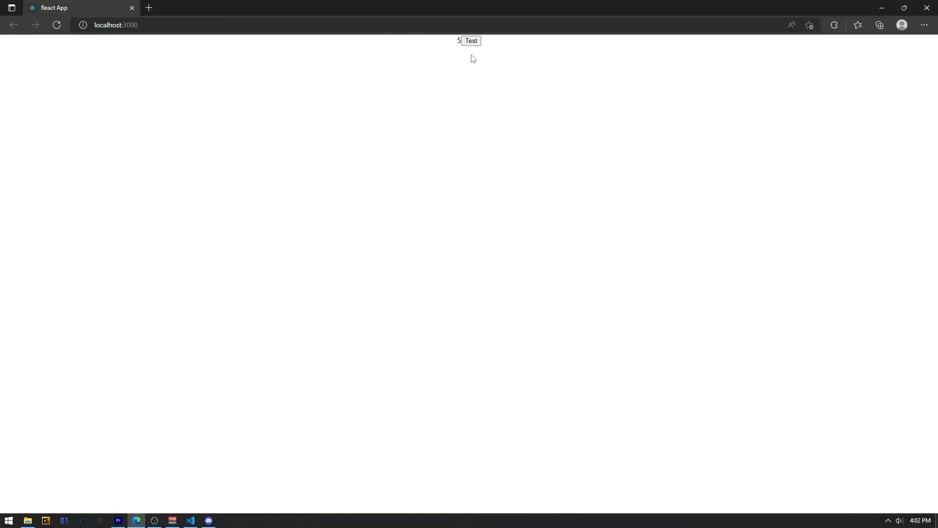
left_click(189, 521)
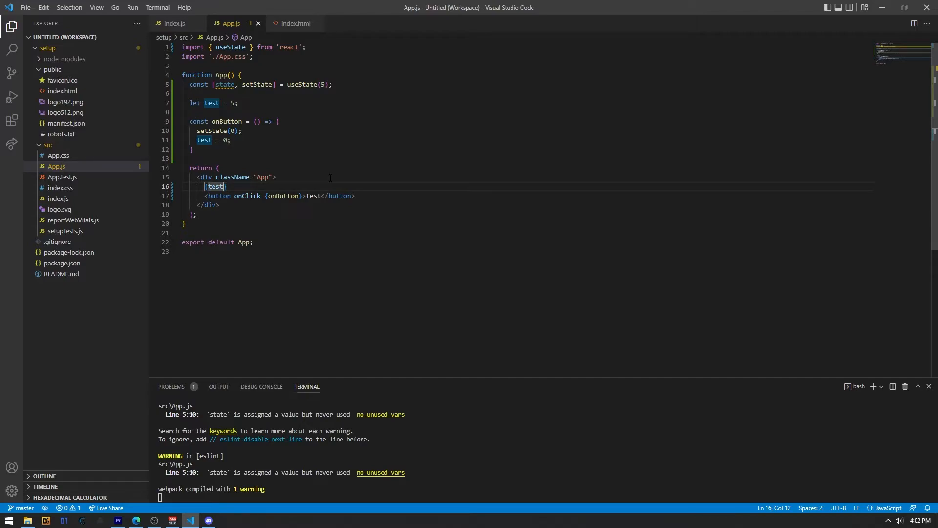
type("state")
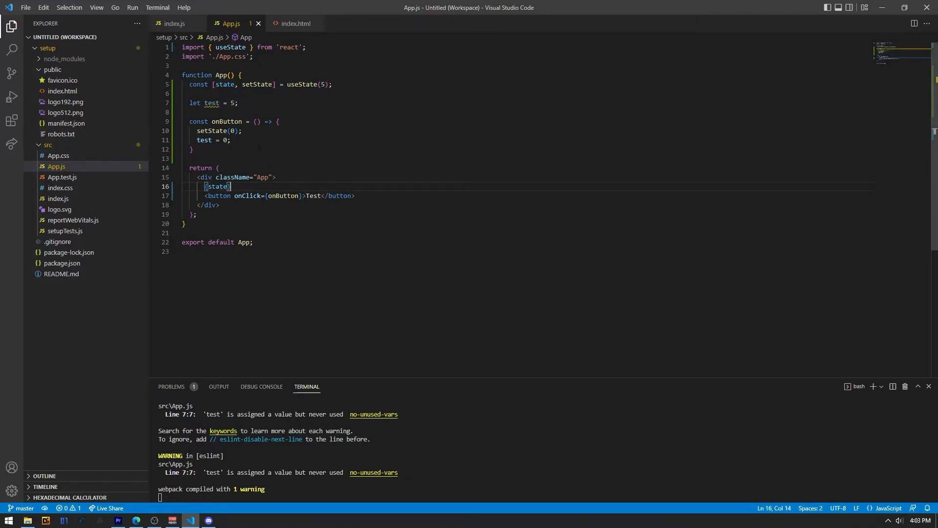
Step: Create src/Count.js with an exported default Count(props) function
right_click(39, 145)
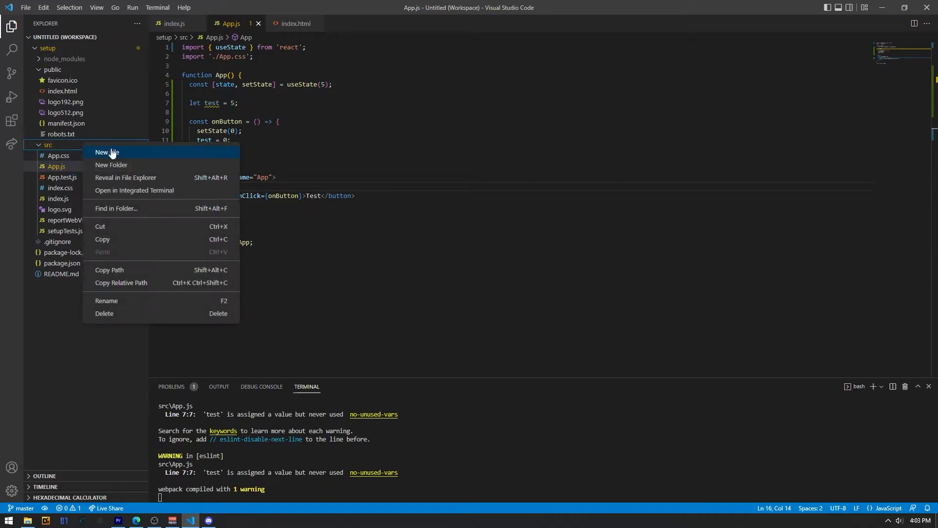
left_click(106, 151)
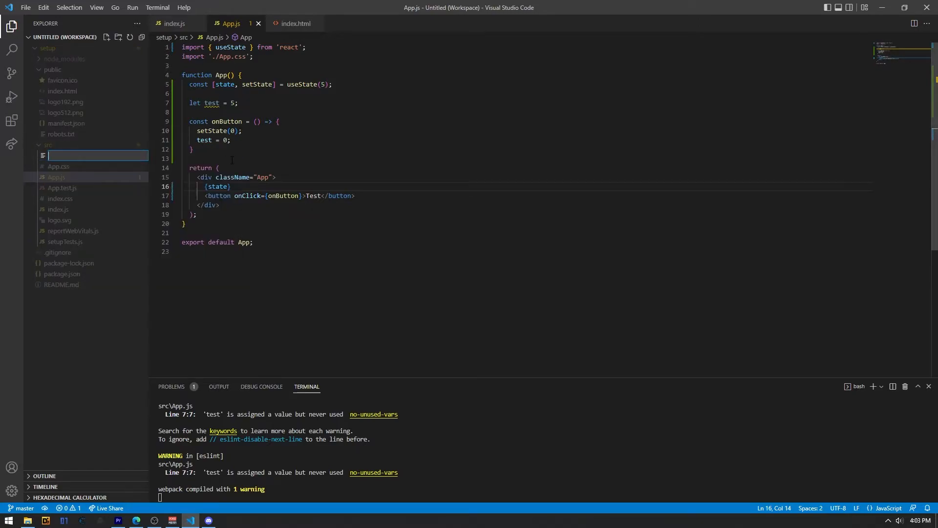
type("Count.js")
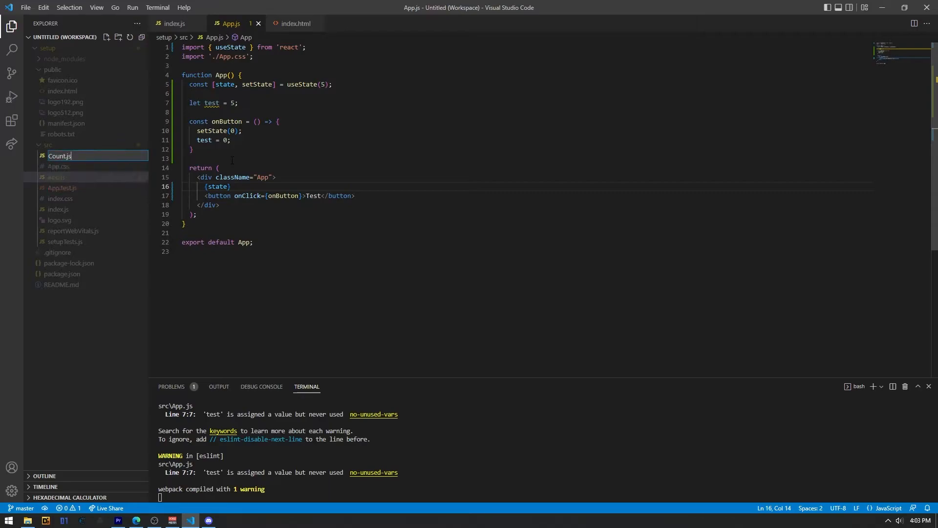
type("export")
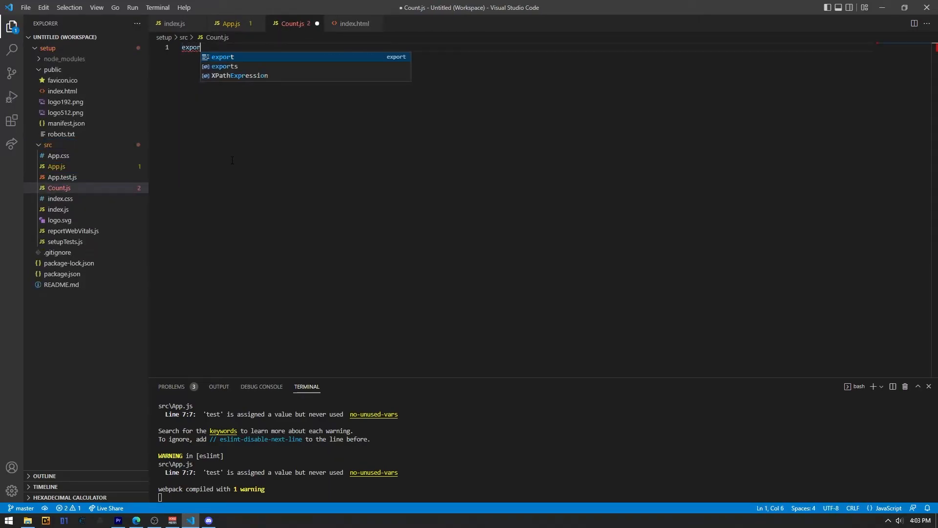
type("default function Count")
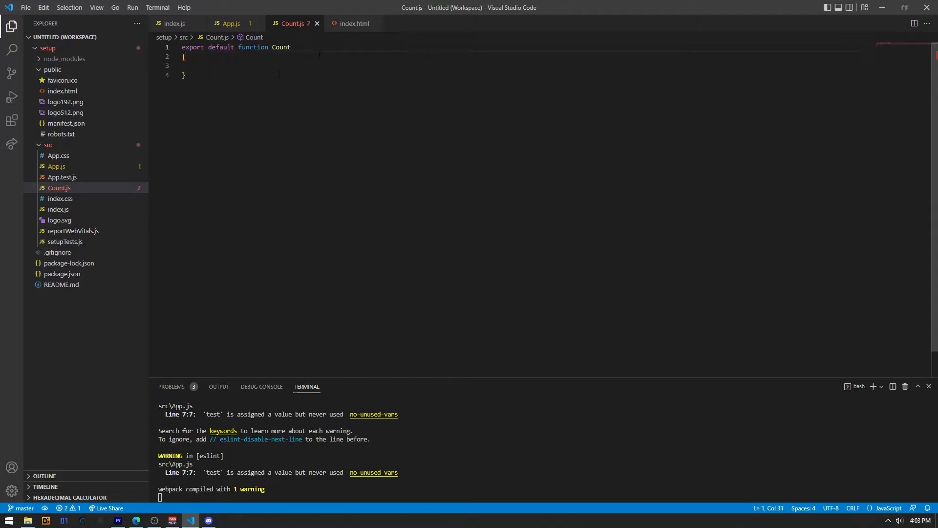
type("()")
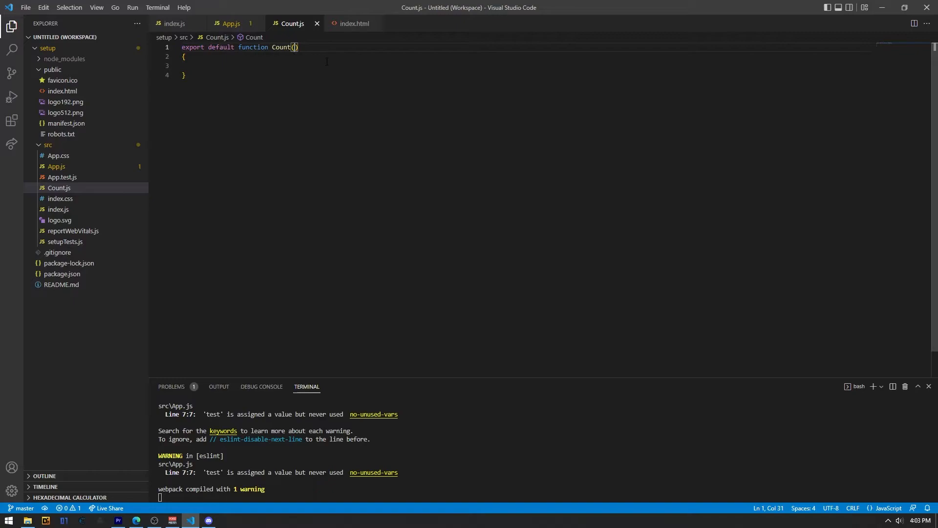
type("props")
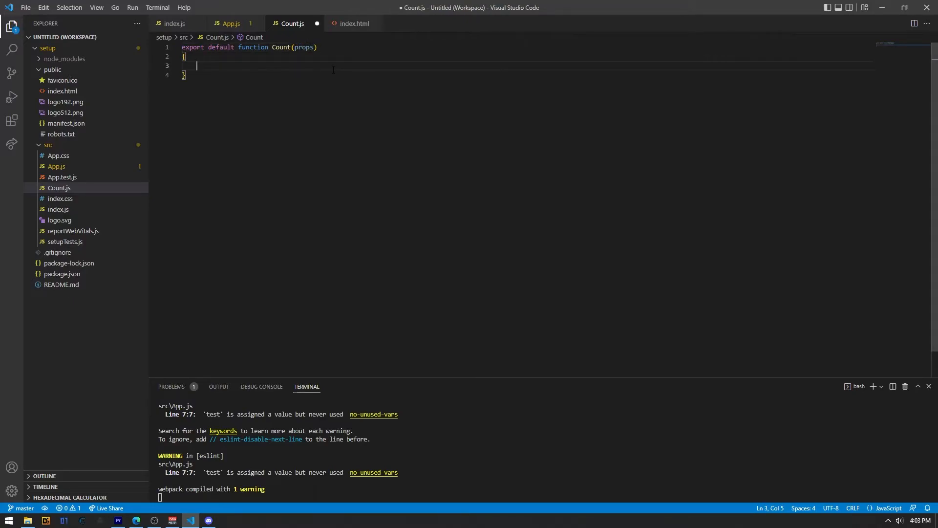
Step: Return a <div> containing a <span> from Count, then go to App.js
type("return")
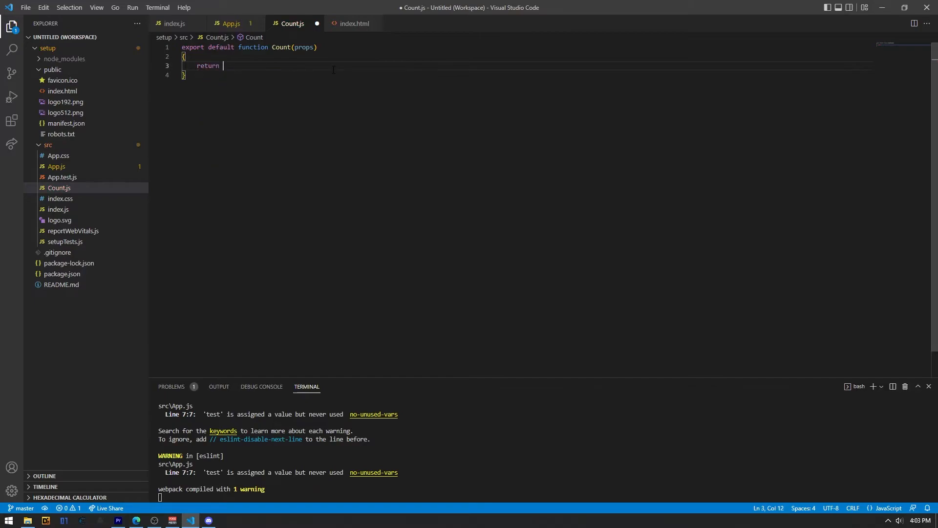
type("(")
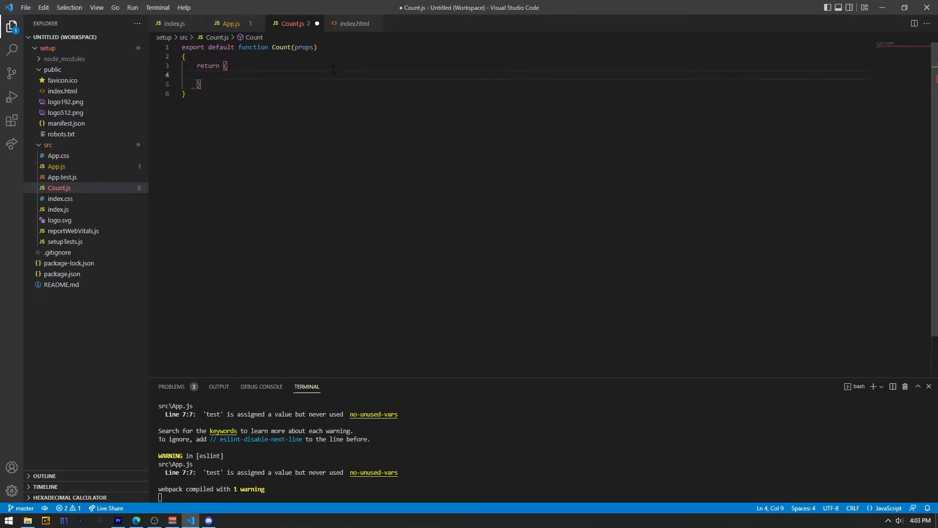
type("<div>")
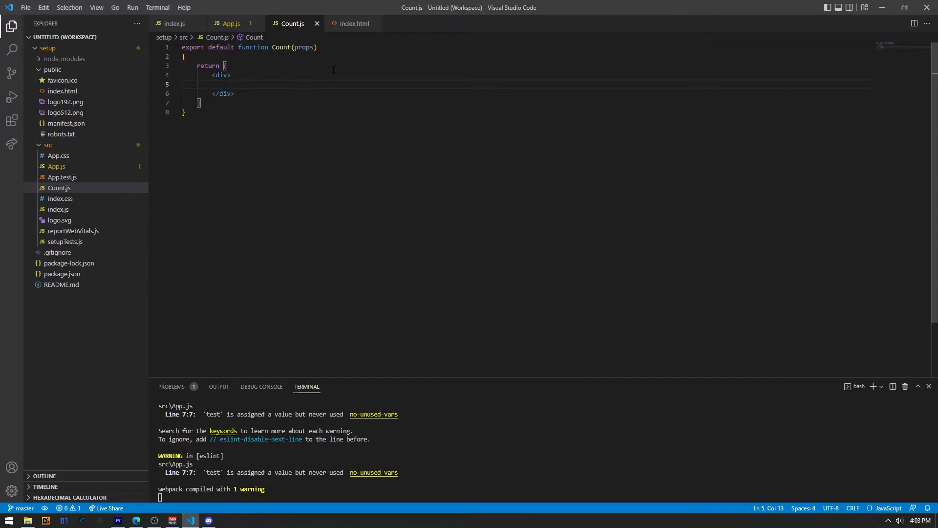
type("<span>")
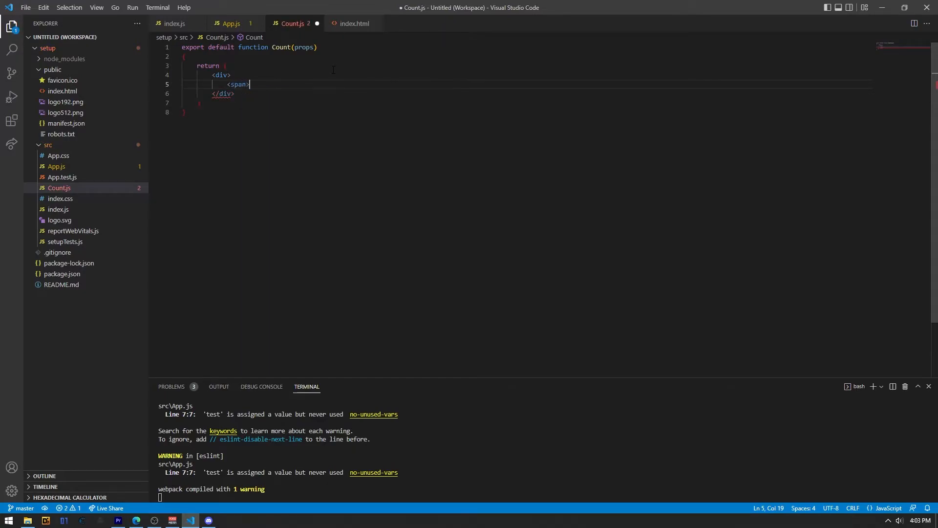
type("0</span>")
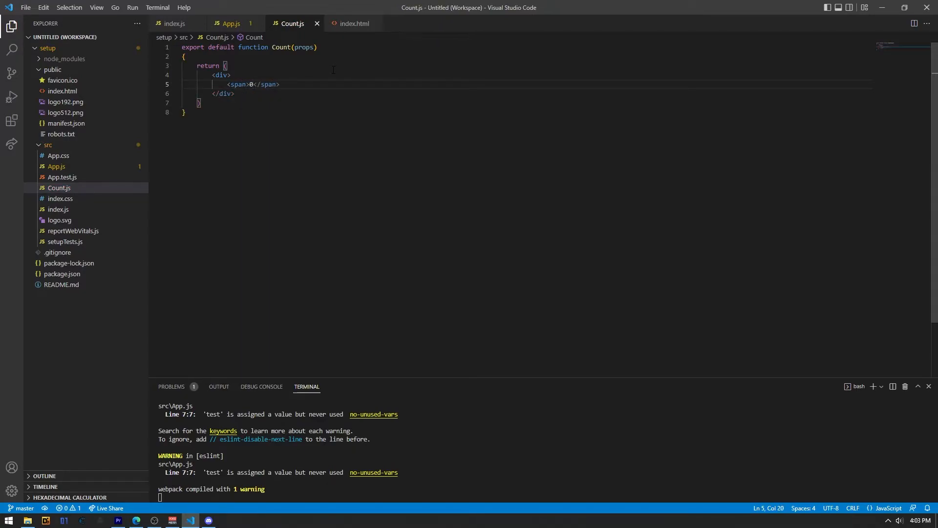
type("c")
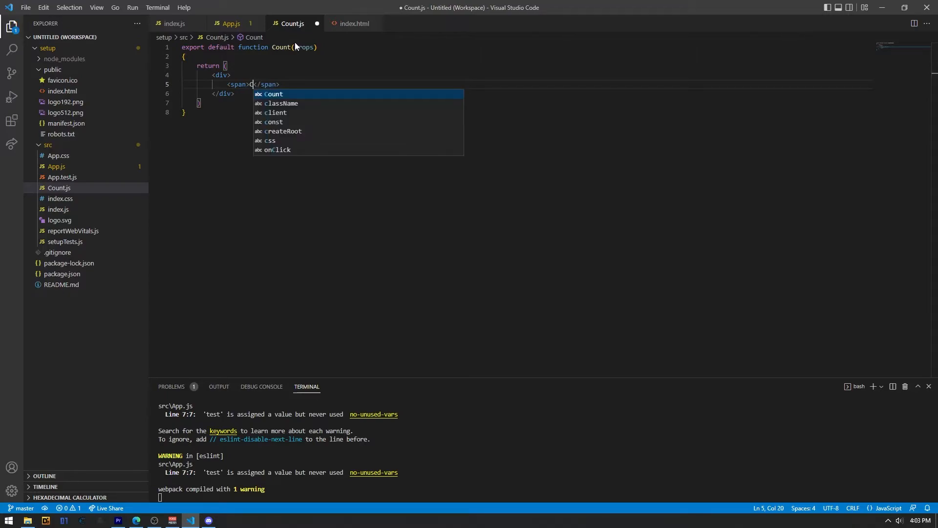
left_click(232, 24)
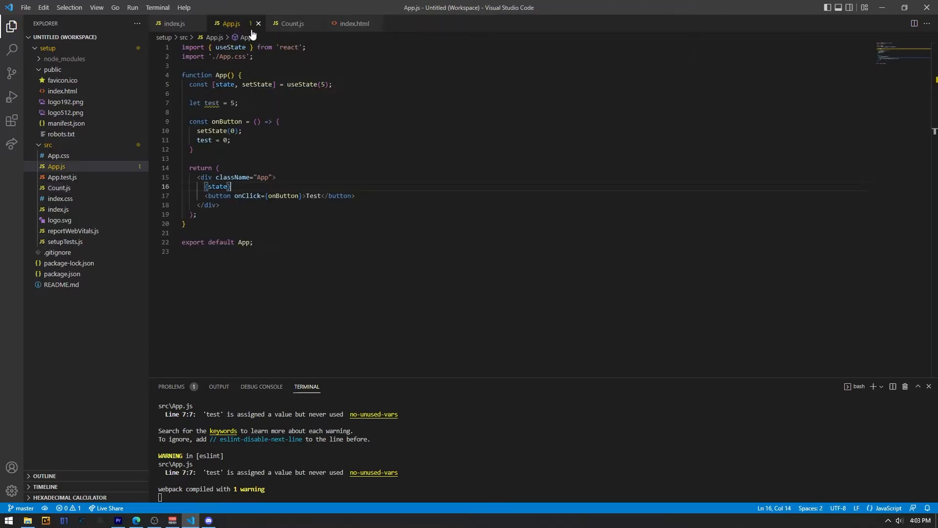
Step: Import Count from './Count', delete the state and button code, and render <Count />
key("Enter")
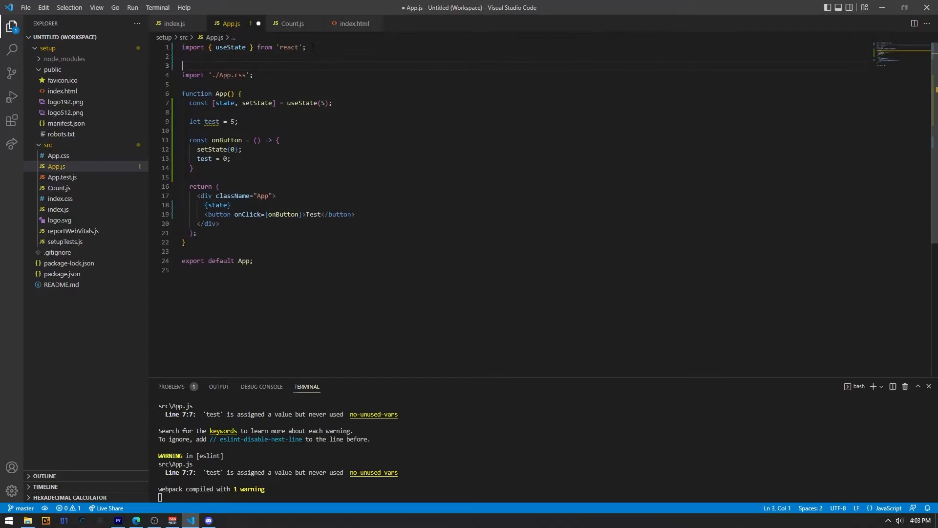
type("import")
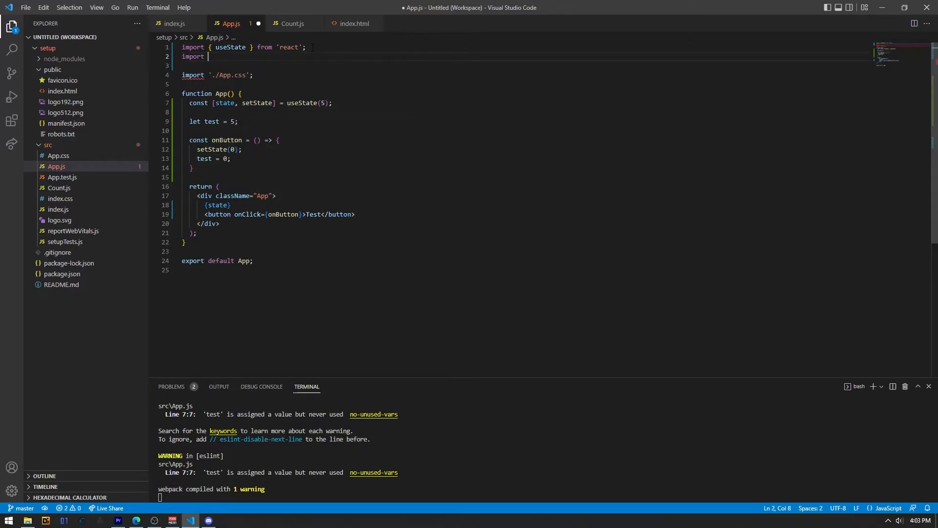
type("Count from './Count';")
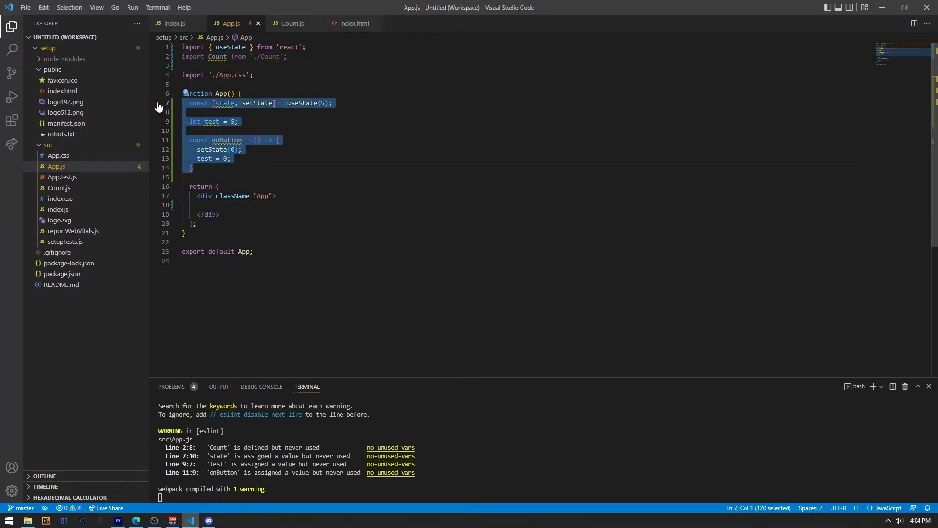
key("Delete")
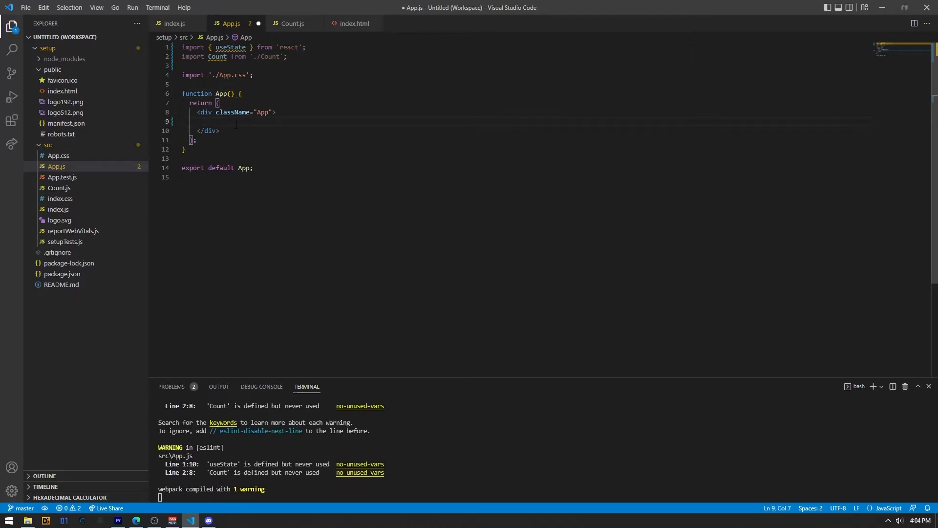
type("<Count")
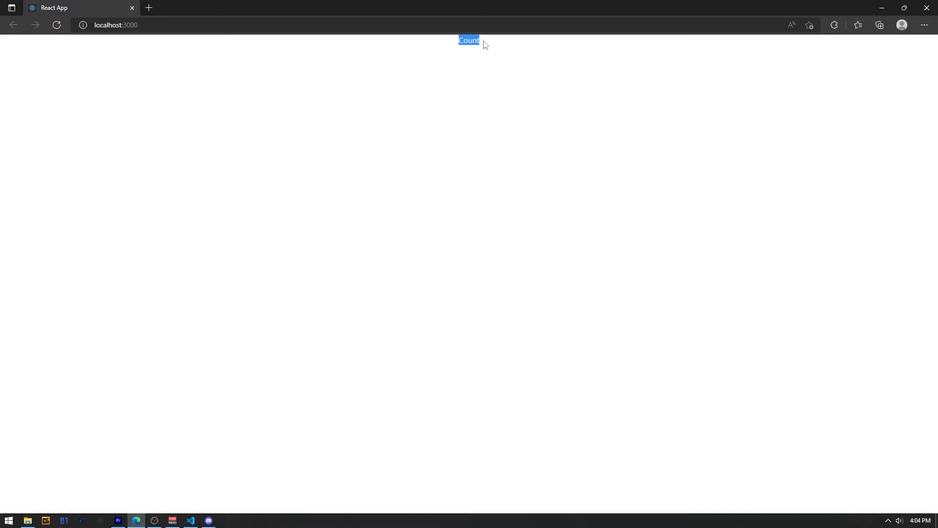
left_click(191, 520)
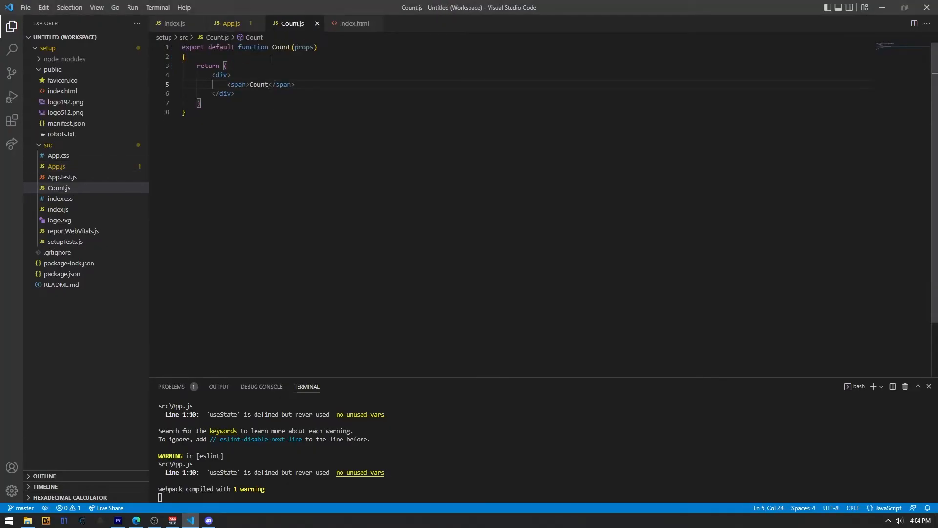
mouse_move(230, 84)
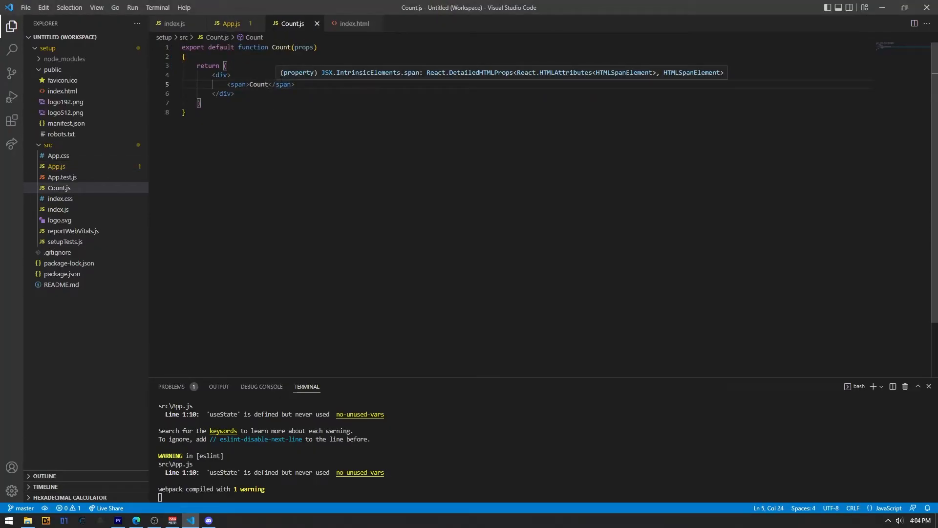
mouse_move(238, 4)
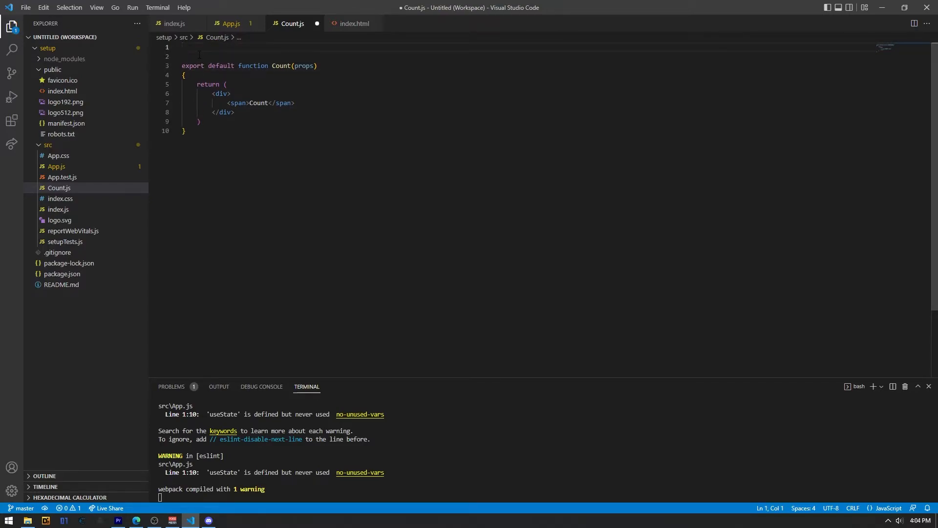
Step: Import useState and declare const [count, setCount] = useState(0) in Count.js
type("import { useState } from \"react")
type("const [")
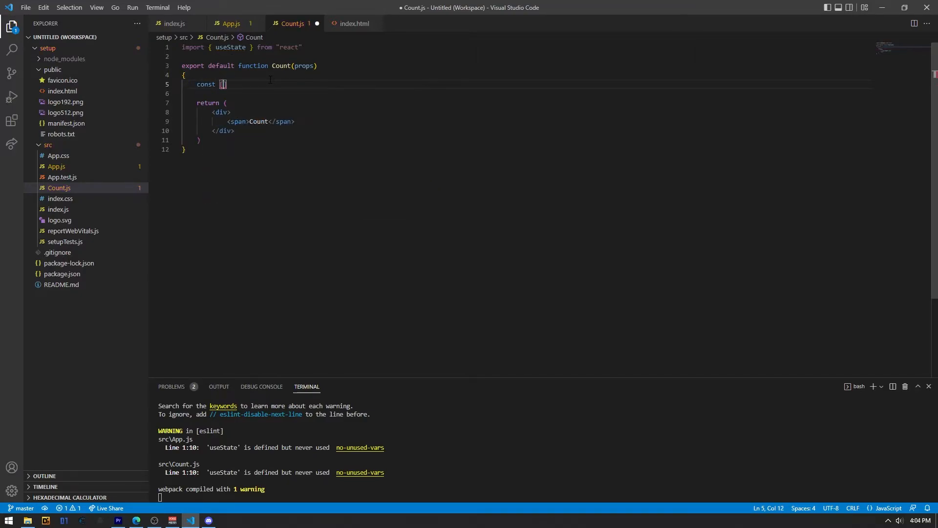
type("count, set")
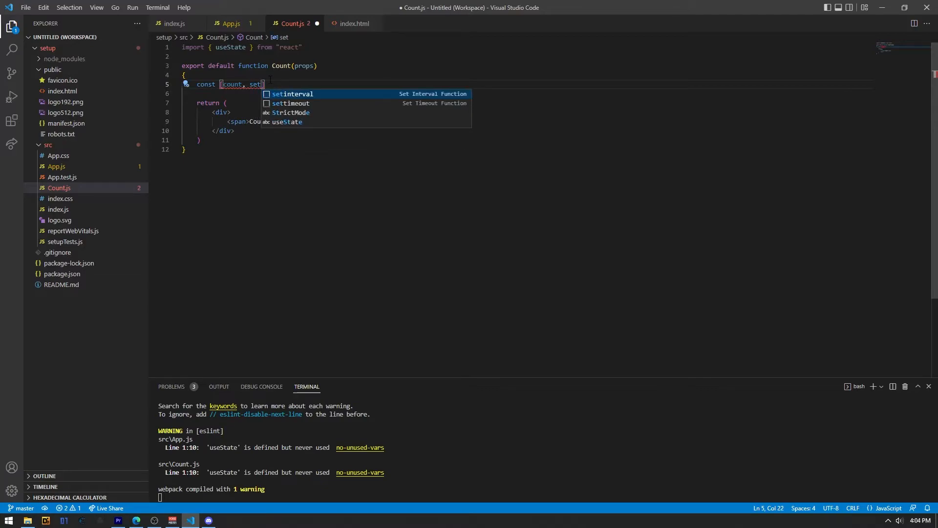
type("Count")
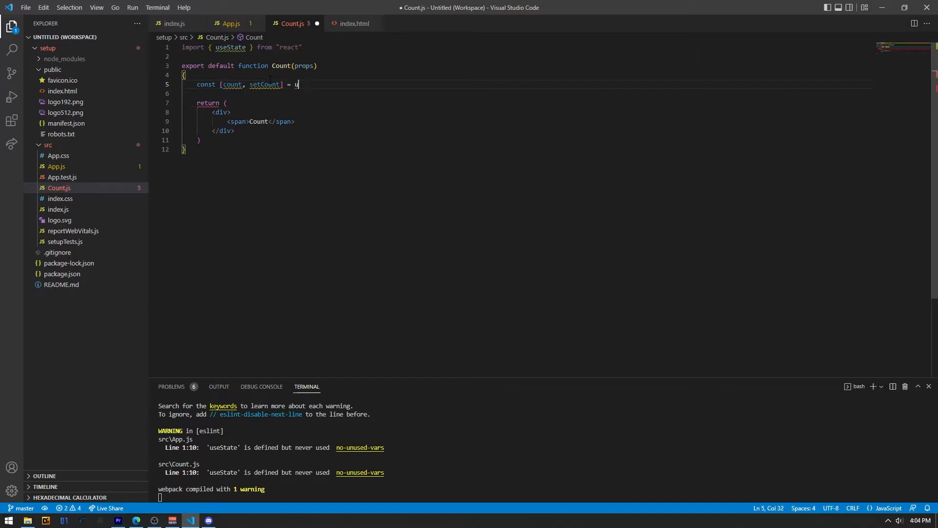
type("seState()")
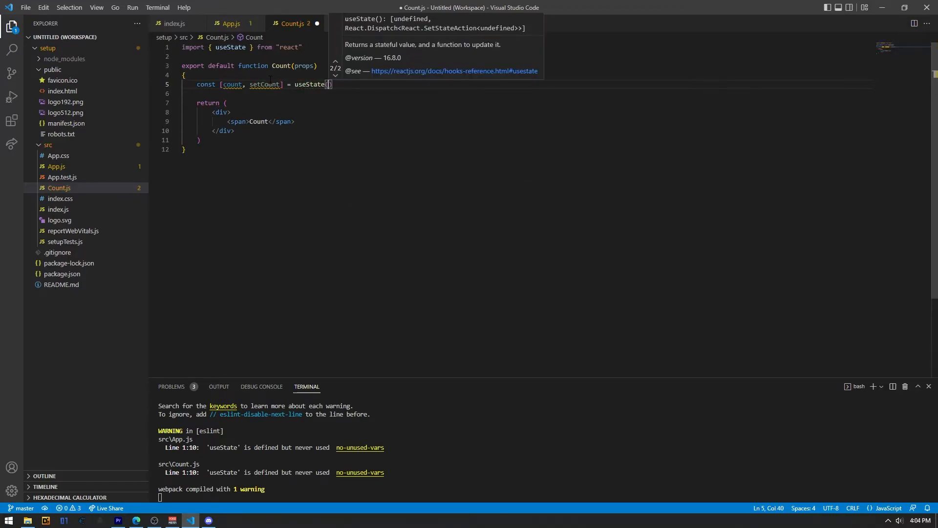
type("0);")
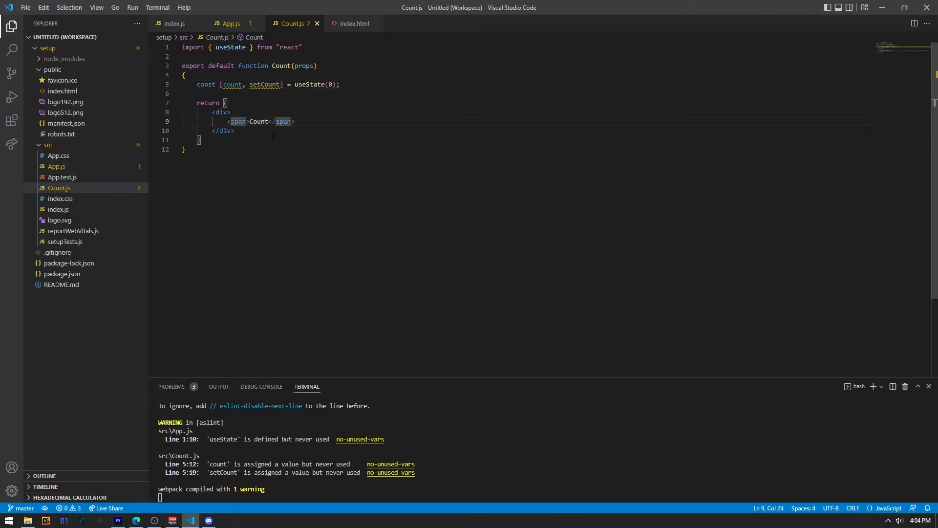
Step: Replace the span's placeholder with {count+1} and check the page shows 1
key("Delete")
type("{")
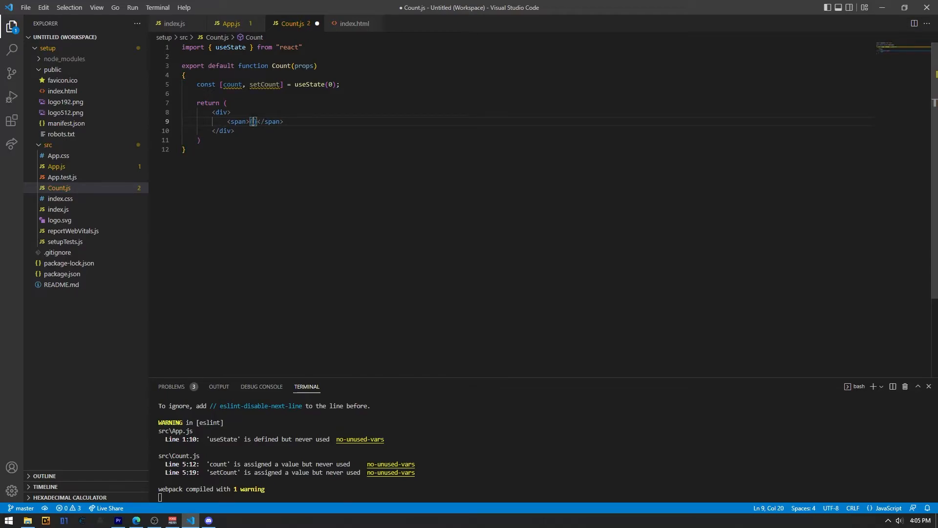
type("c")
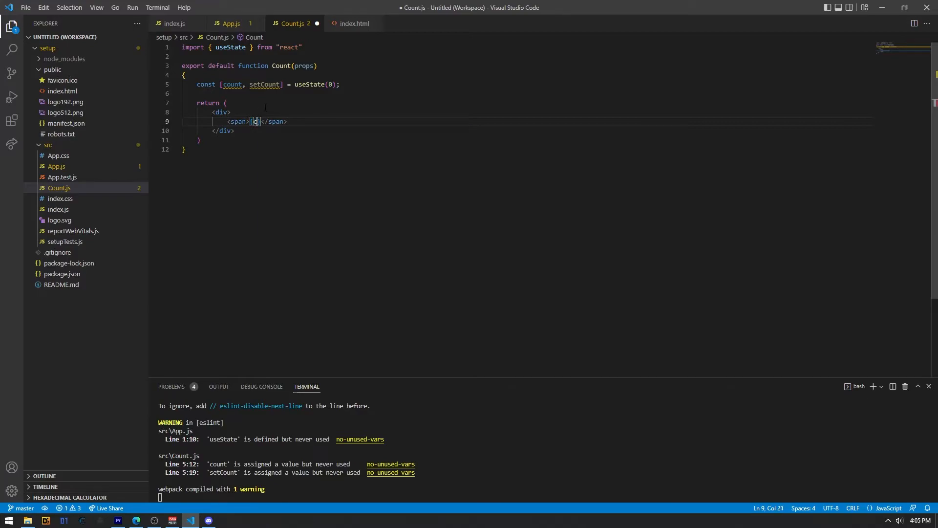
type("ount")
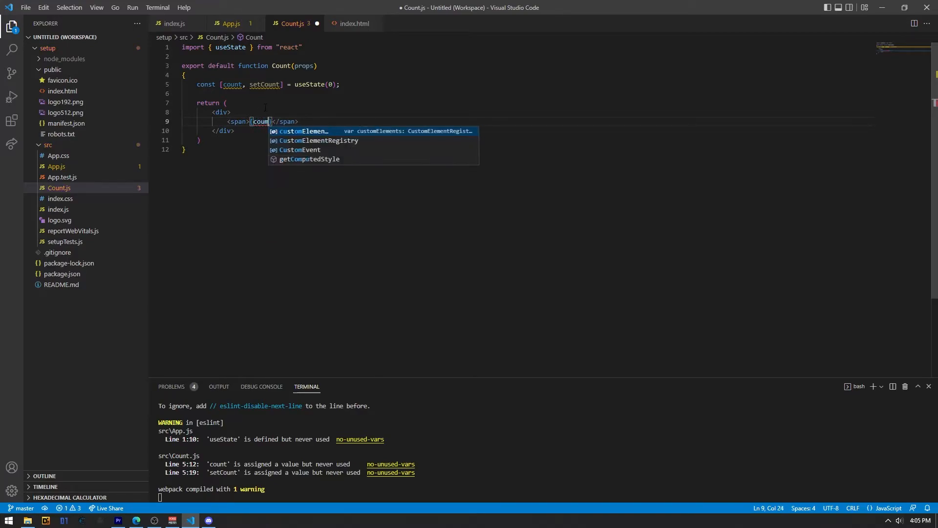
type("+1}")
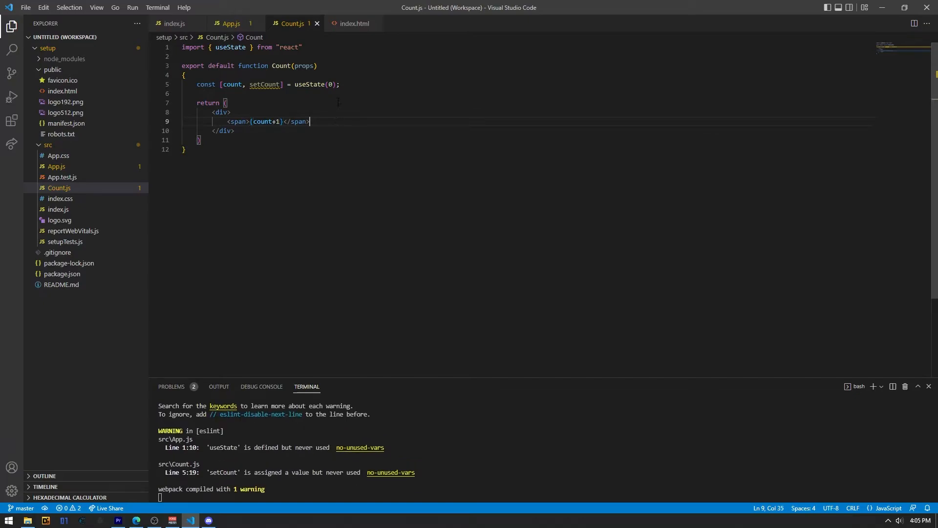
left_click(136, 520)
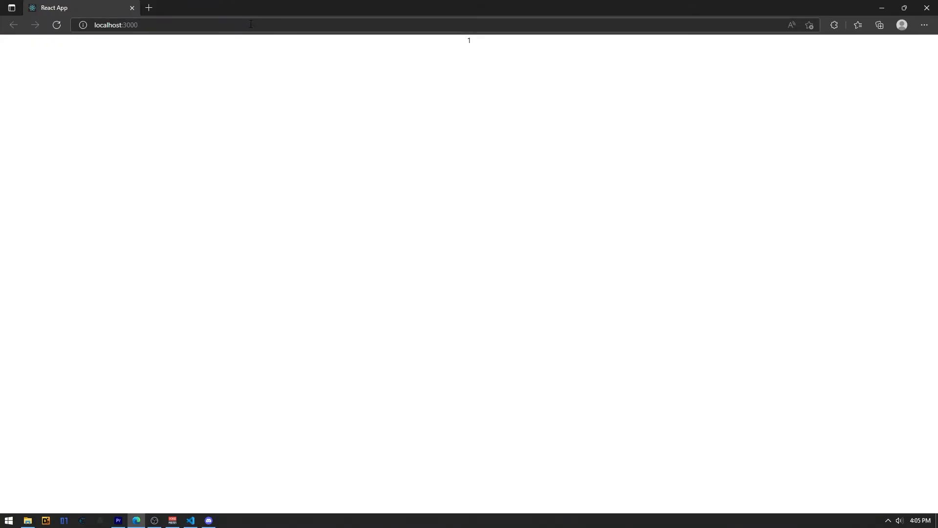
left_click(190, 521)
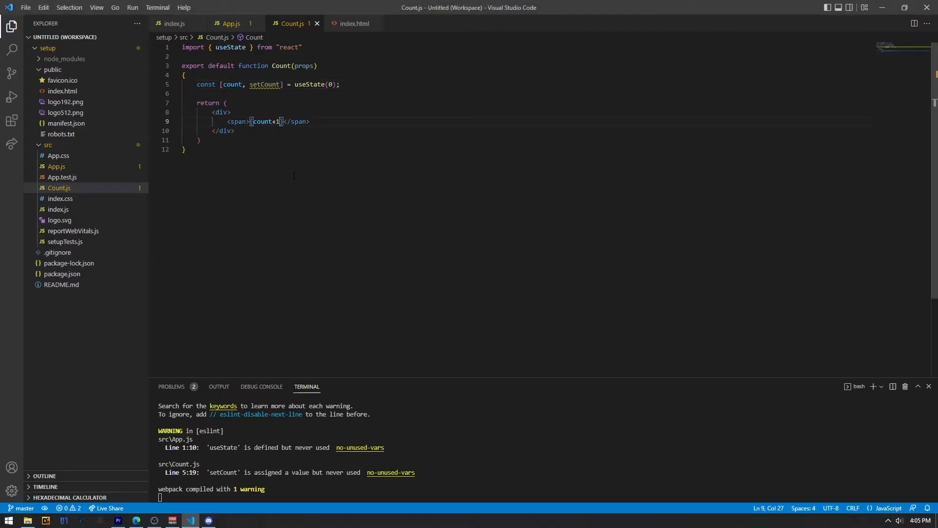
Step: Render {count} alone and start a <button tag on a new line above the span
key("Backspace")
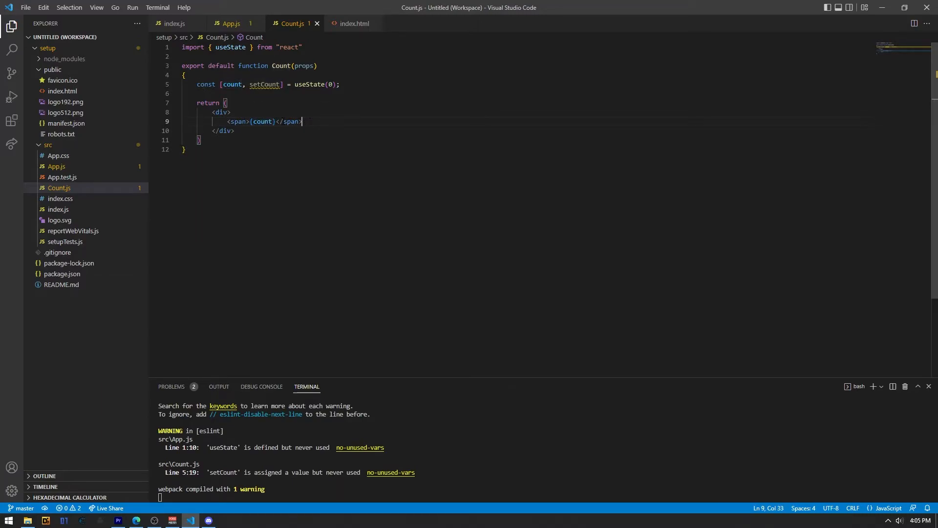
double_click(263, 121)
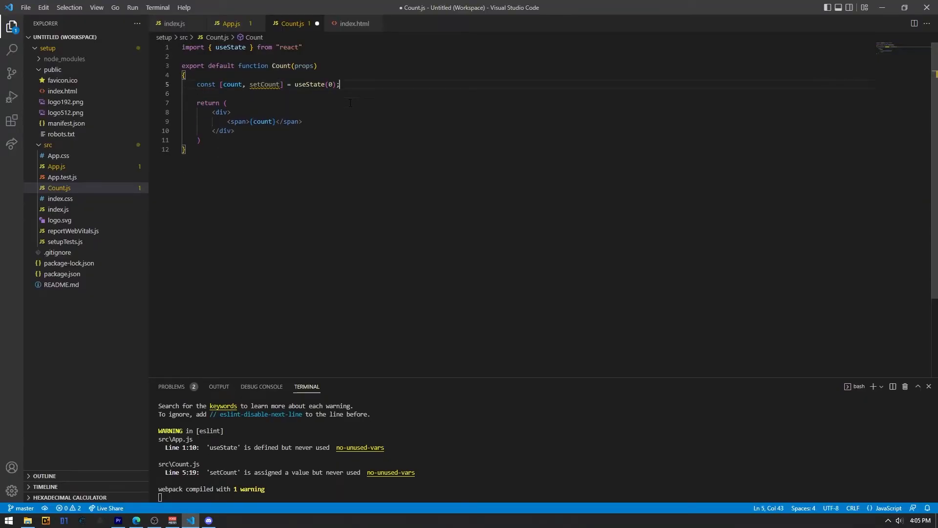
key("Enter")
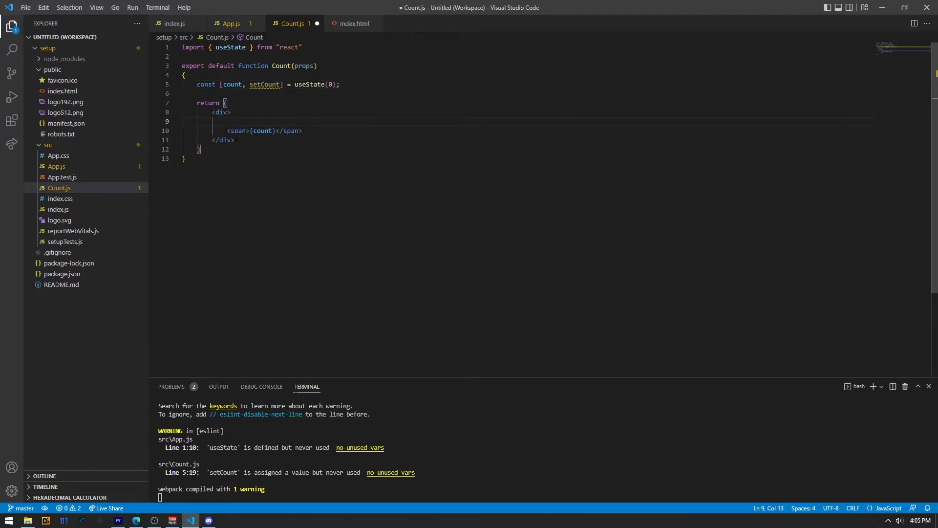
type("<button></button>")
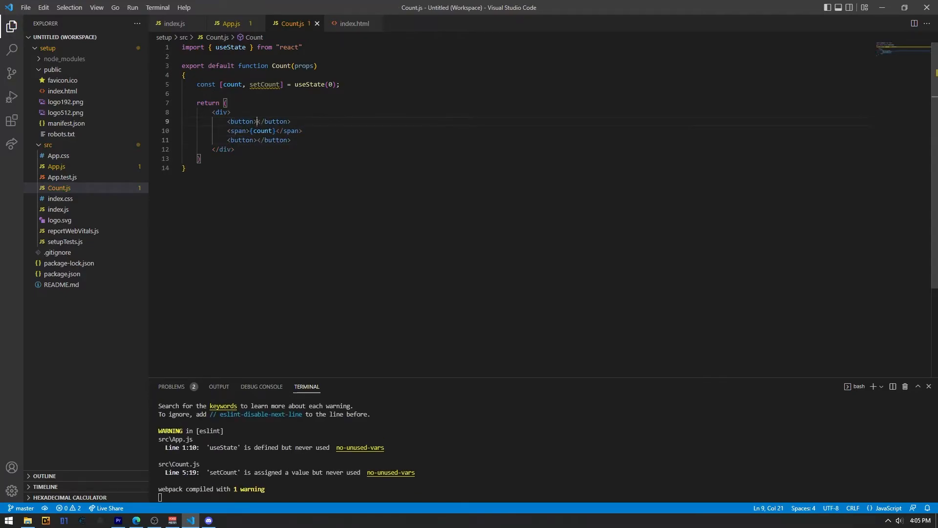
Step: Label the buttons DEC and INC and give DEC onClick={() => setCount(count-1)}
type("DEC")
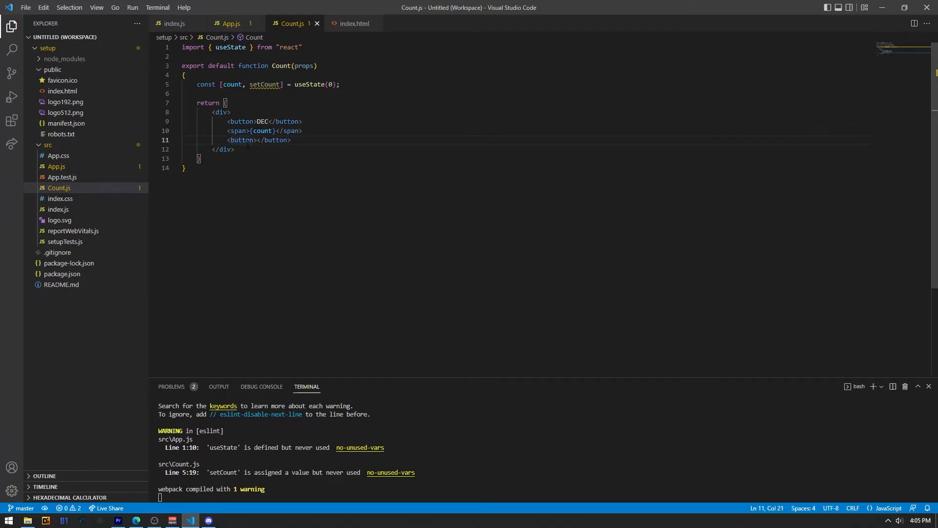
type("INC")
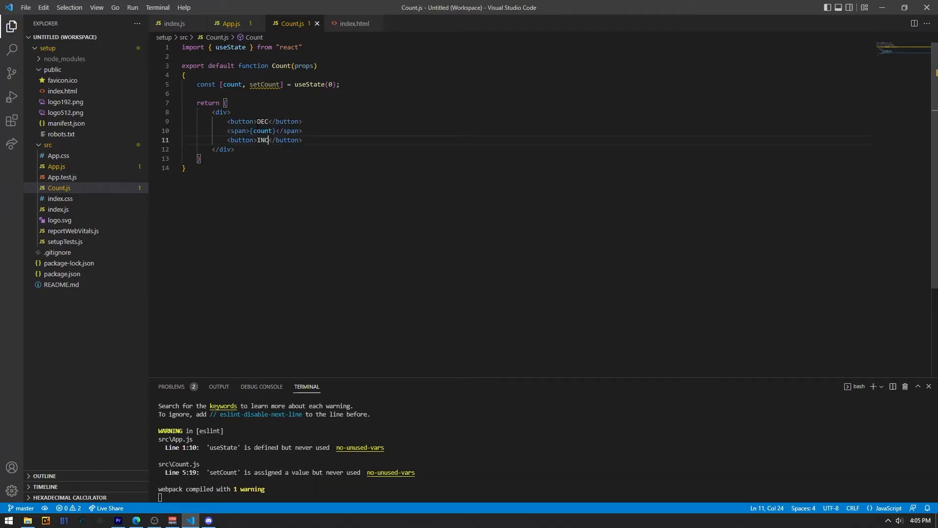
type("onClick={")
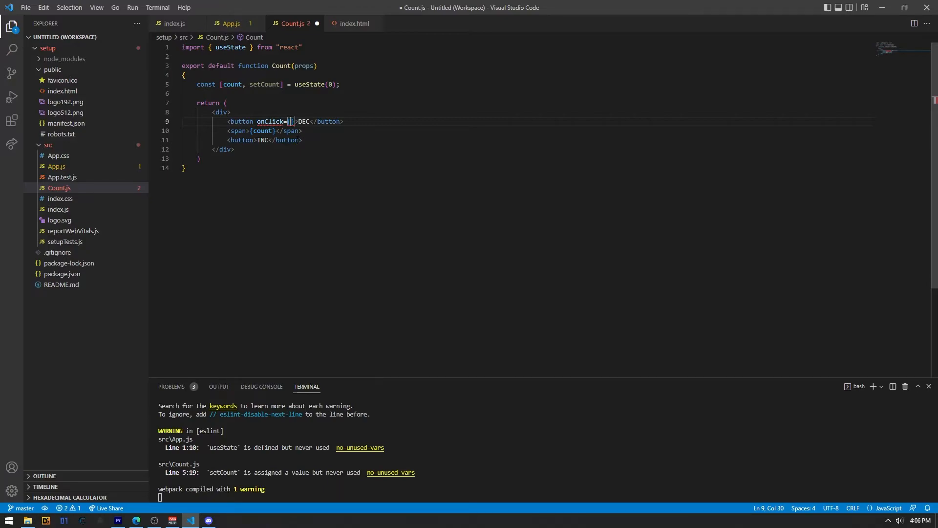
type("() =>")
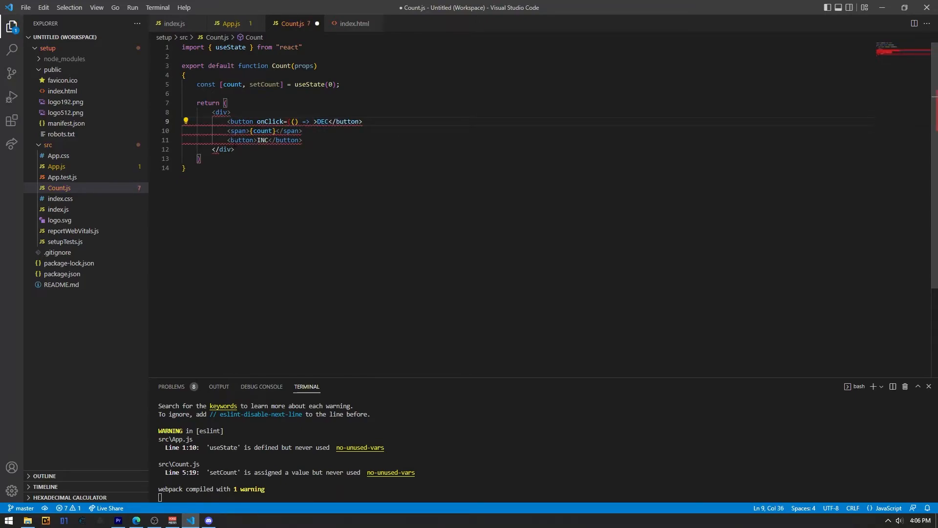
type("setSelectionRange")
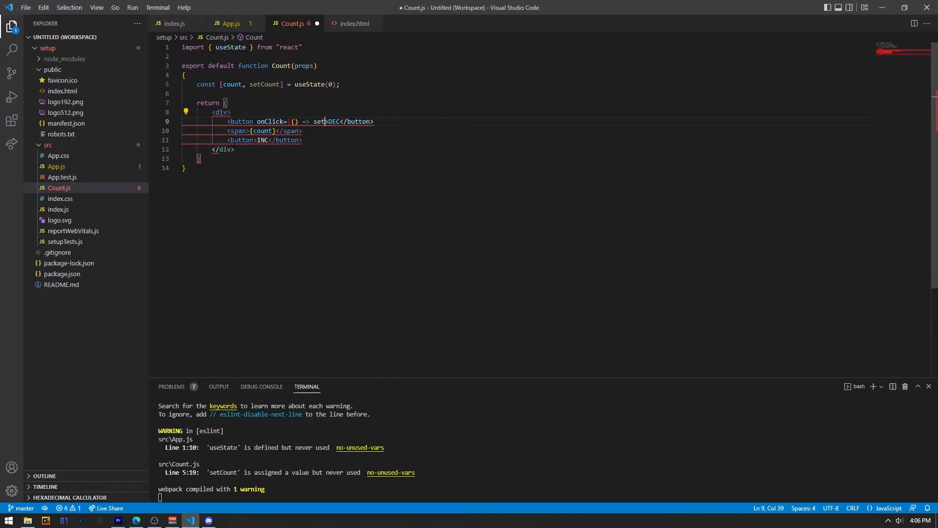
type("Count")
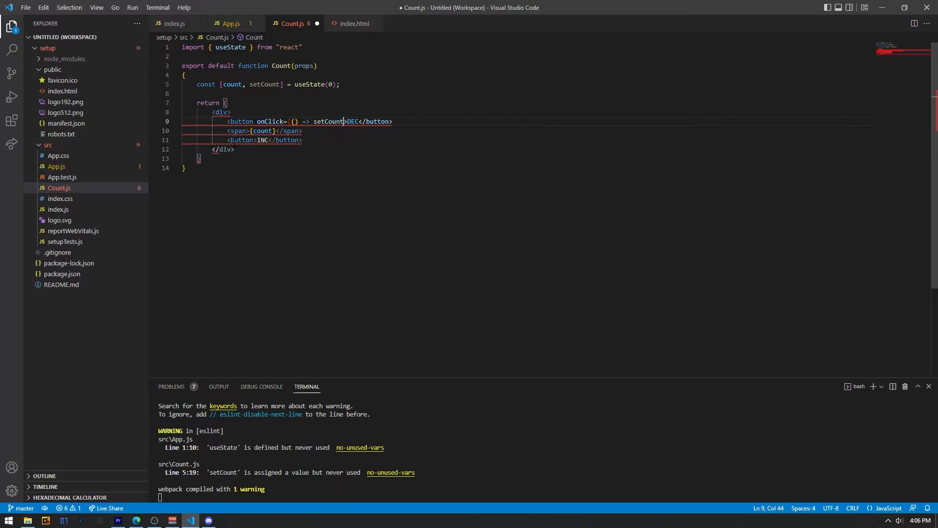
type("()}")
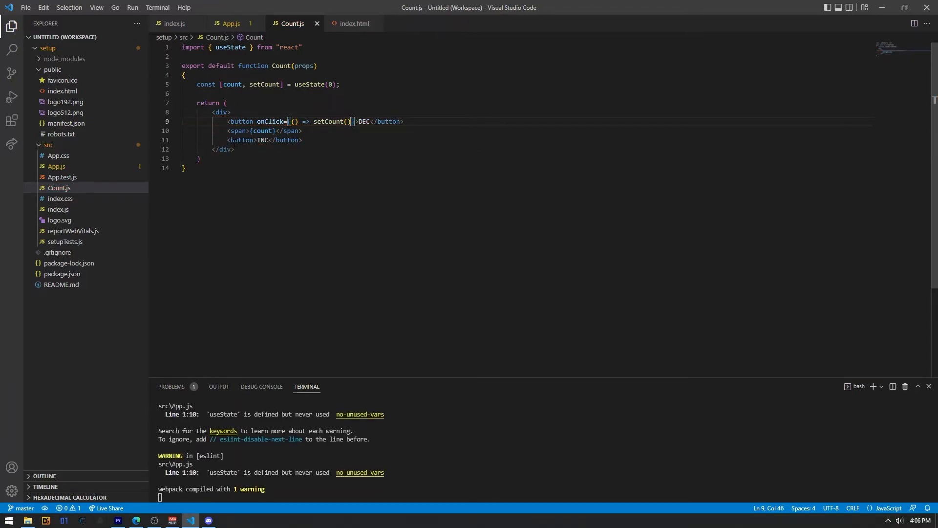
type("count")
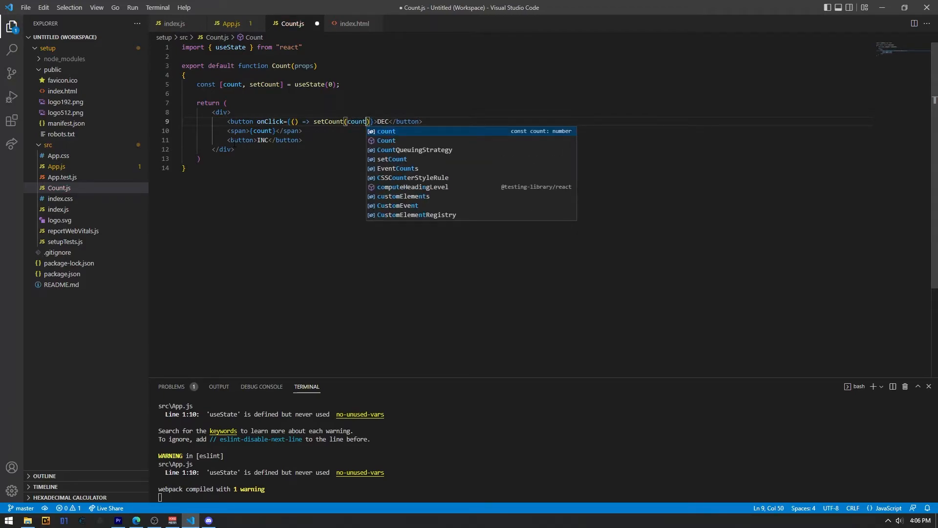
type("-1")
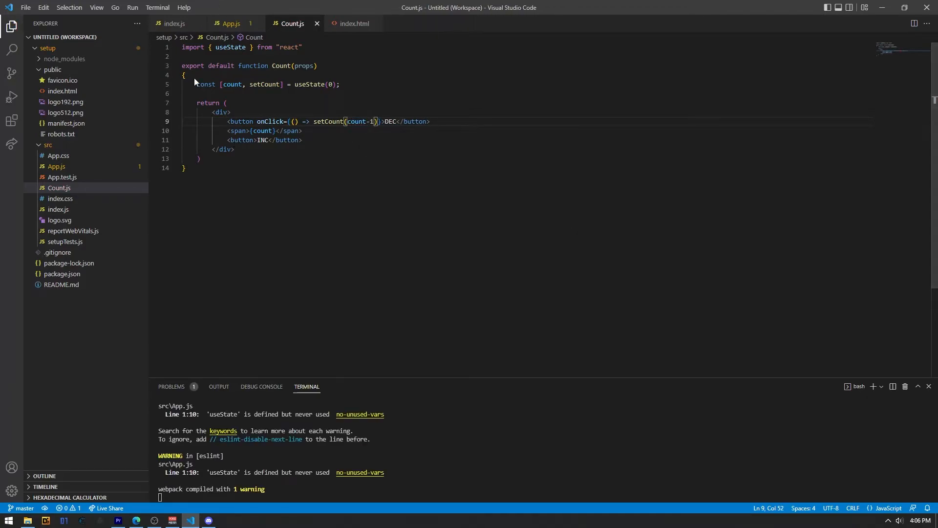
Step: Copy the handler onto the INC button and change it to setCount(count+1)
left_click_drag(314, 121, 375, 121)
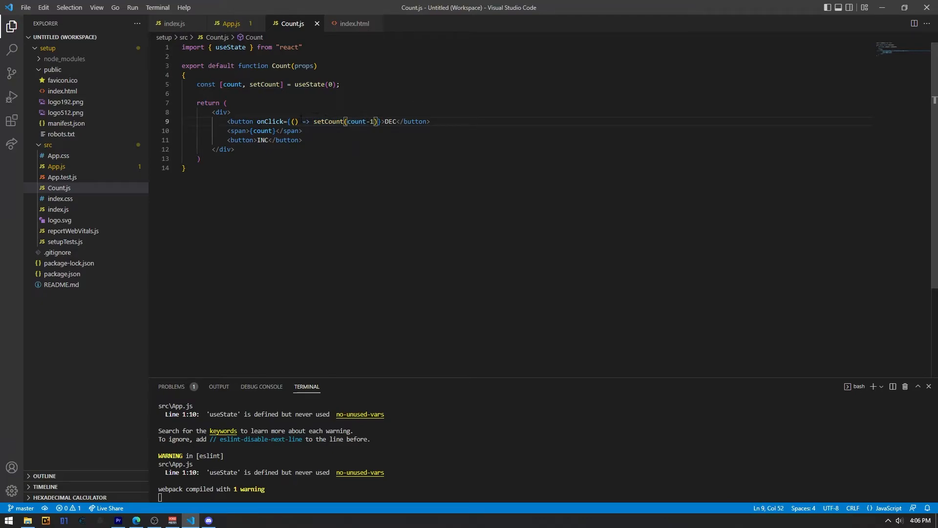
left_click_drag(256, 121, 381, 121)
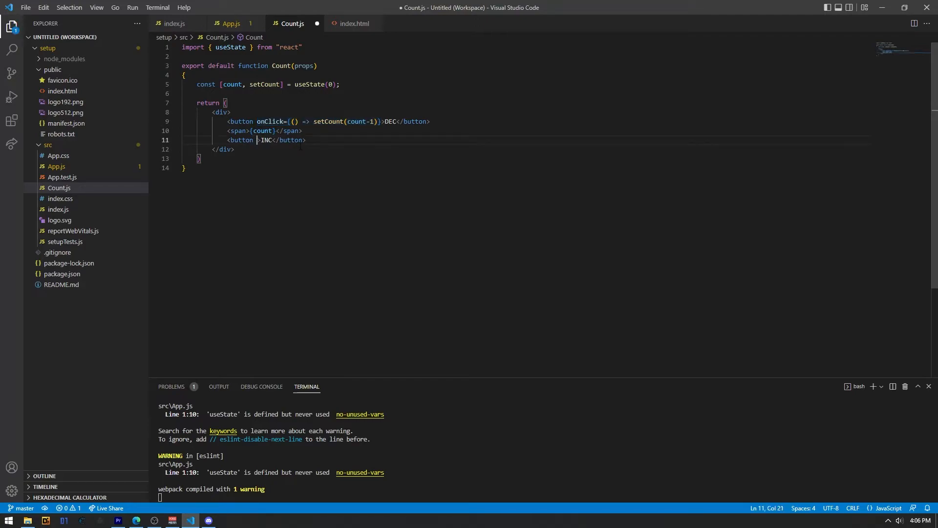
type("onClick={() => setCount(count-1)}")
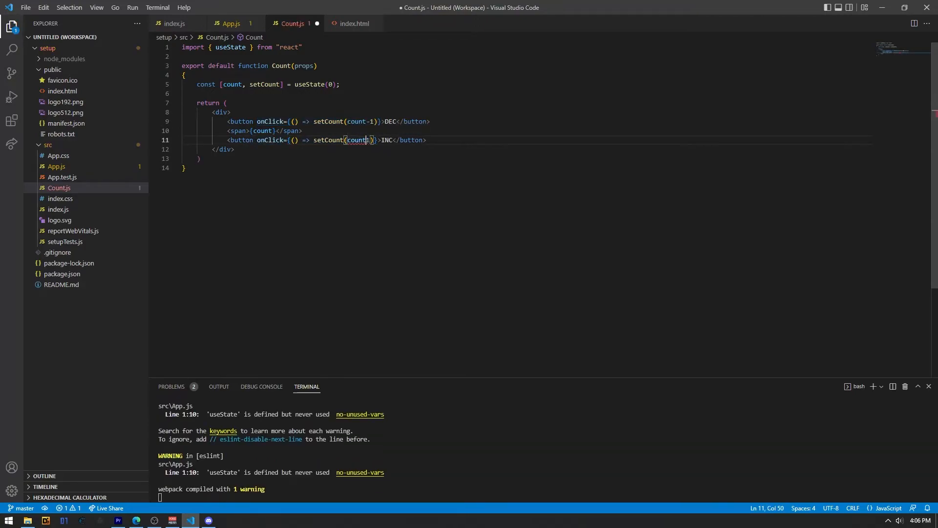
type("+1")
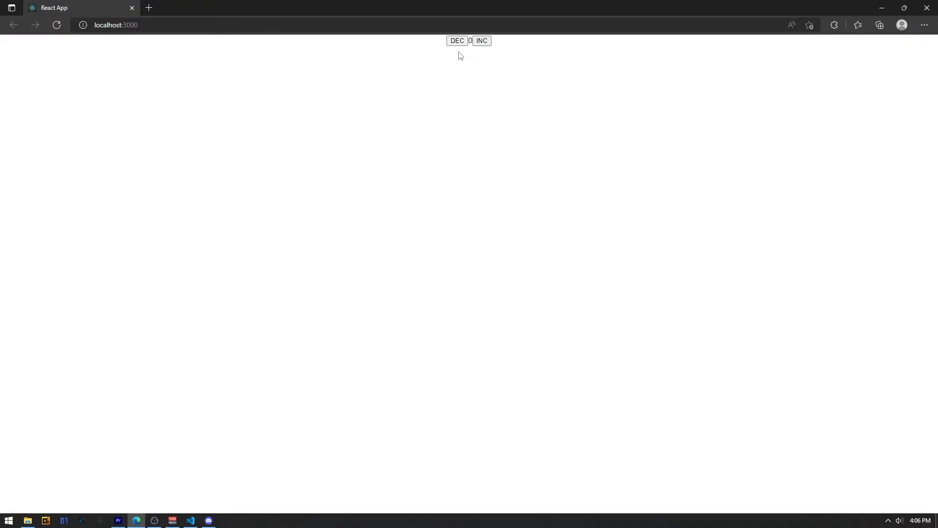
Step: View the DEC, 0 and INC buttons on localhost:3000 and return to Count.js
left_click(457, 41)
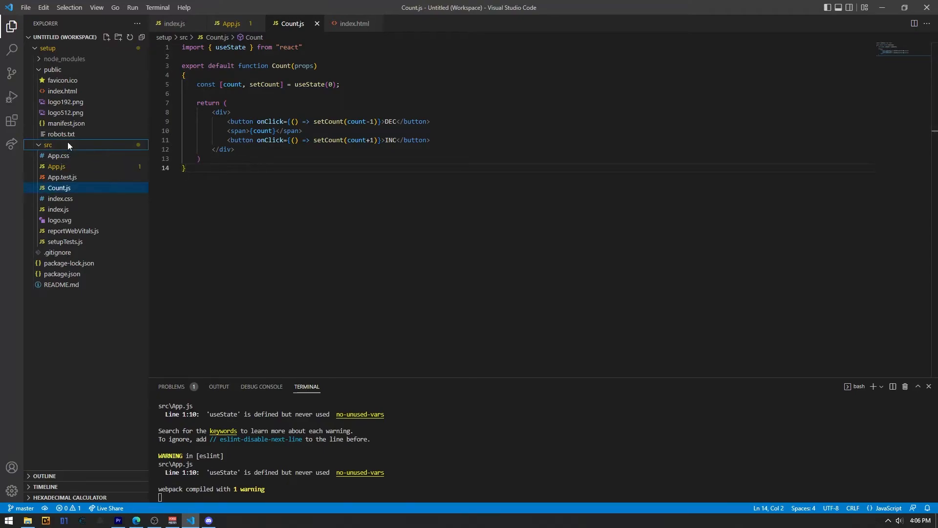
Step: Create src/Count.css with a .Count rule using display: flex and gap: 10px
left_click(107, 37)
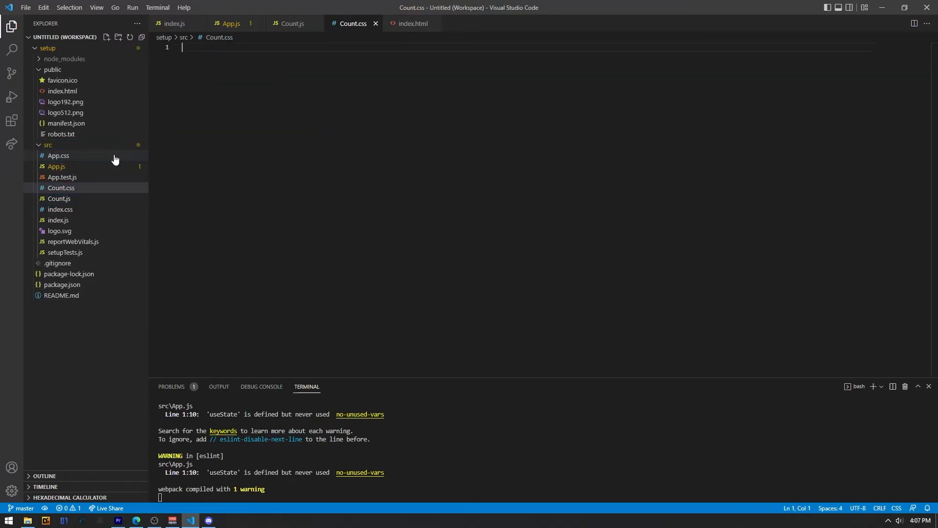
type(".Count")
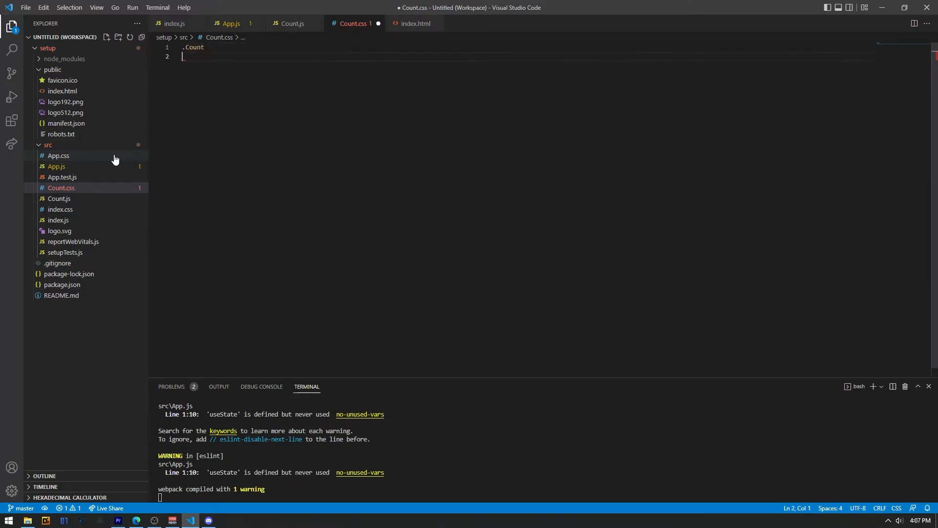
type("{")
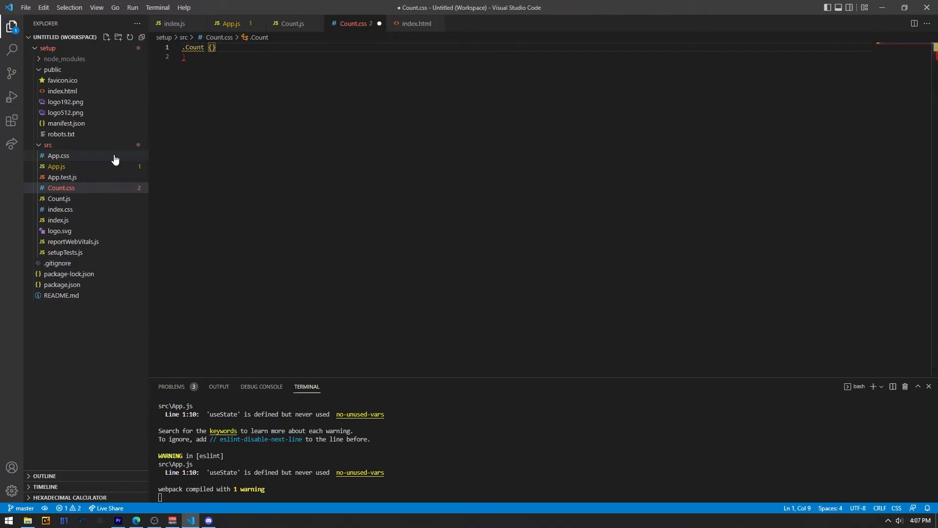
key("Enter")
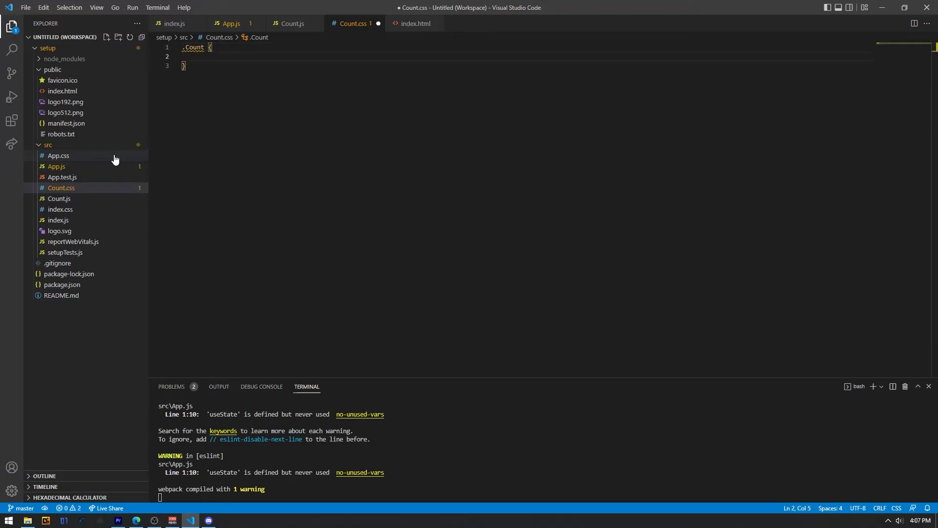
type("display: flex;")
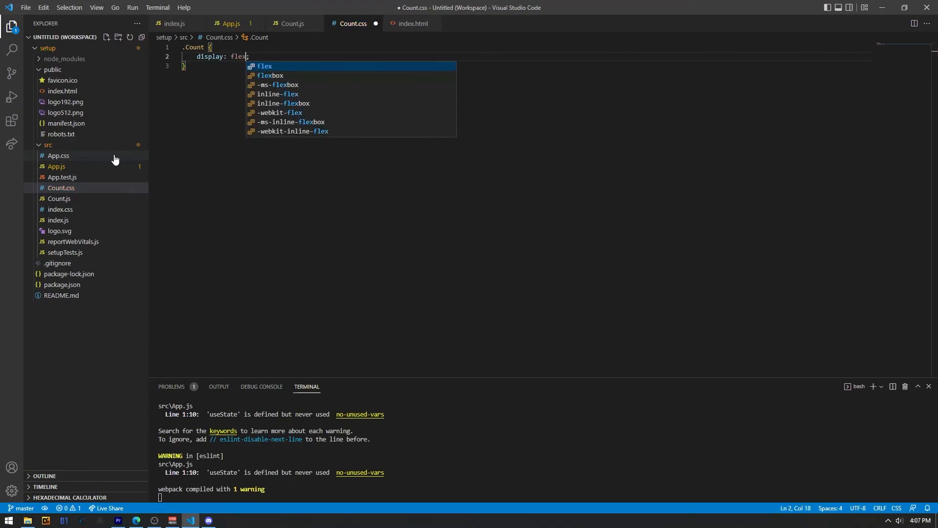
type("gap")
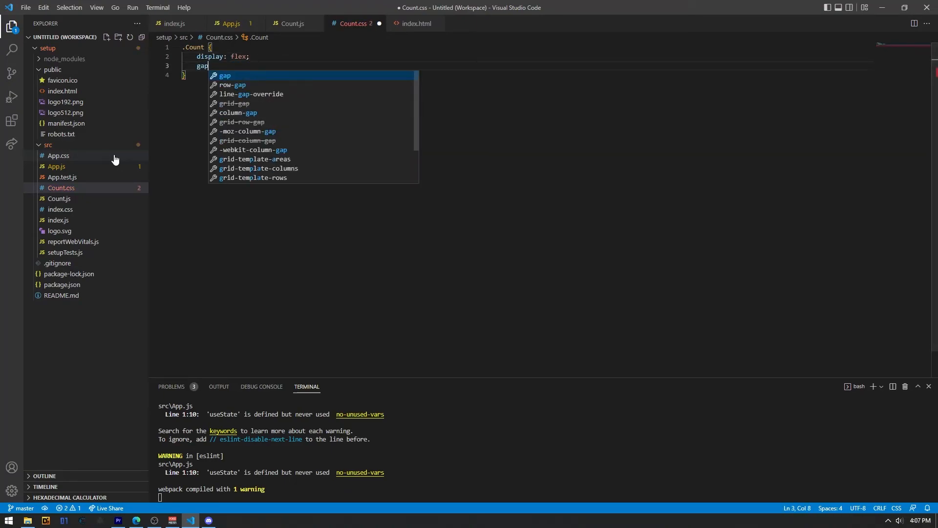
type(": 10;")
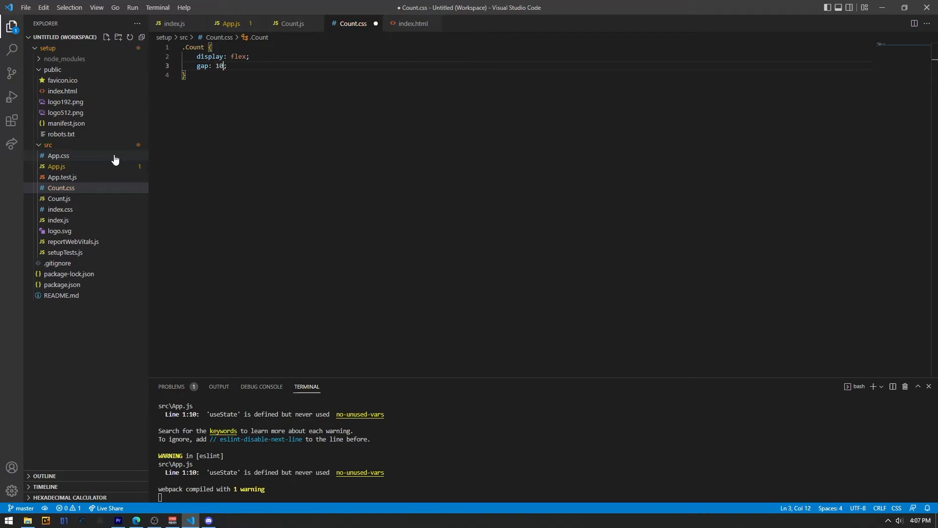
type("px")
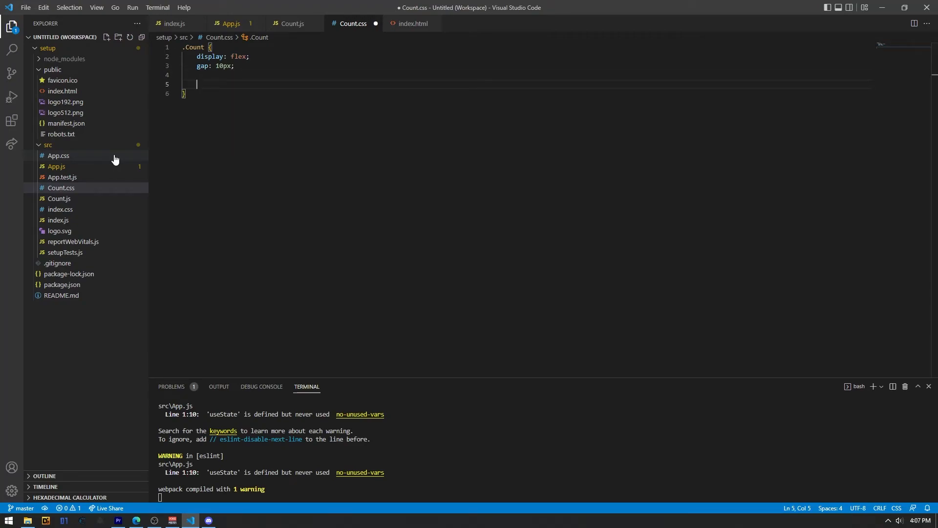
Step: Centre .Count with absolute position, top/left 50% and translate(-50%, -50%)
type("position: absolute;")
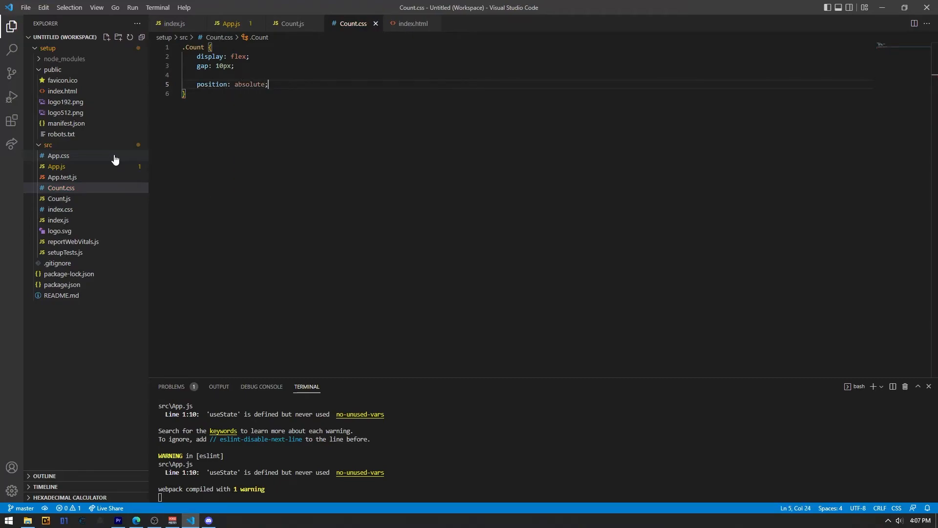
type("top: 50%;")
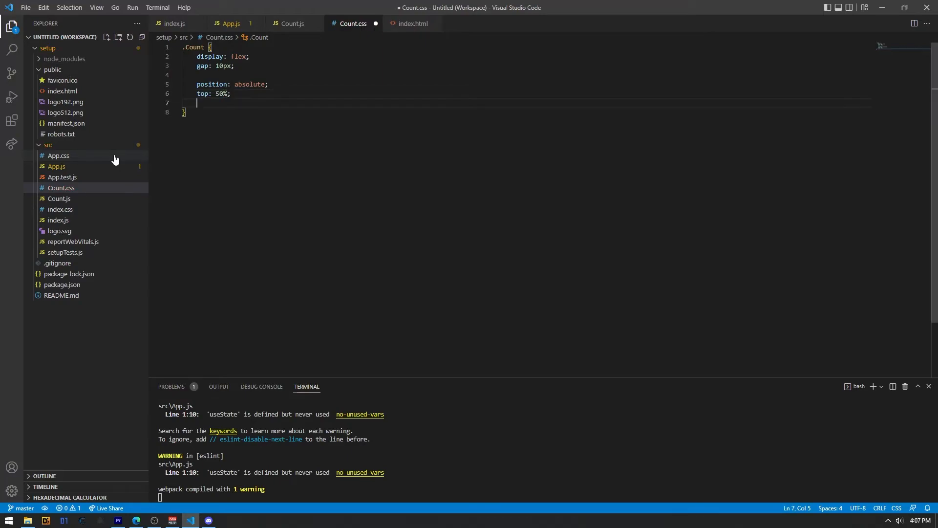
type("left: 50%;")
type("transform: translate(-50%);")
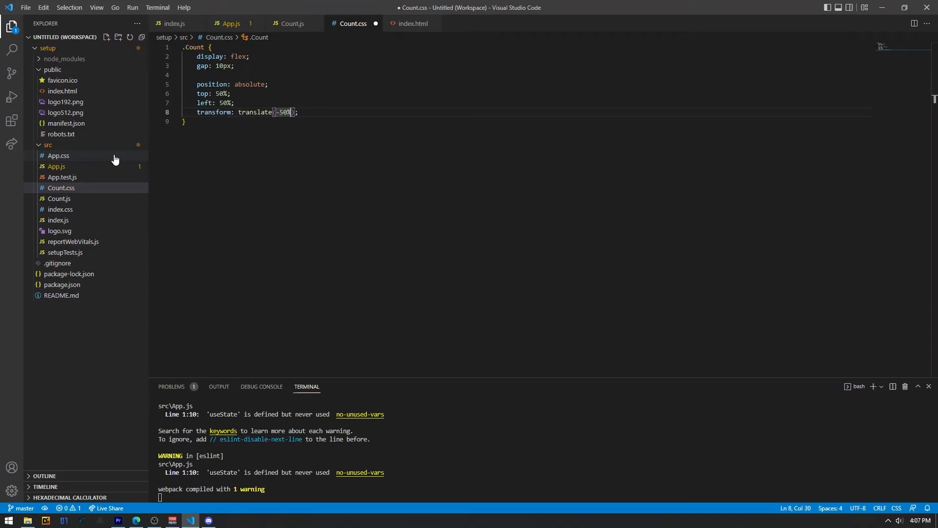
type(", -50%")
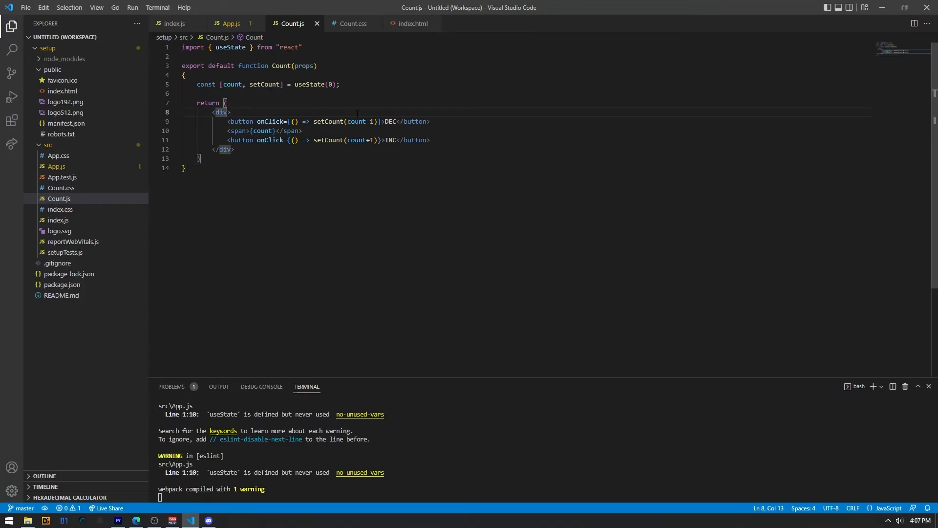
Step: Give the Count component's outer div className="Count"
type("className=\"\"")
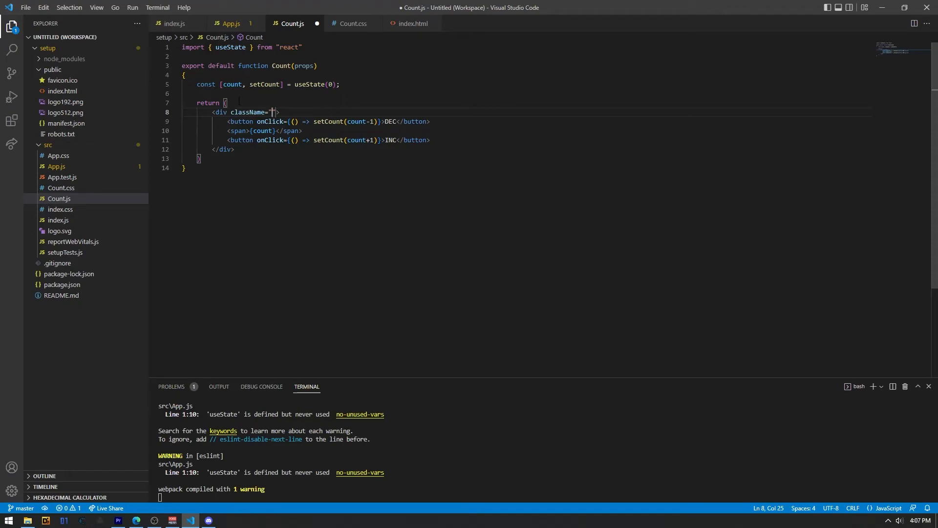
double_click(247, 111)
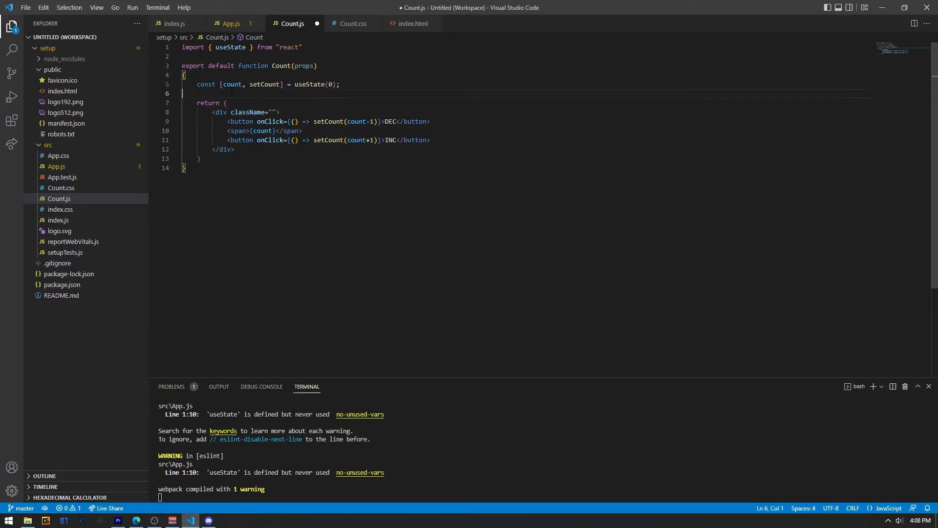
type("c")
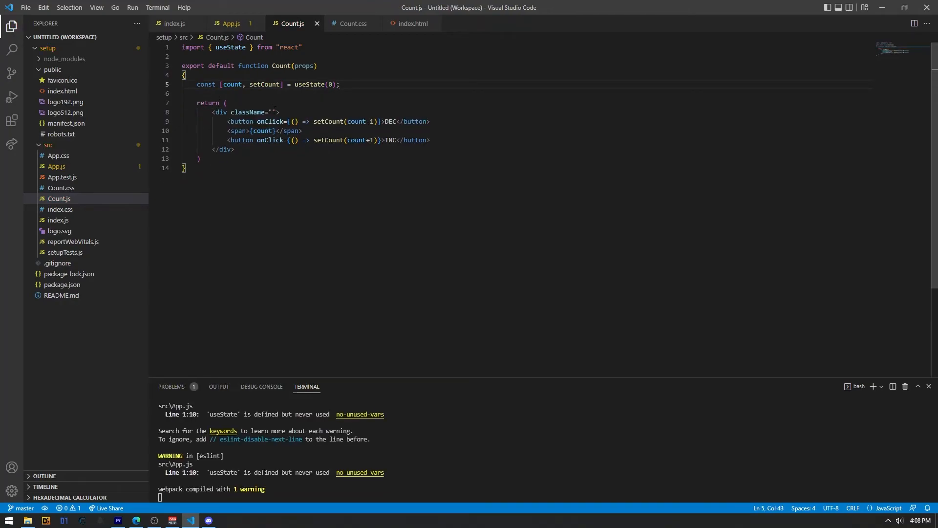
type("count")
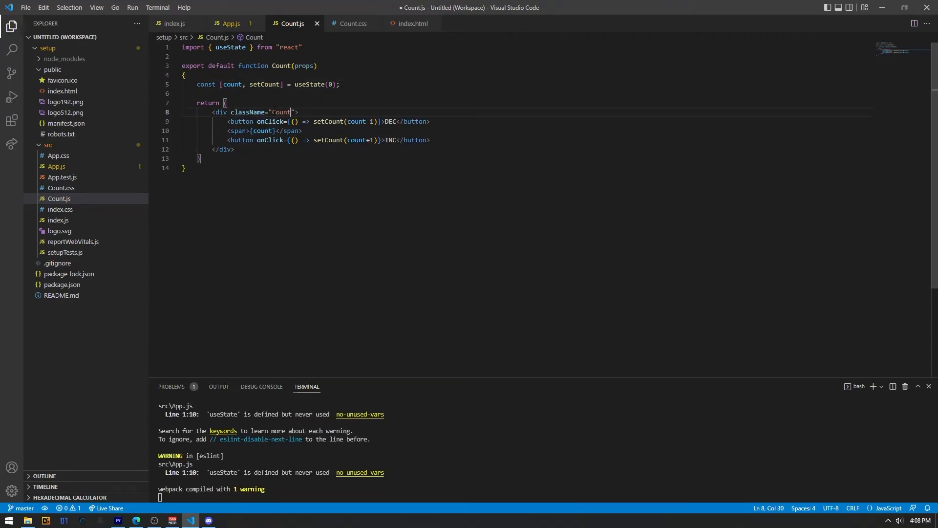
Step: Add import "./Count.css"; below the react import in Count.js
left_click(135, 520)
type("C")
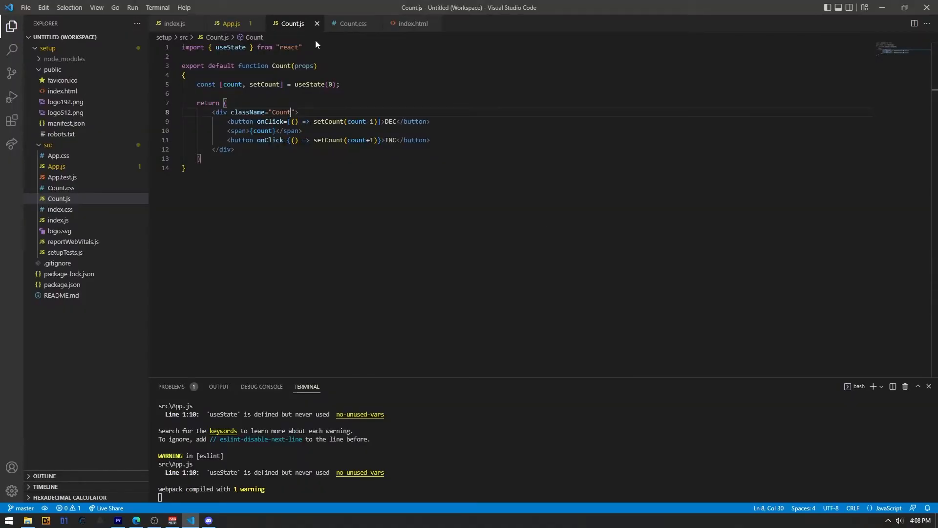
type("import \"./")
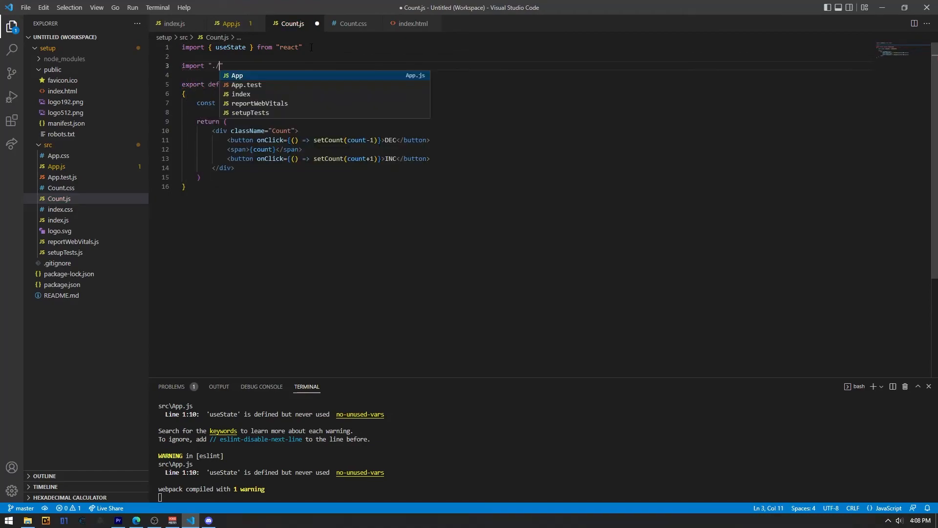
key("Down")
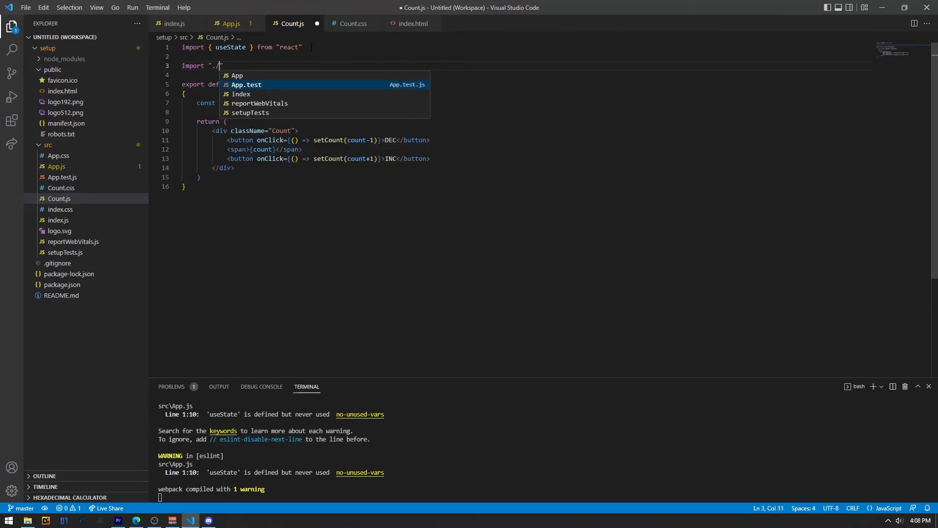
type("Count.")
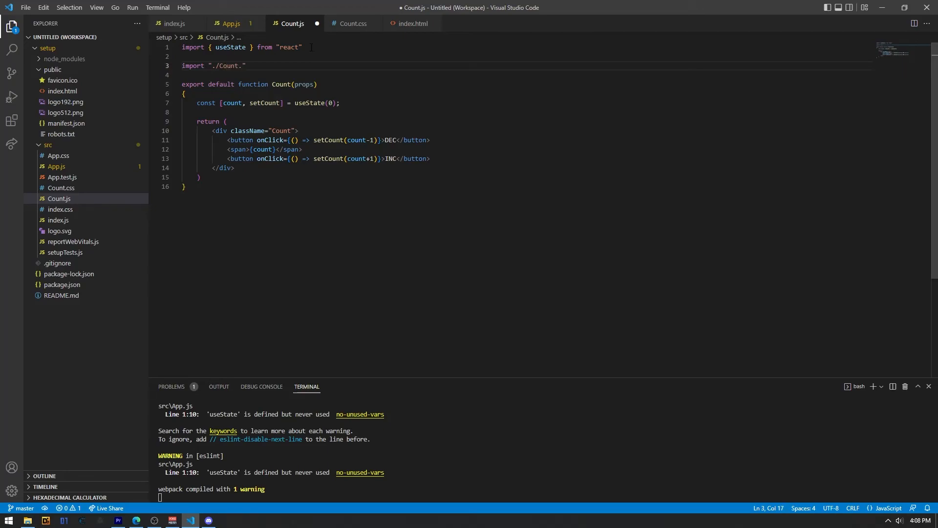
type("css")
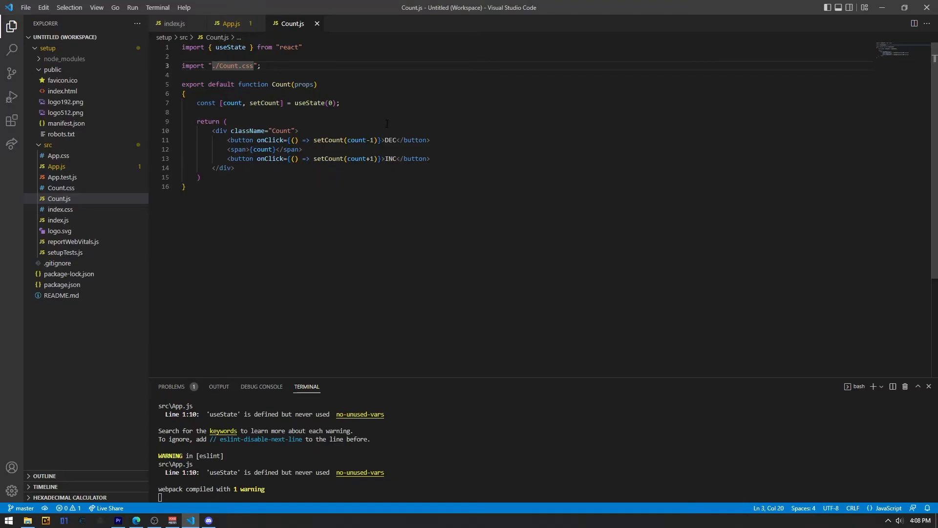
mouse_move(304, 84)
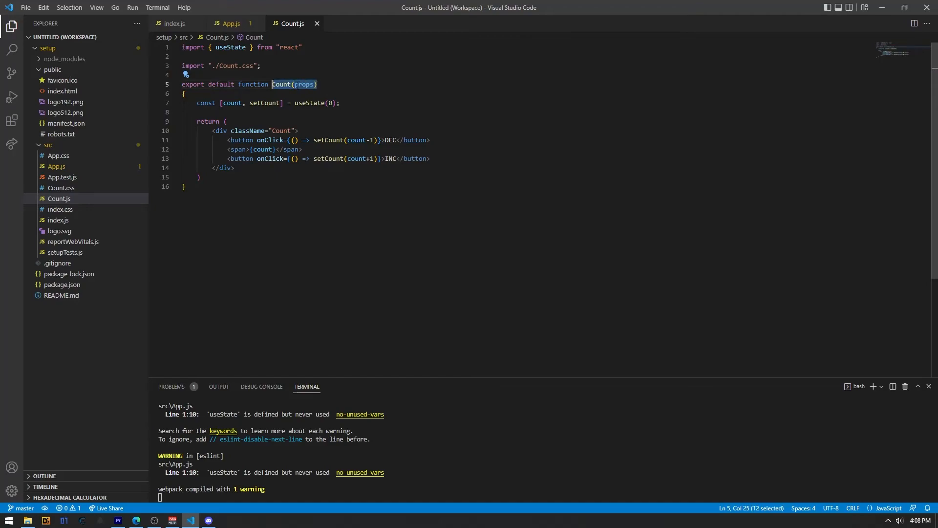
Step: Replace the hard-coded 0 in useState with props.default so the count starts from the prop
left_click(229, 23)
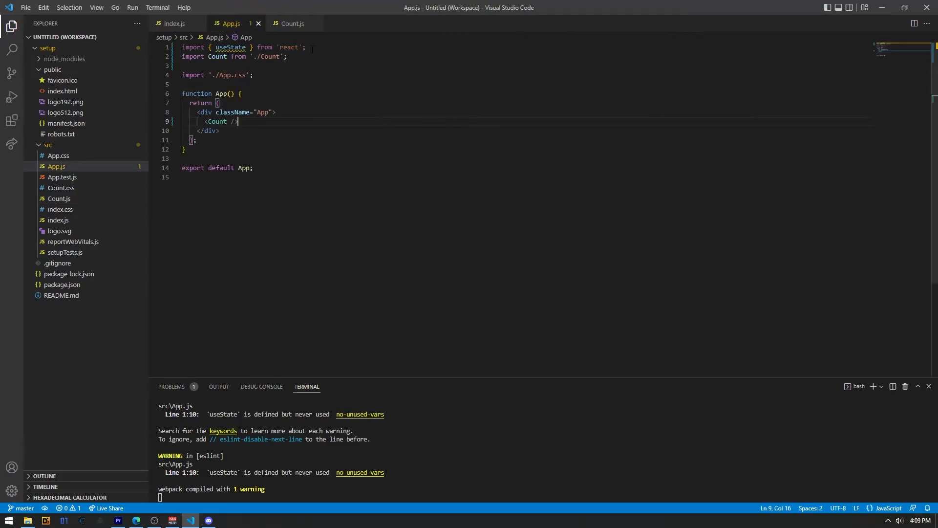
left_click(292, 23)
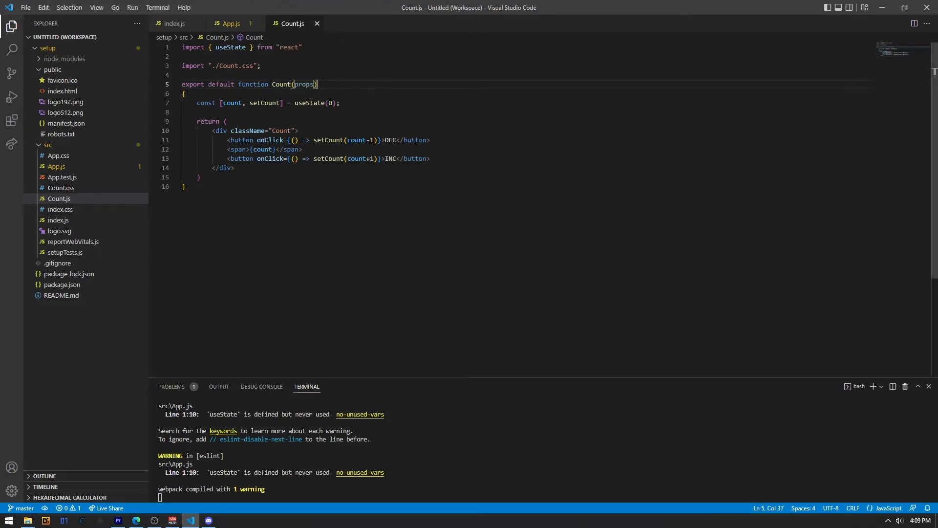
double_click(304, 84)
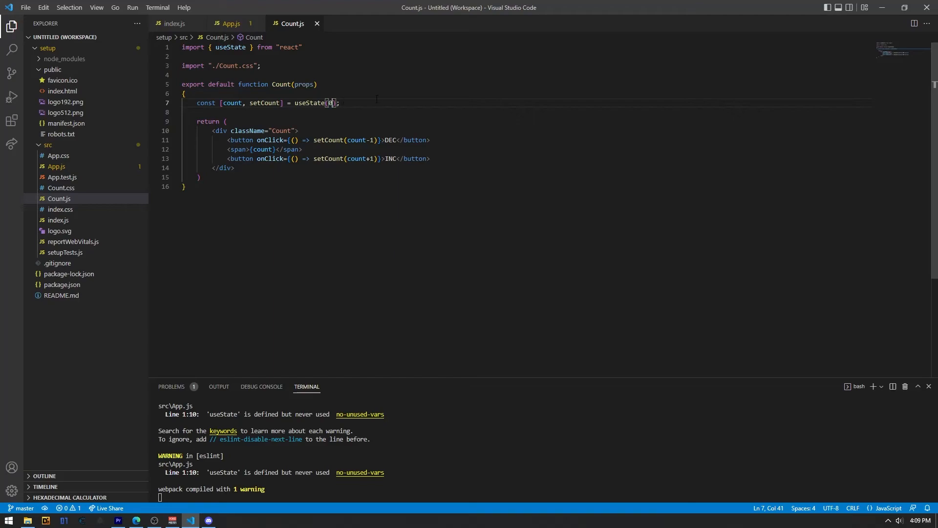
key("Backspace")
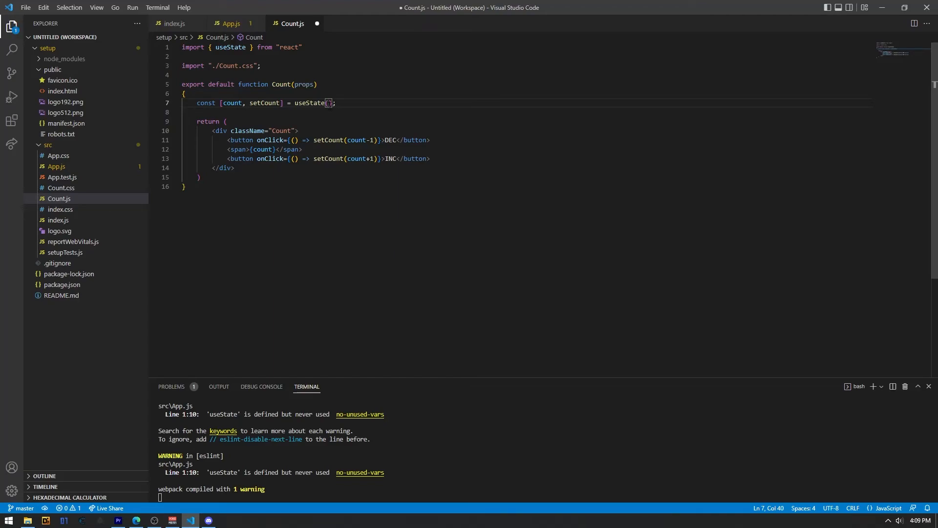
type("props.default")
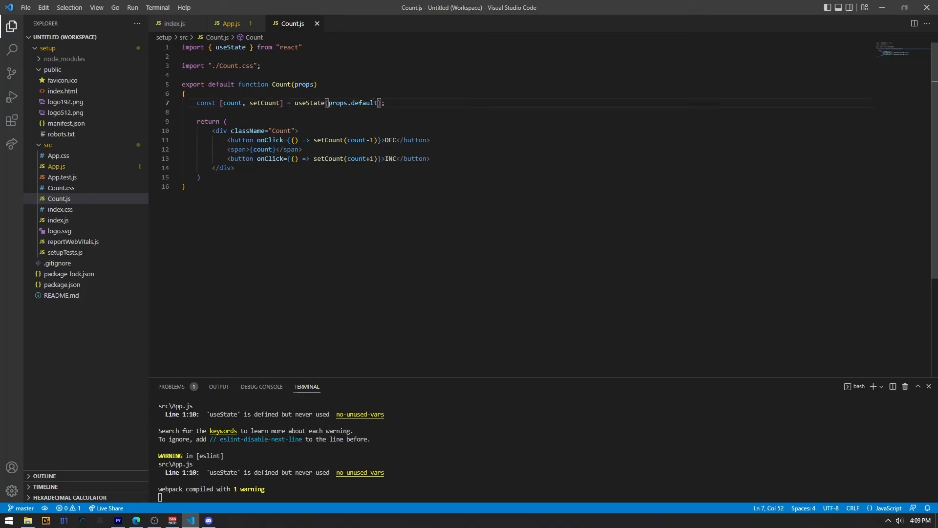
double_click(338, 103)
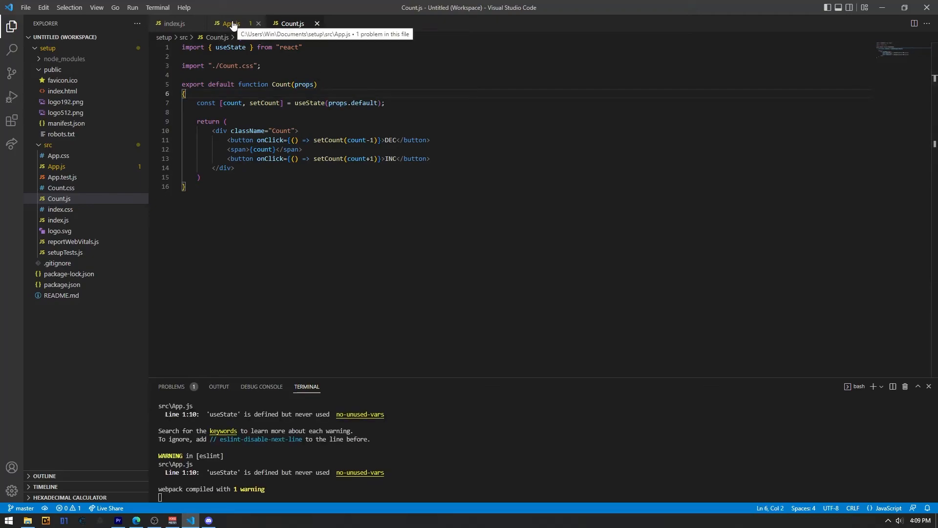
Step: Change <Count /> in App.js to <Count default={5} />
left_click(230, 23)
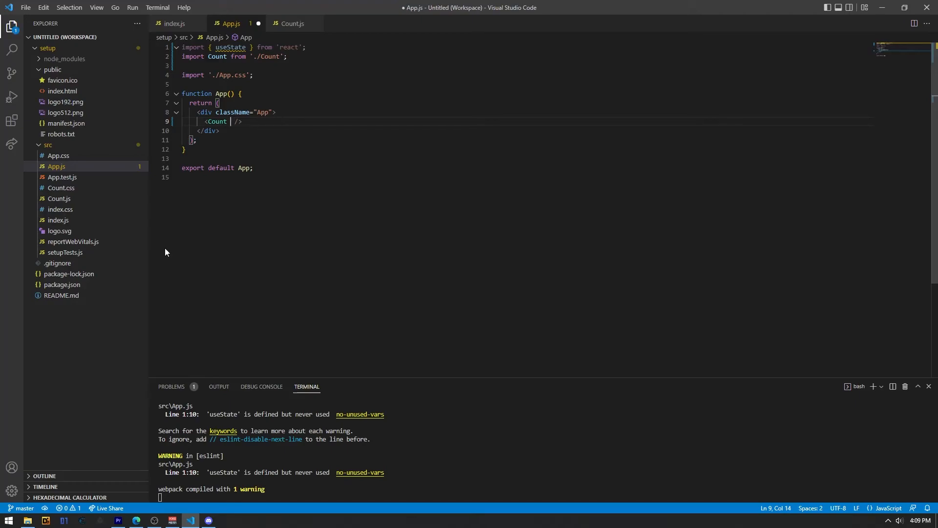
type("default-")
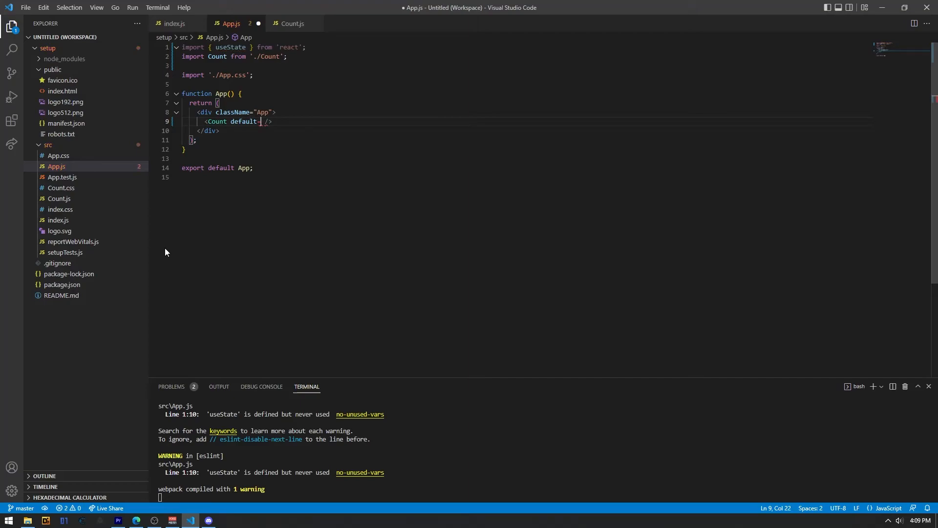
type("={}")
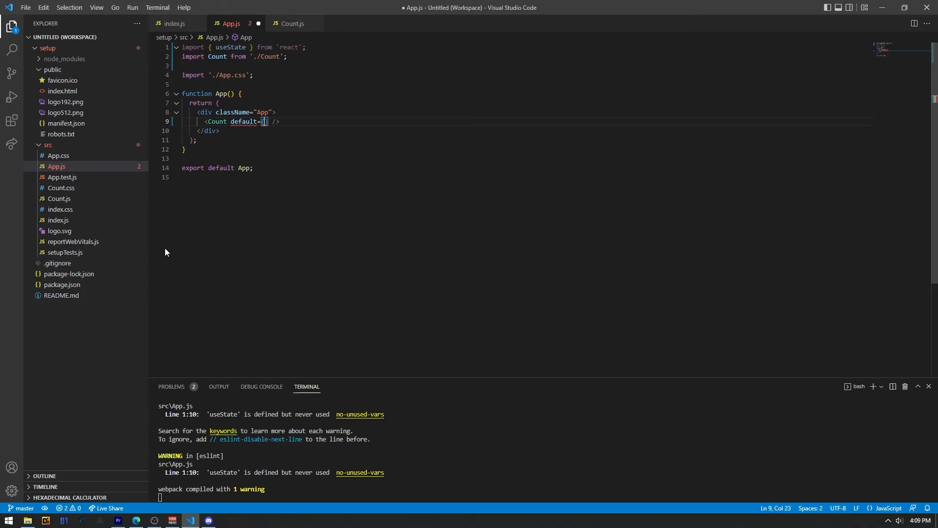
type("5")
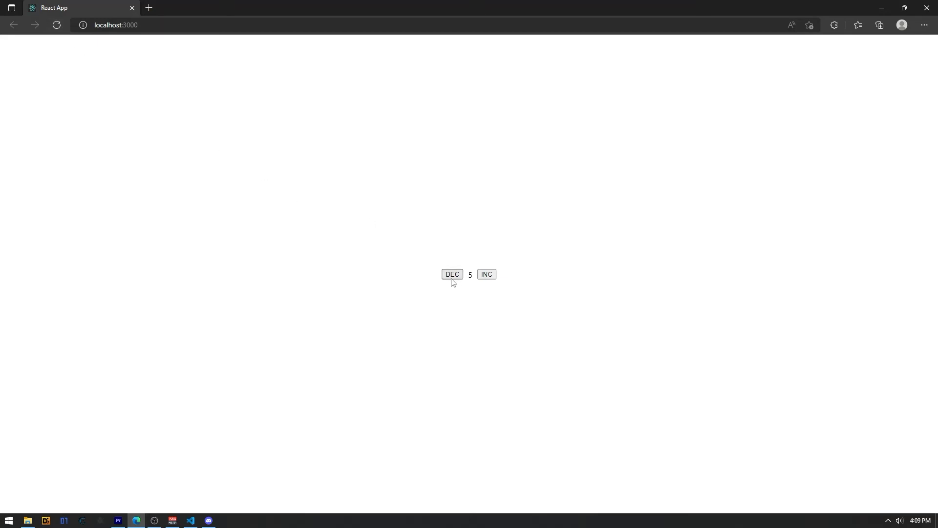
mouse_move(459, 300)
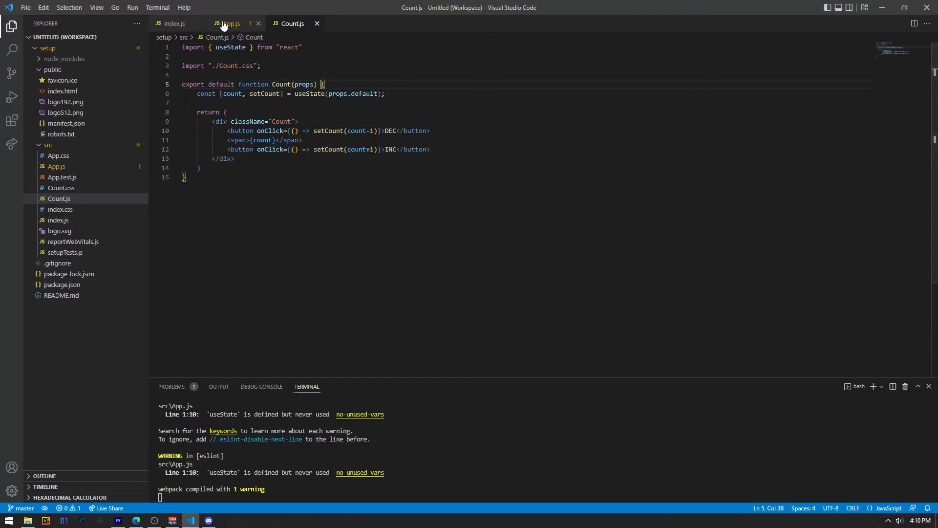
Step: Reload localhost:3000 in Edge to see the counter starting at 5
left_click(229, 23)
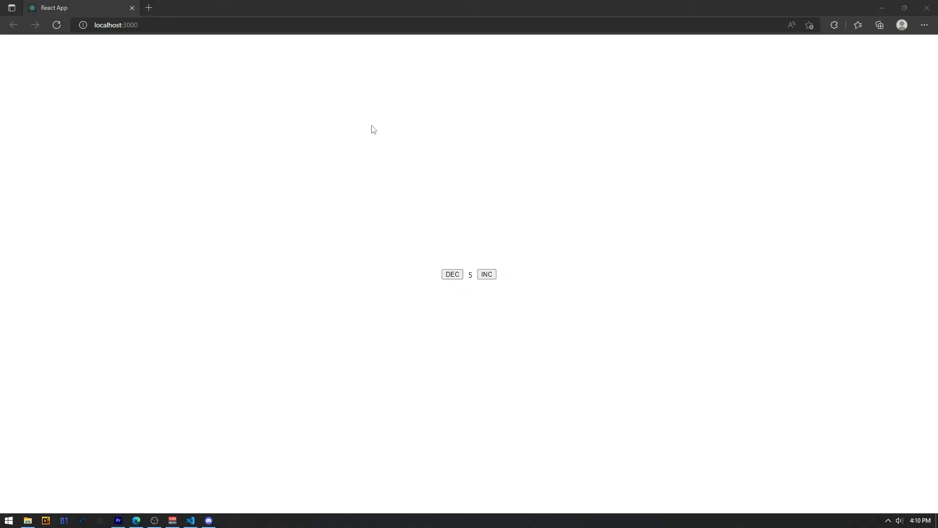
left_click(56, 25)
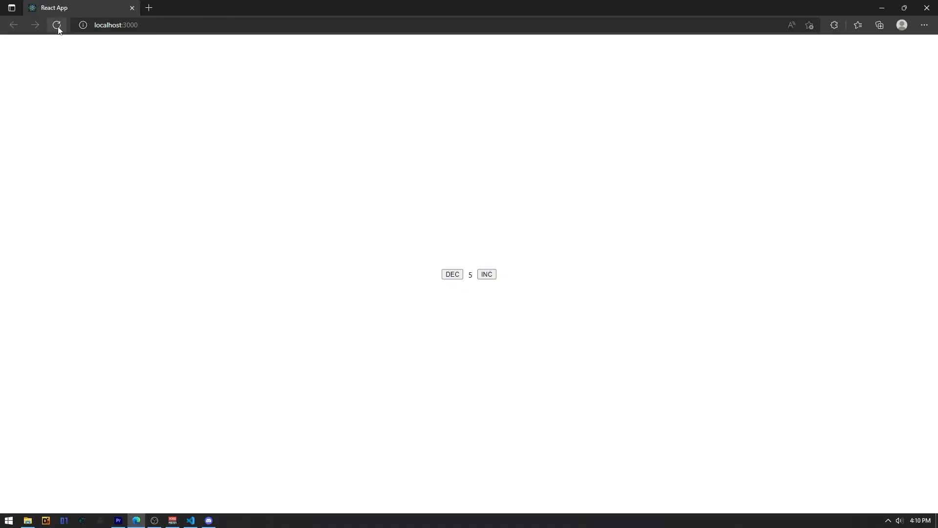
left_click(57, 25)
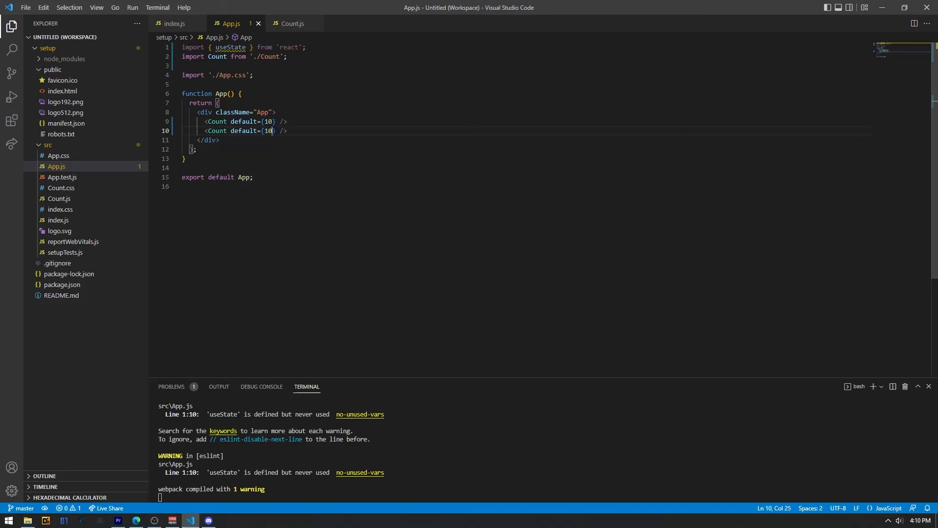
Step: Duplicate the Count line in App.js so one starts at 10 and the other at 5
left_click(136, 520)
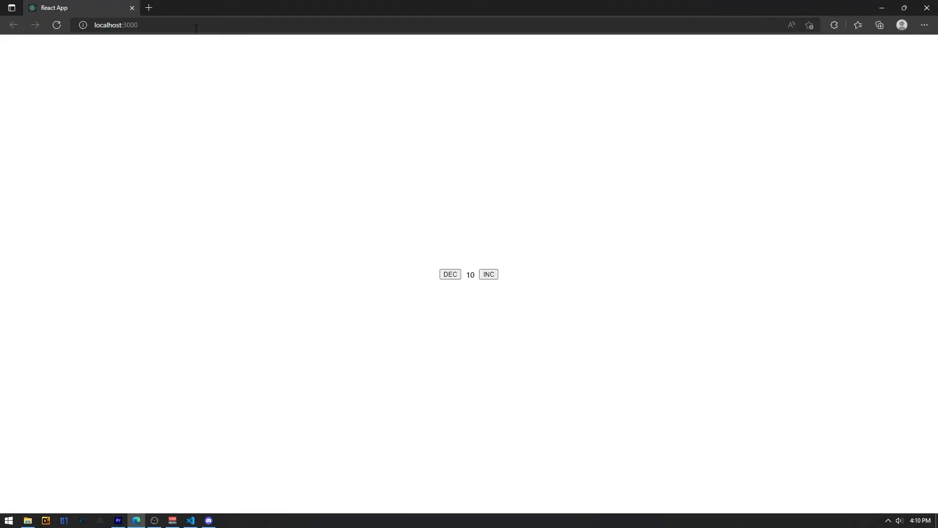
left_click(450, 273)
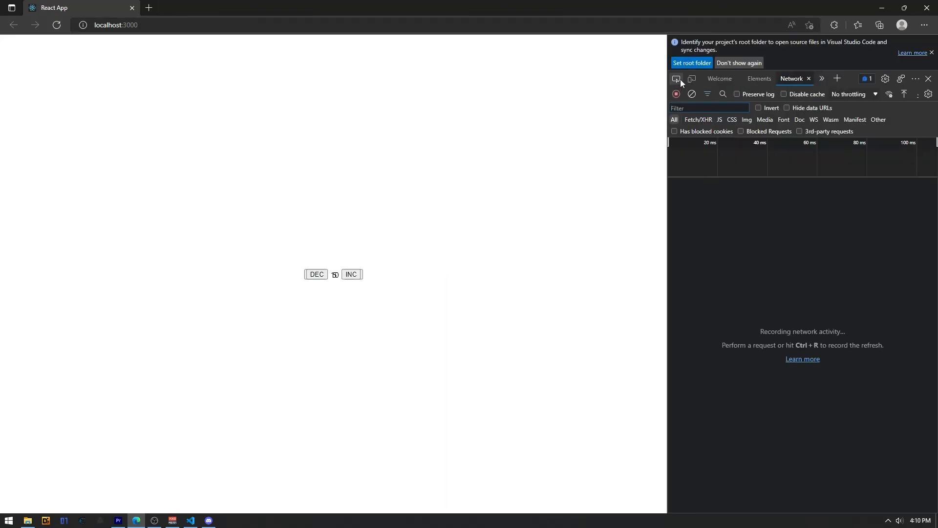
left_click(758, 78)
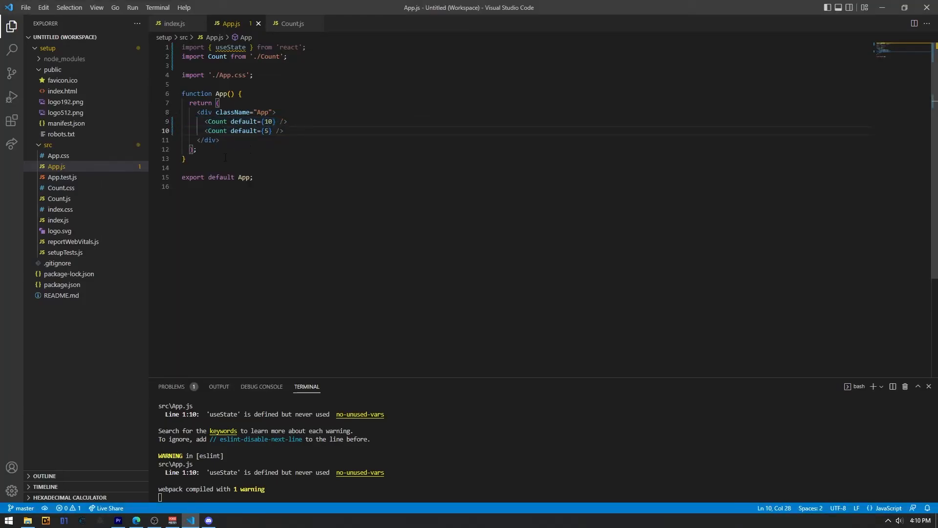
mouse_move(239, 177)
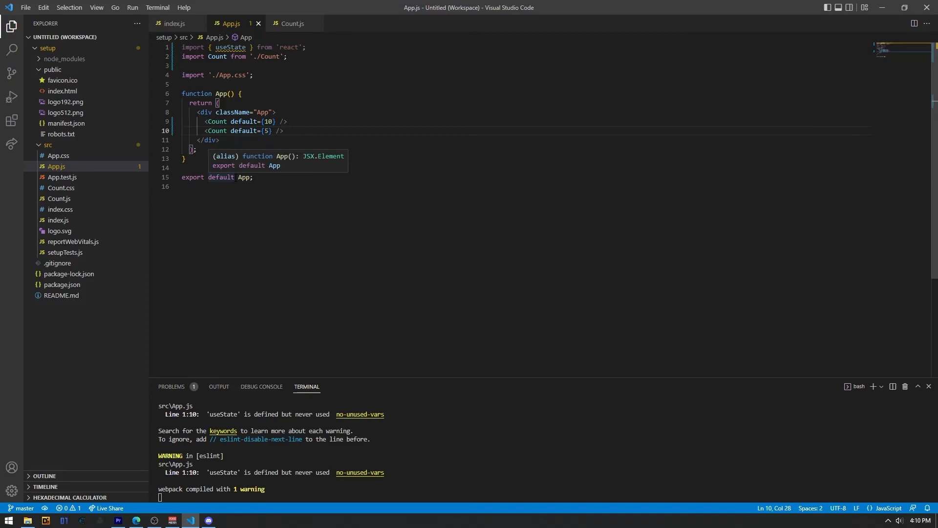